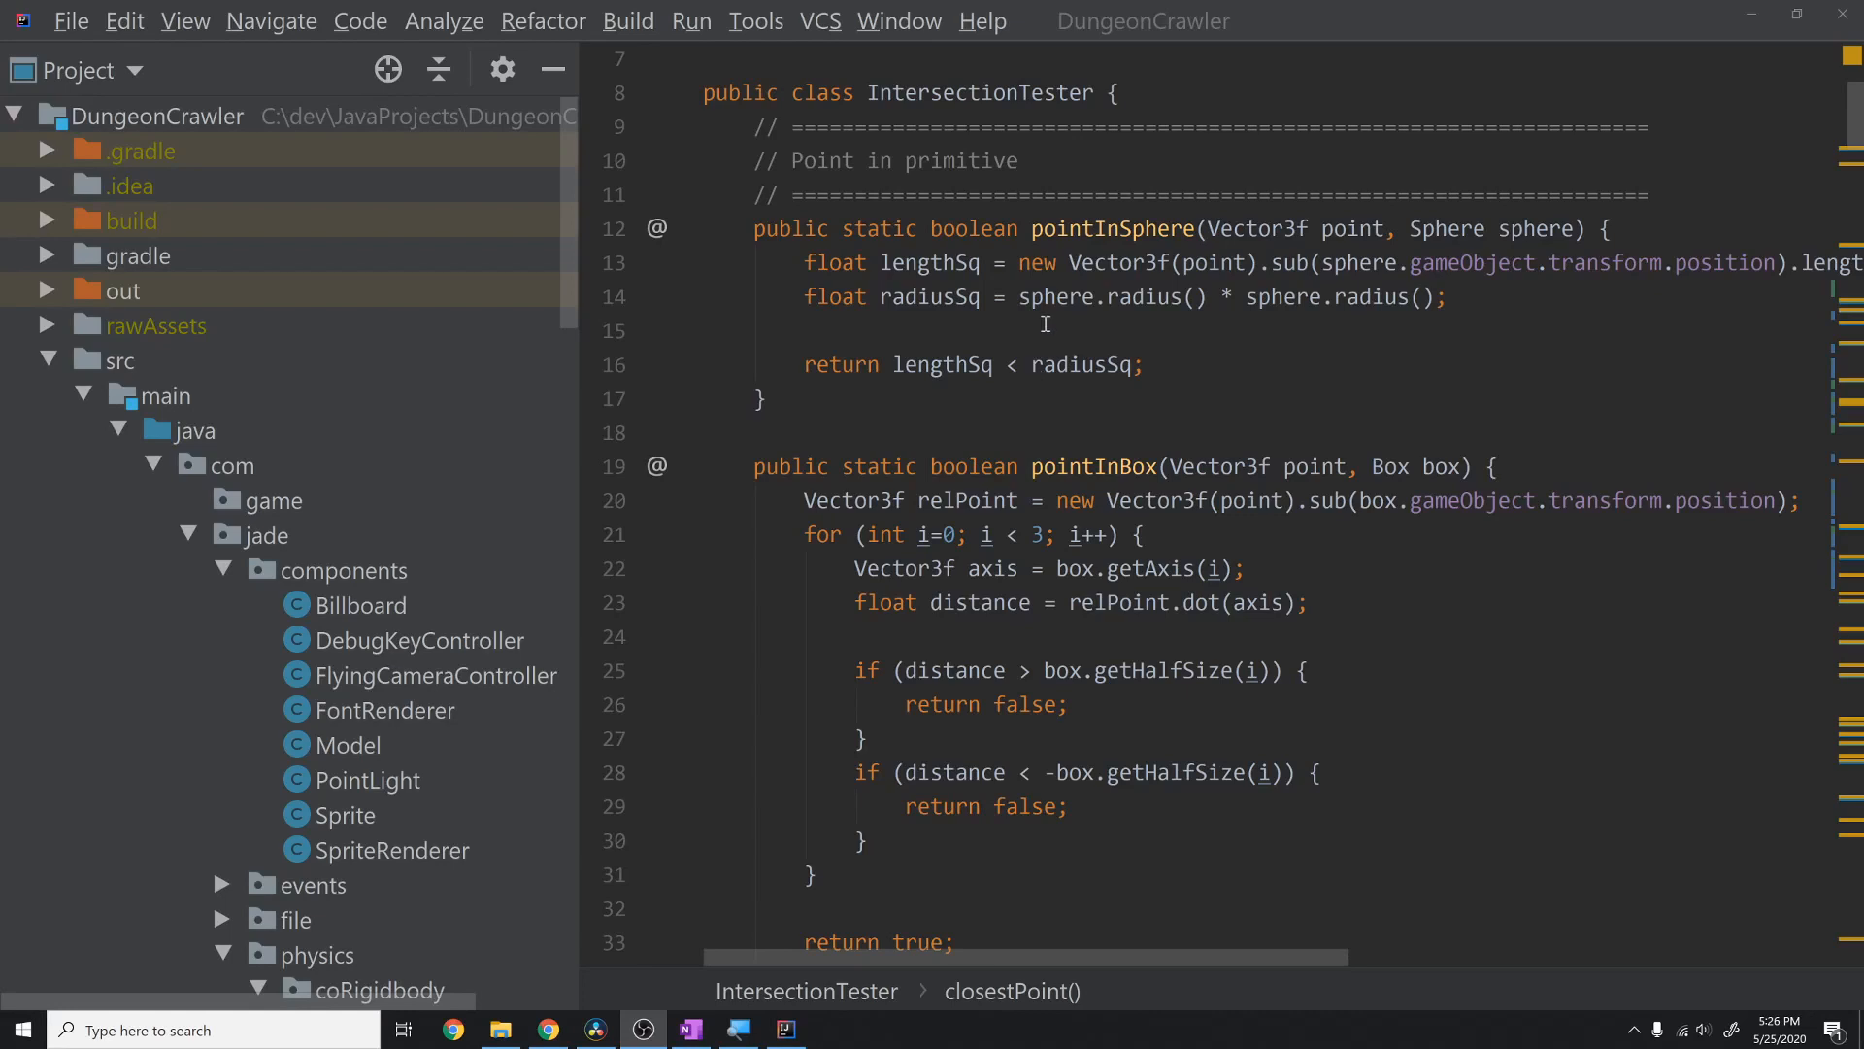
pyautogui.moveTo(1076, 304)
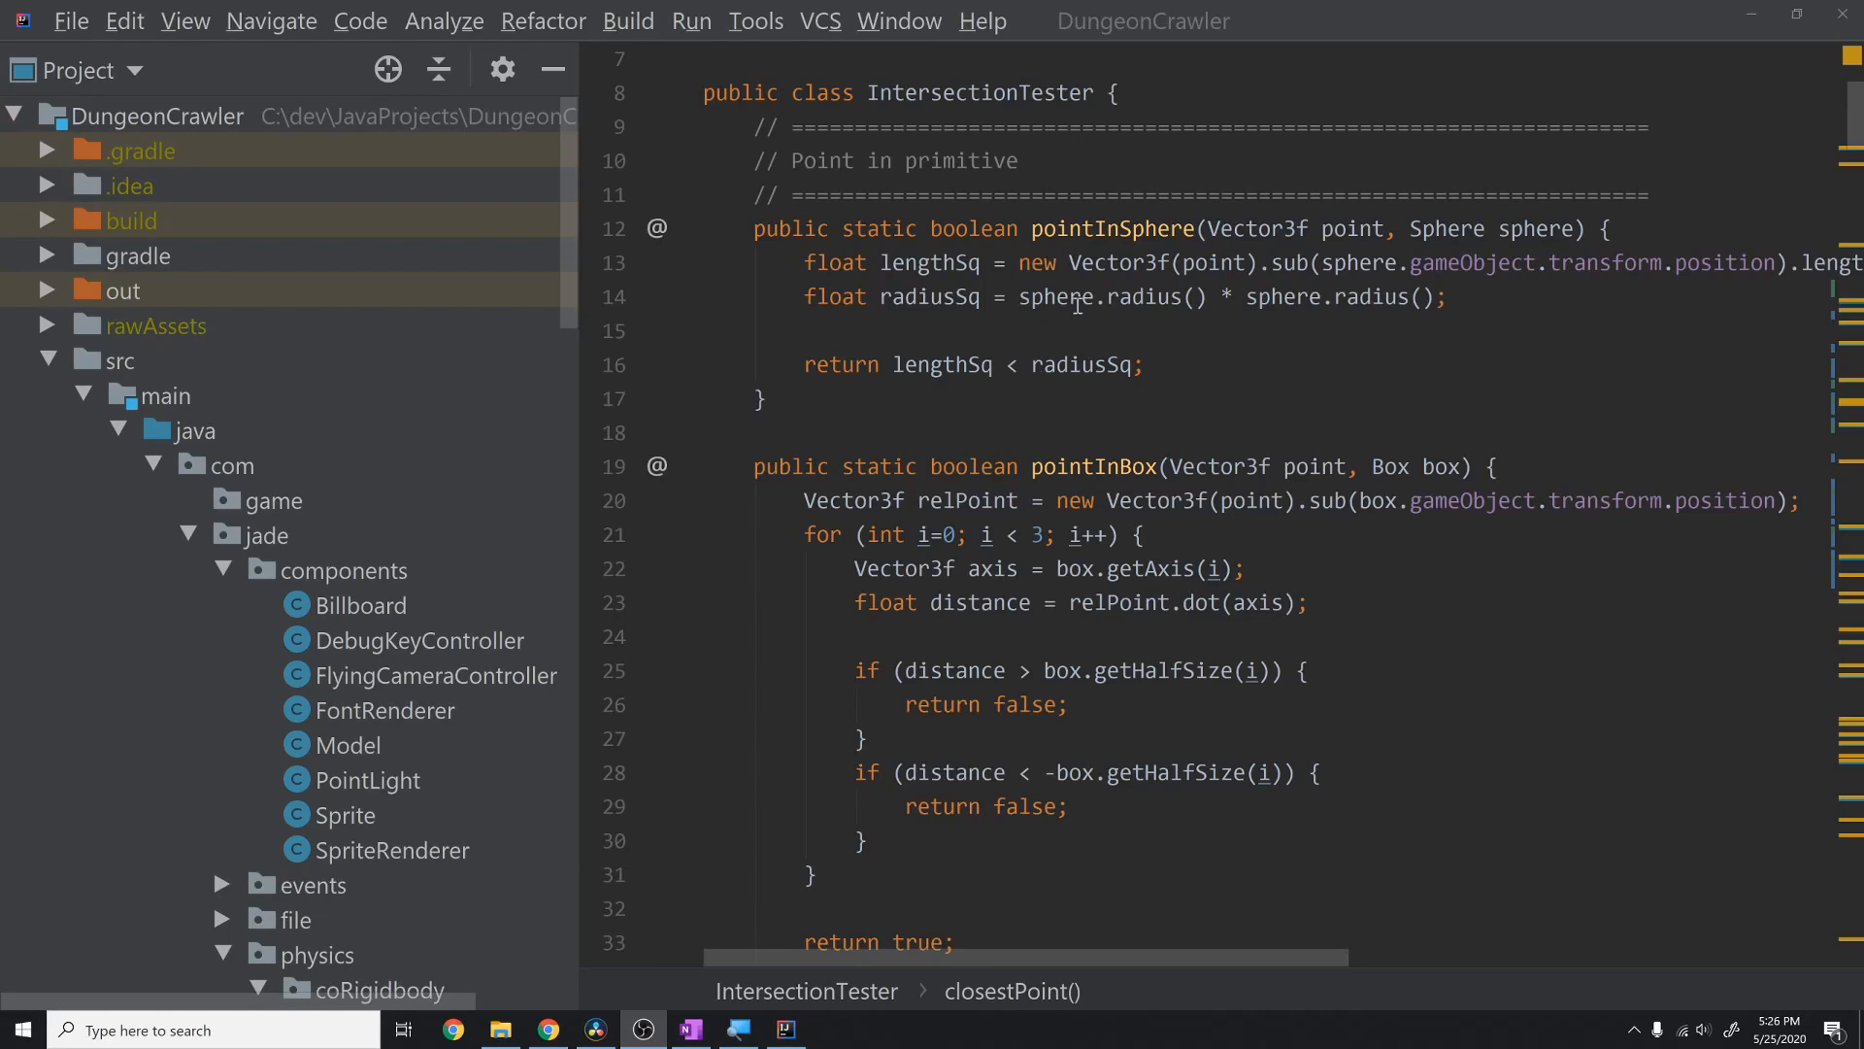
pyautogui.moveTo(919, 108)
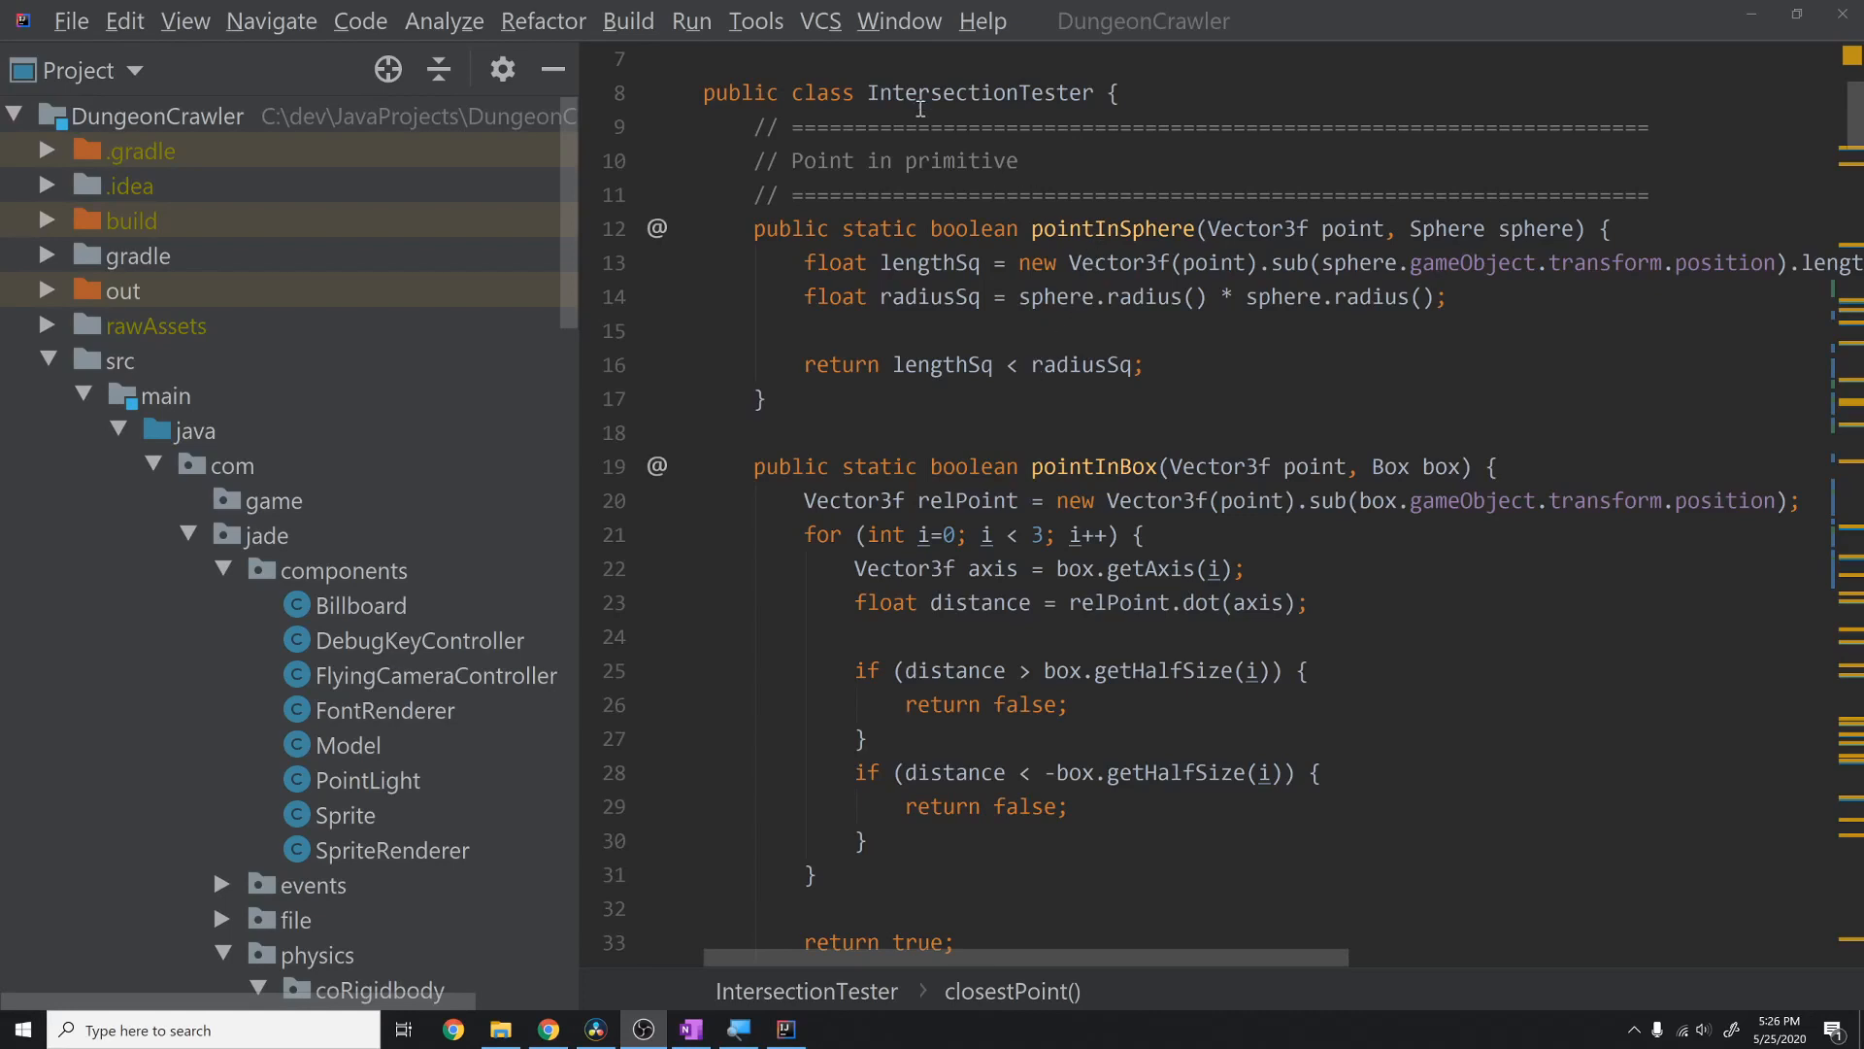
# - Highlight the IntersectionTester class name in the editor
pyautogui.doubleClick(980, 94)
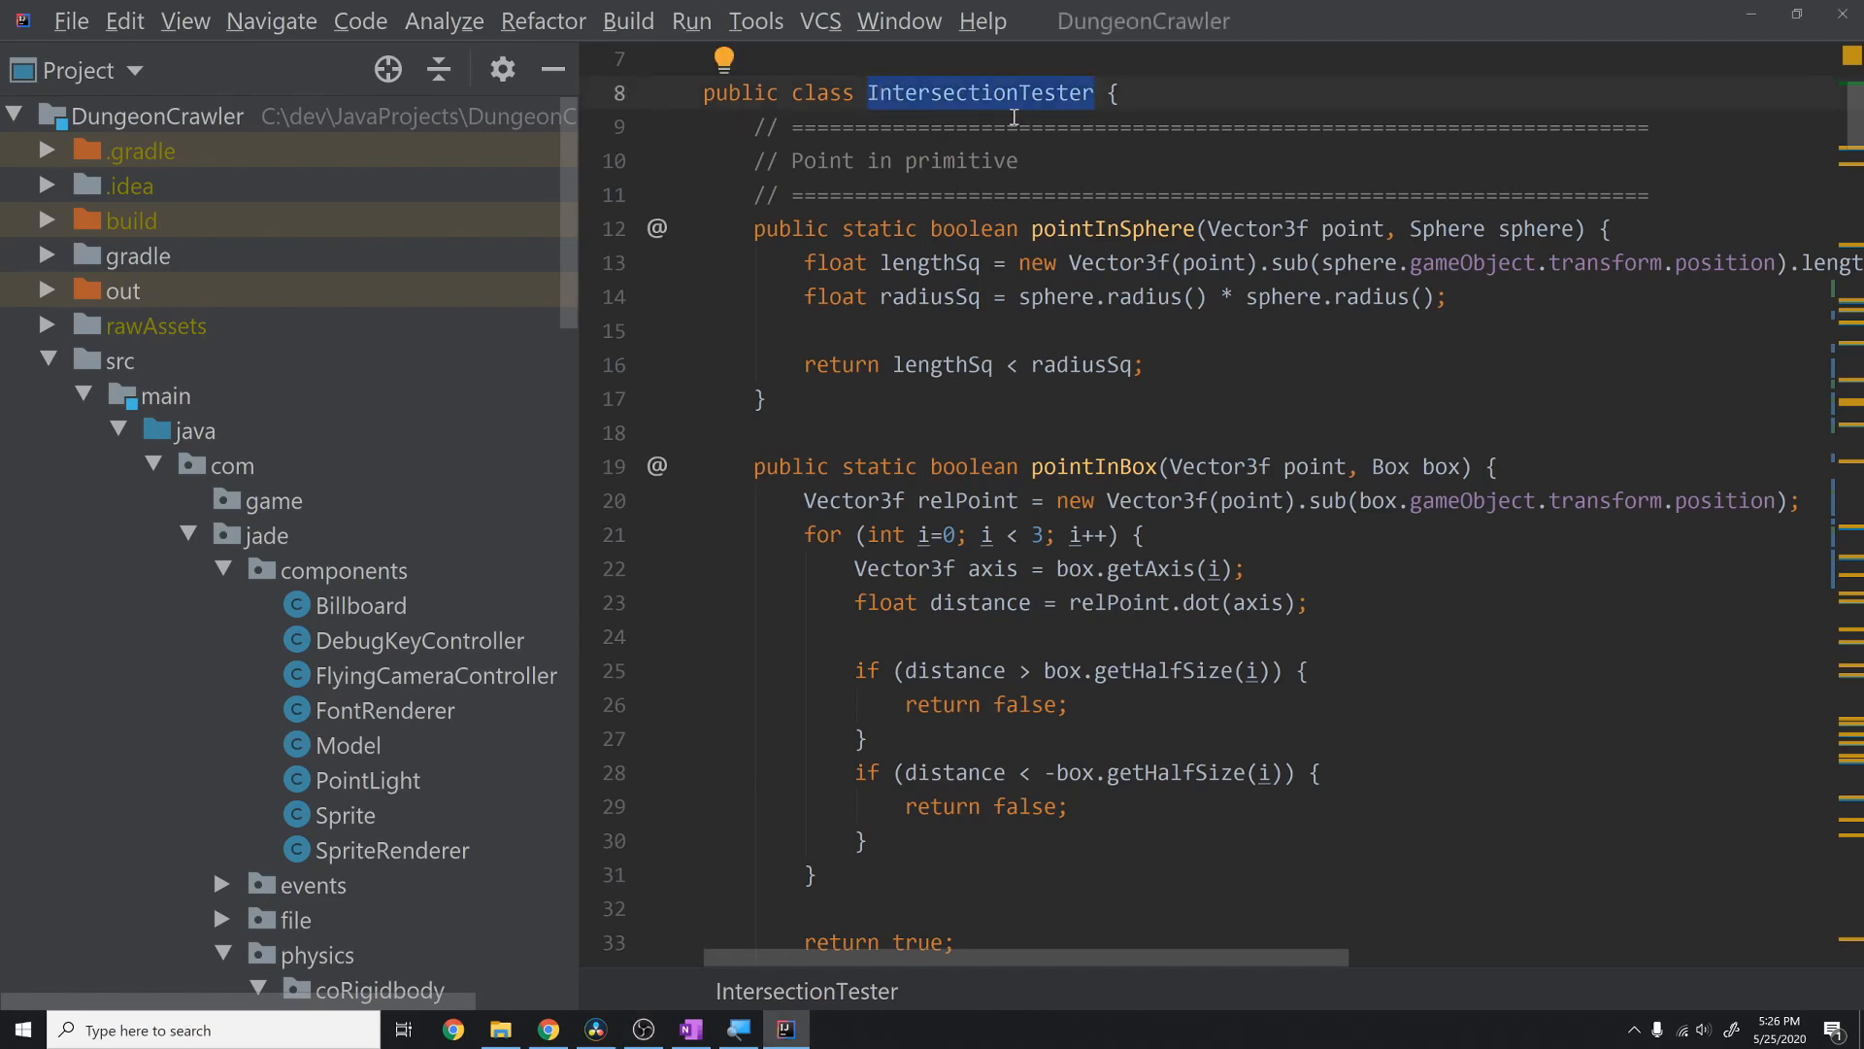
pyautogui.click(870, 93)
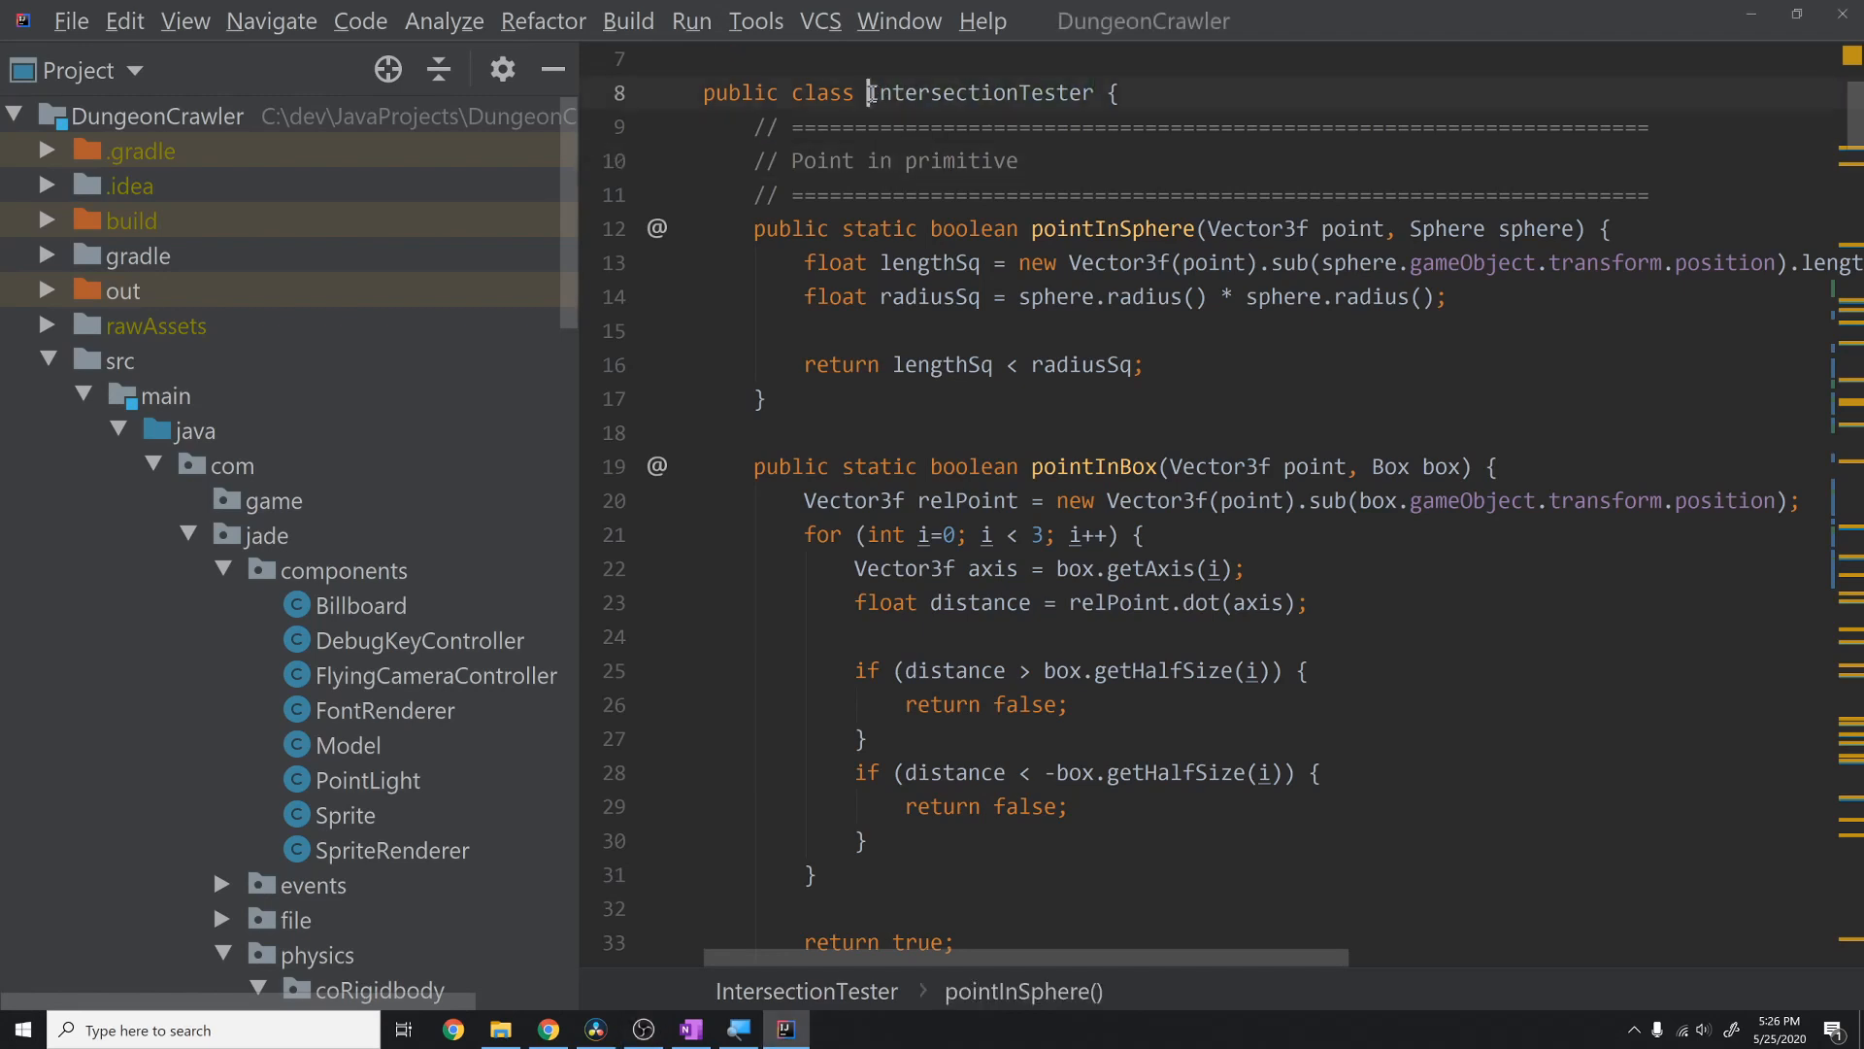
pyautogui.doubleClick(978, 93)
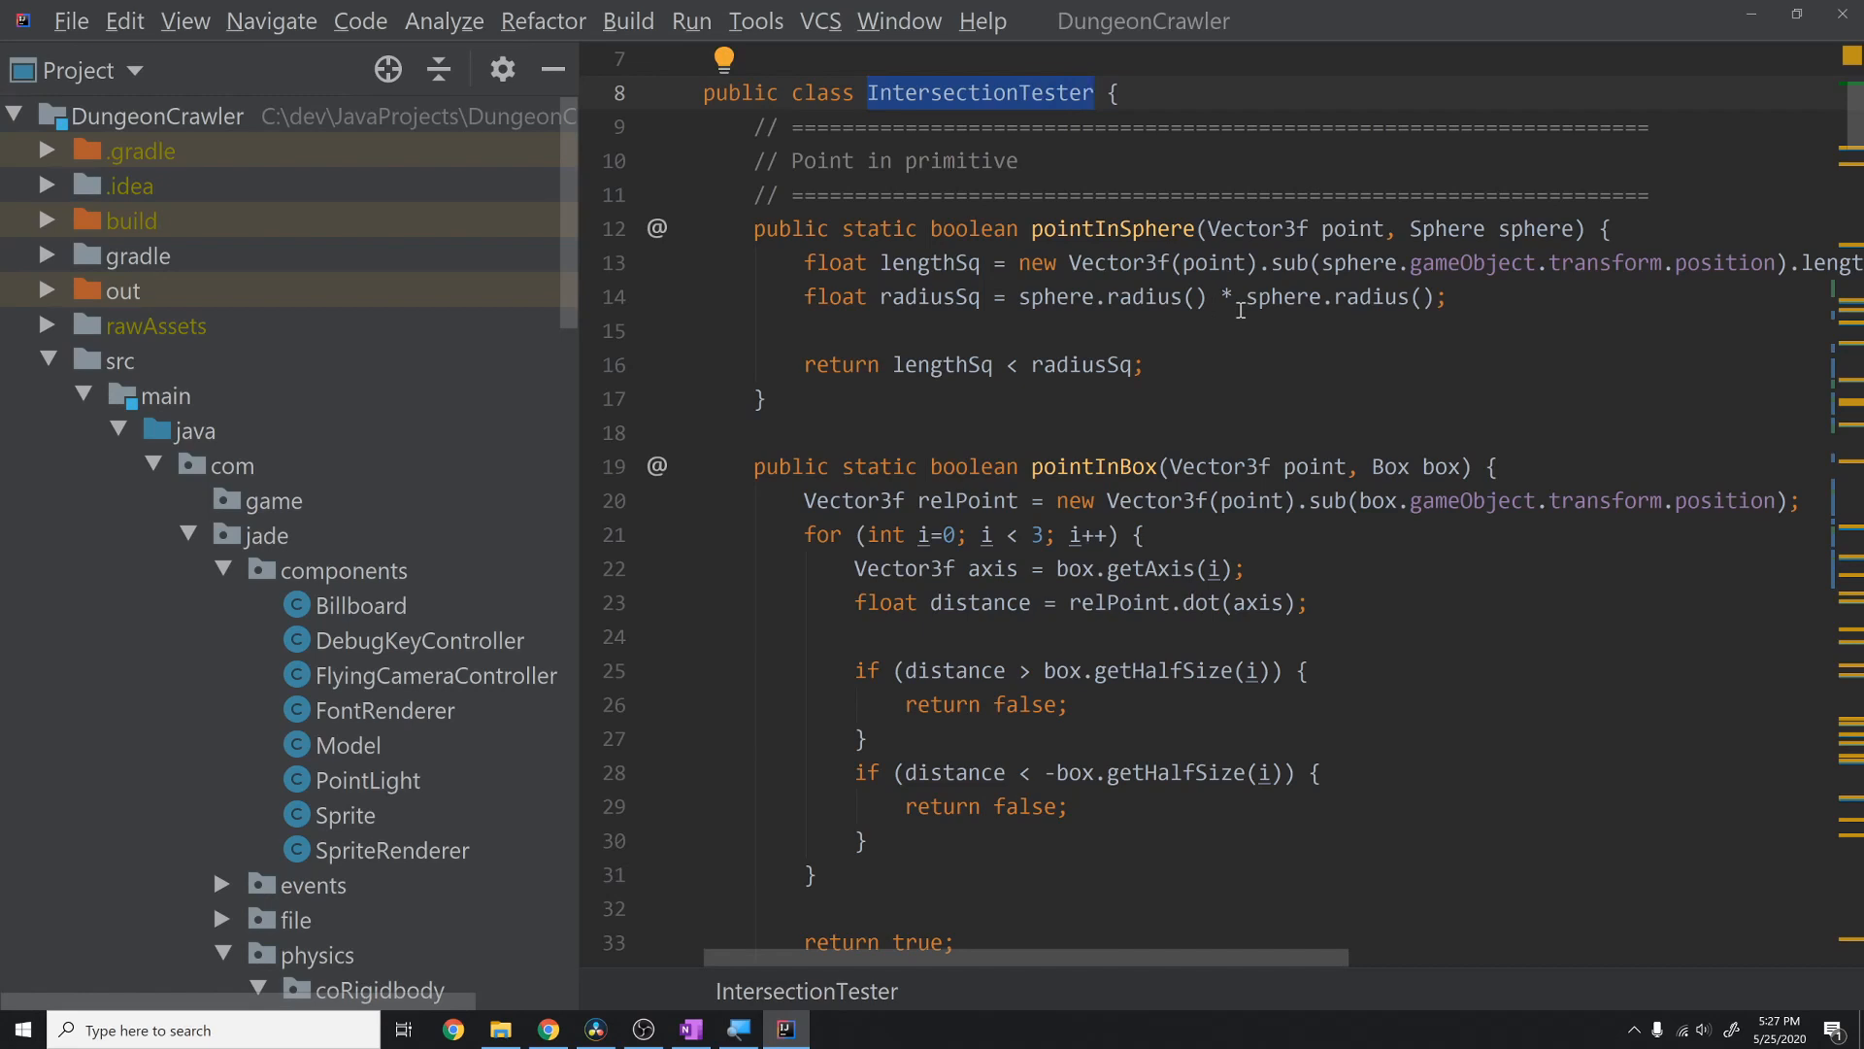
pyautogui.moveTo(1064, 176)
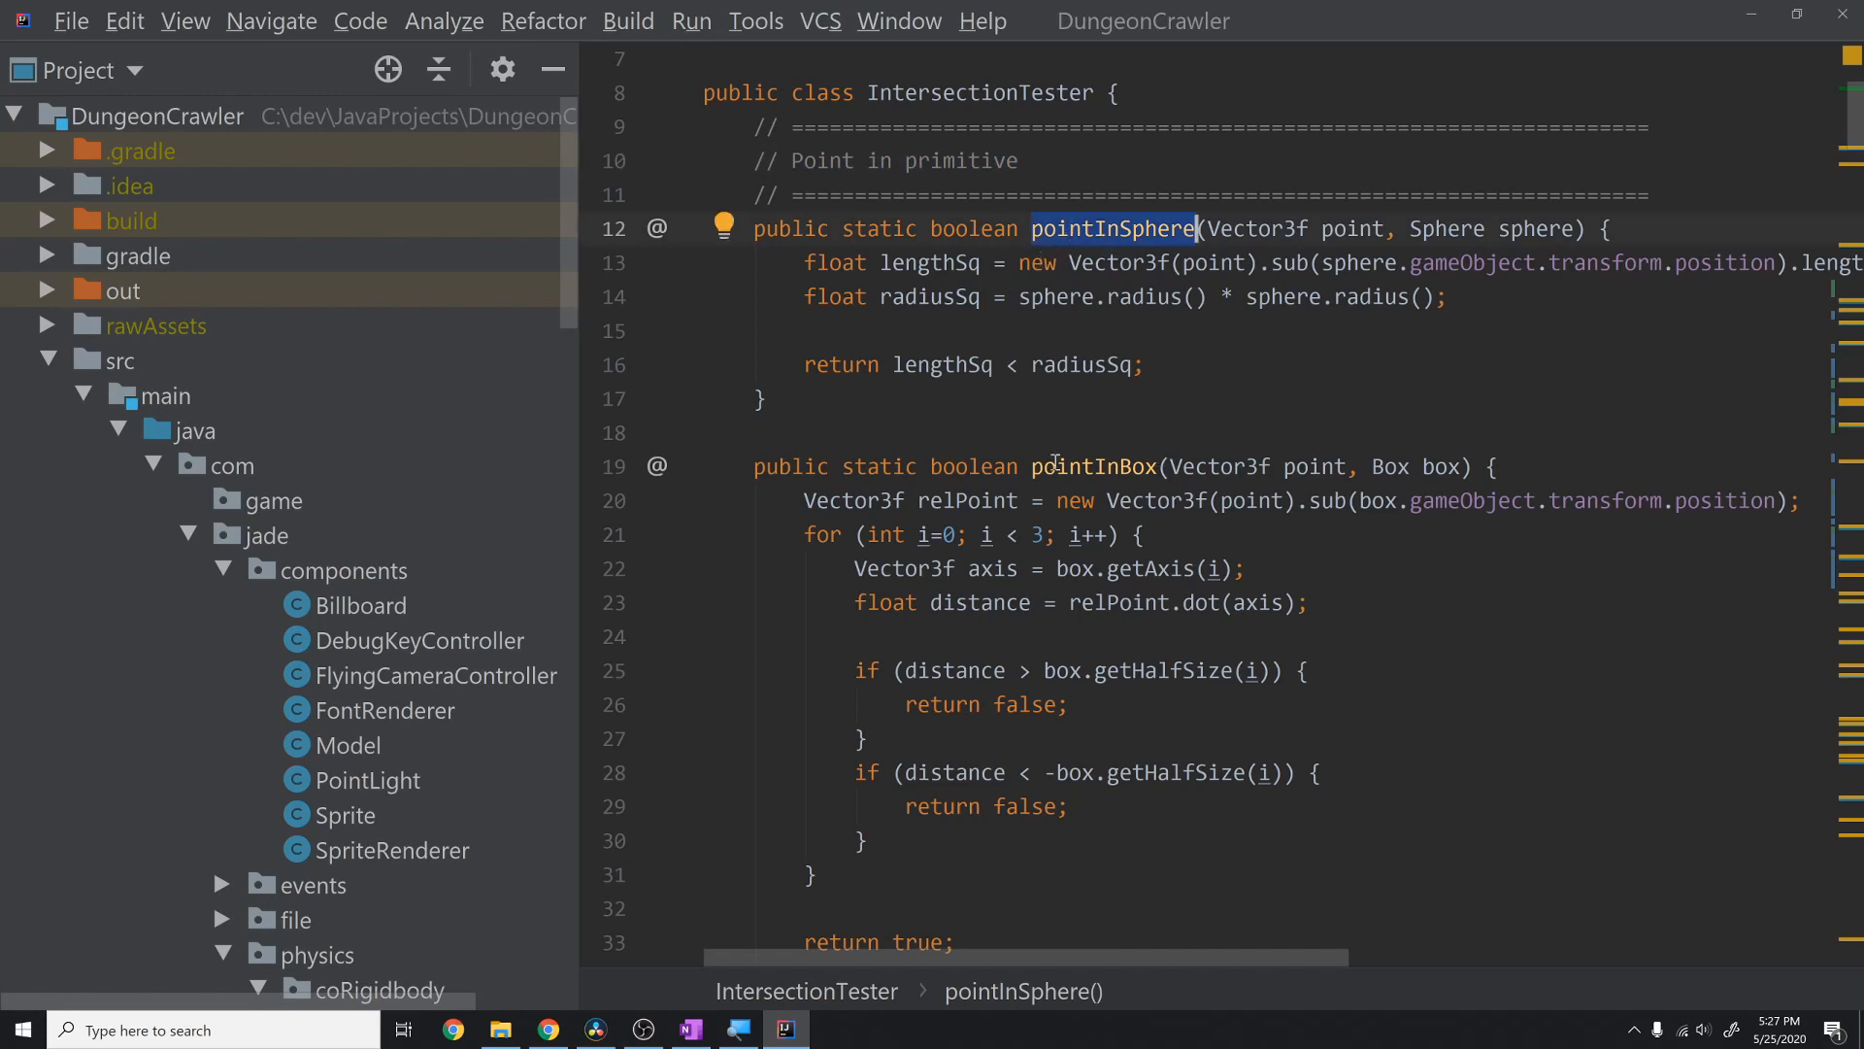
# - Scroll to the closestPoint methods and highlight the sphere method and box parameter
pyautogui.scroll(-3)
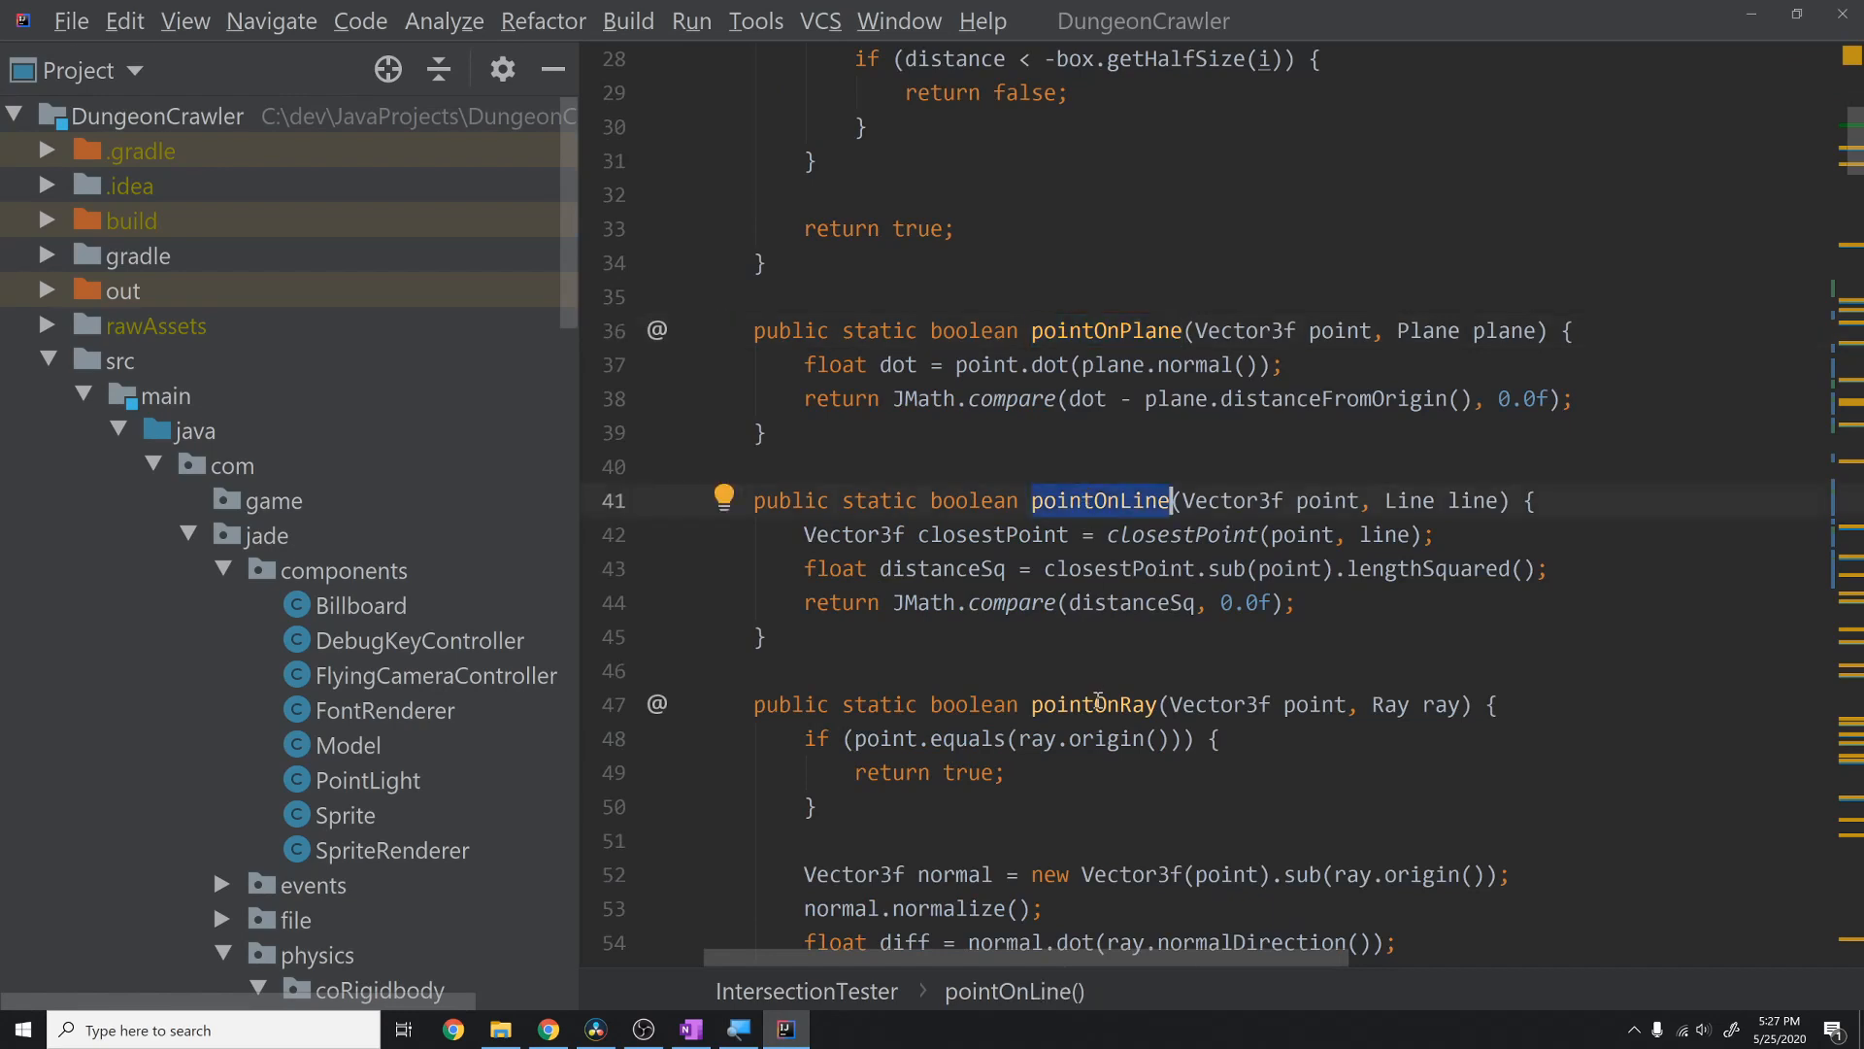
pyautogui.scroll(-3)
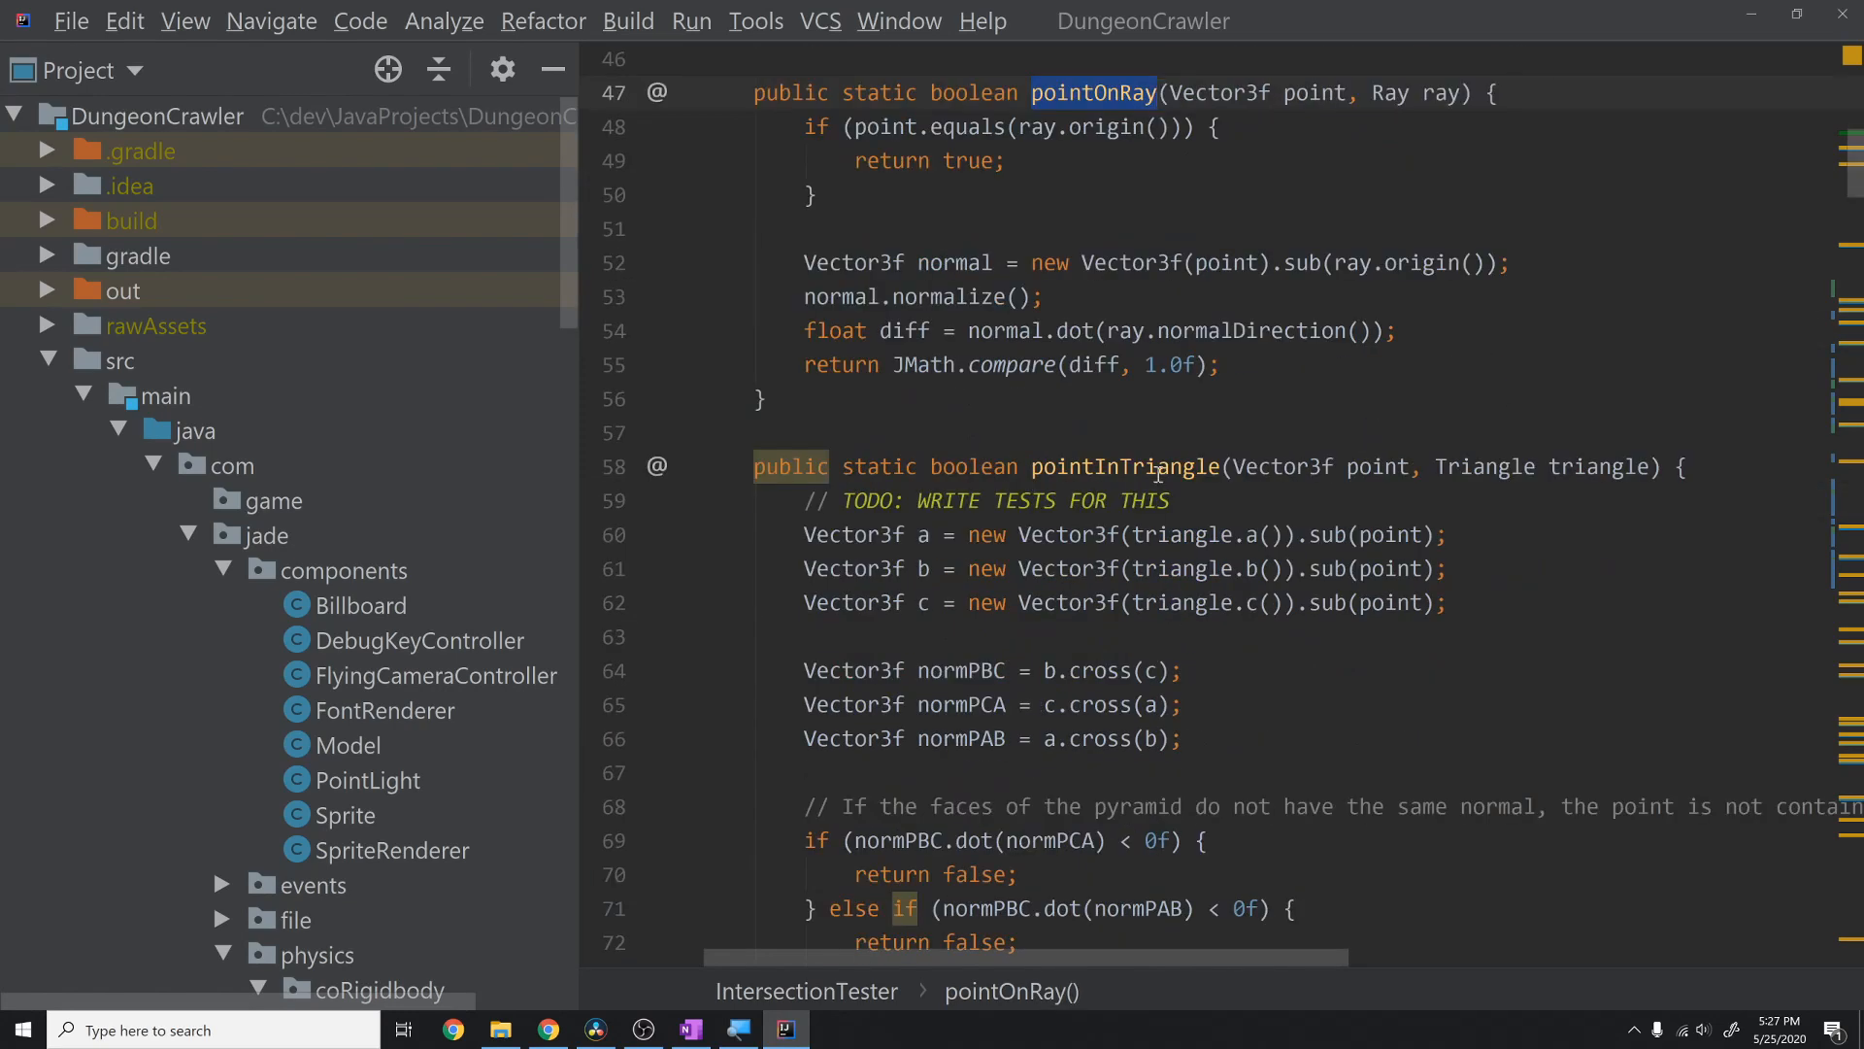
pyautogui.scroll(-3)
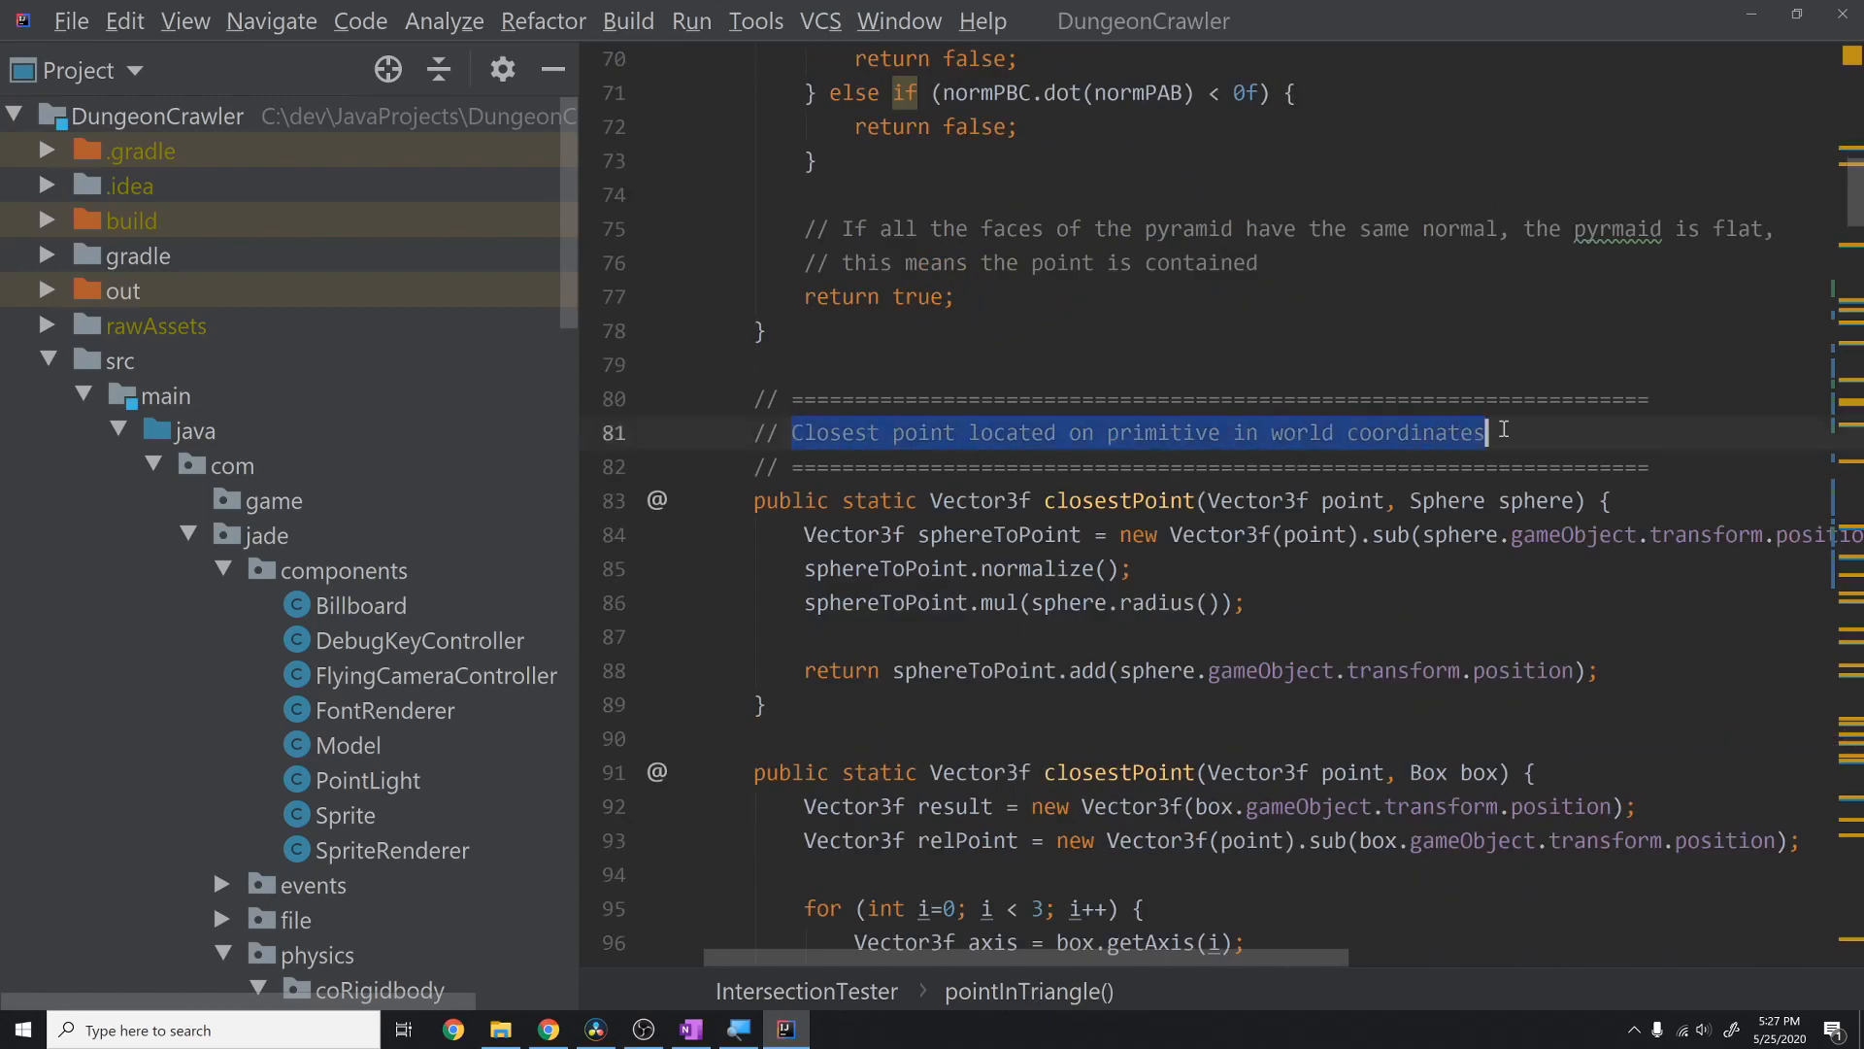
pyautogui.scroll(-3)
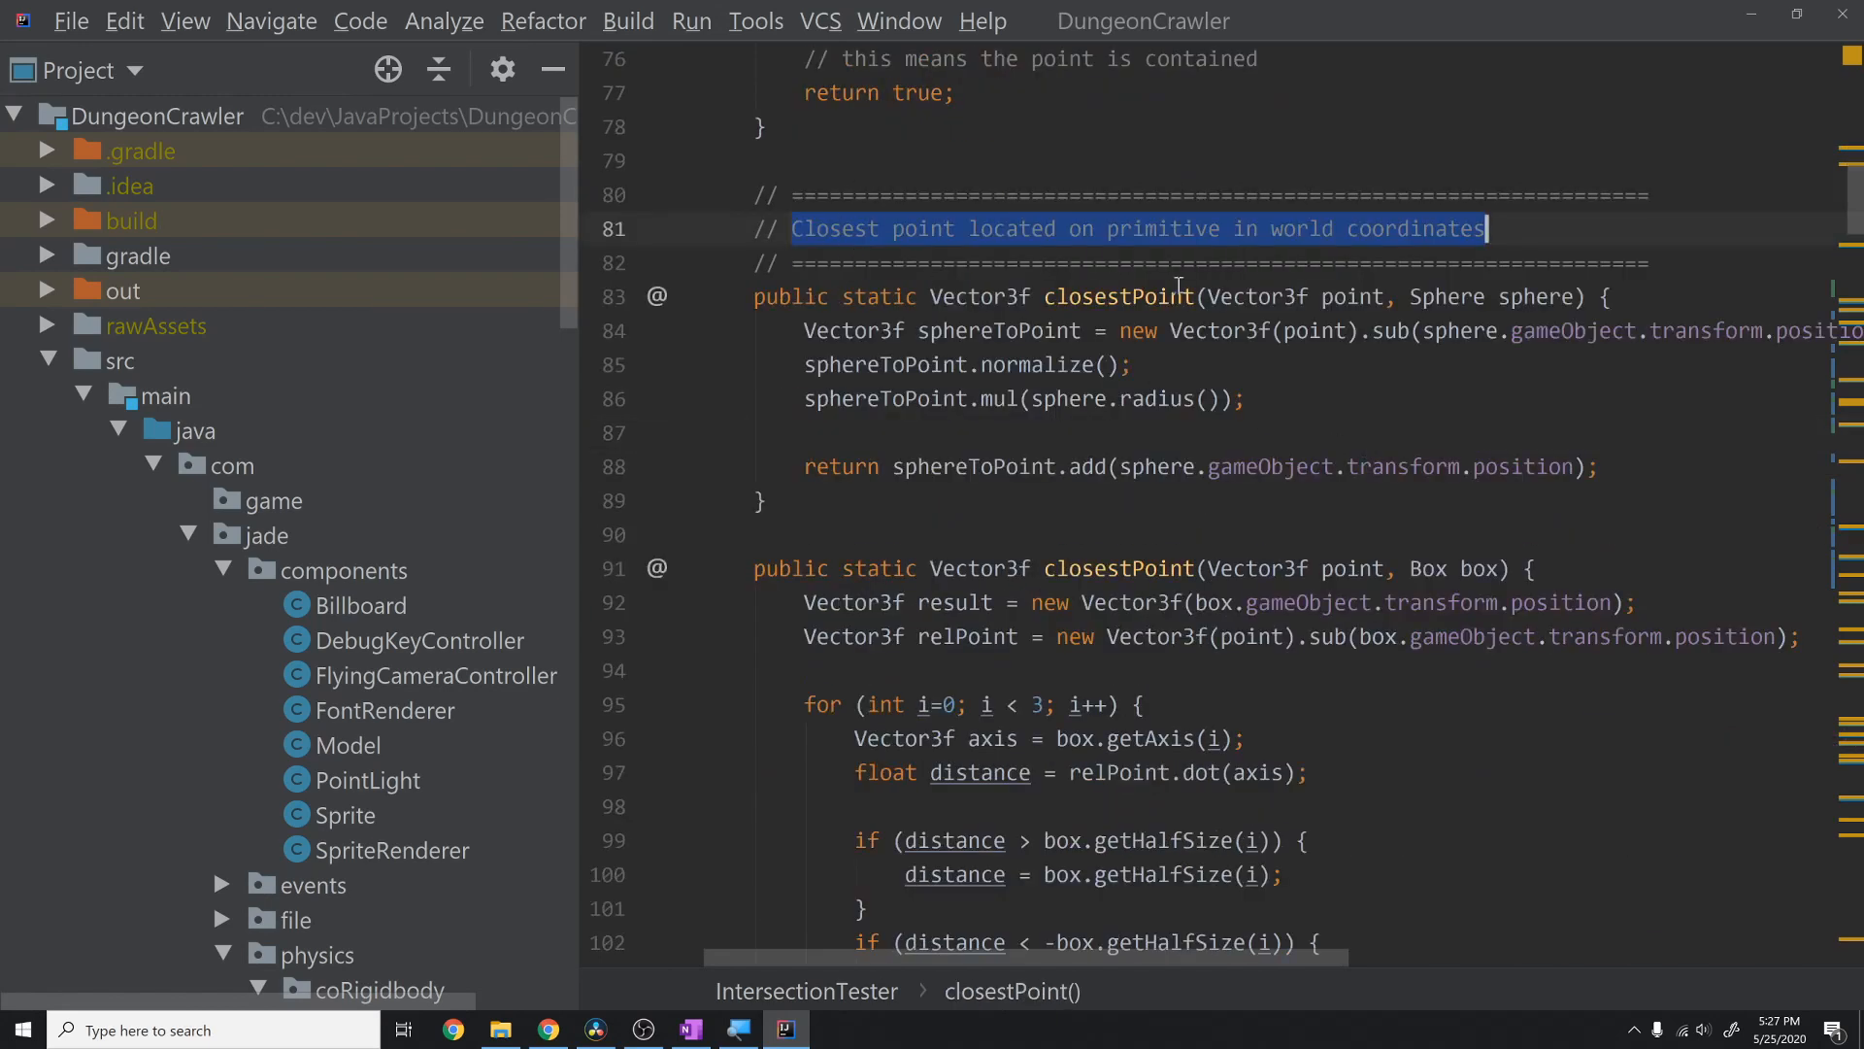
pyautogui.doubleClick(1119, 296)
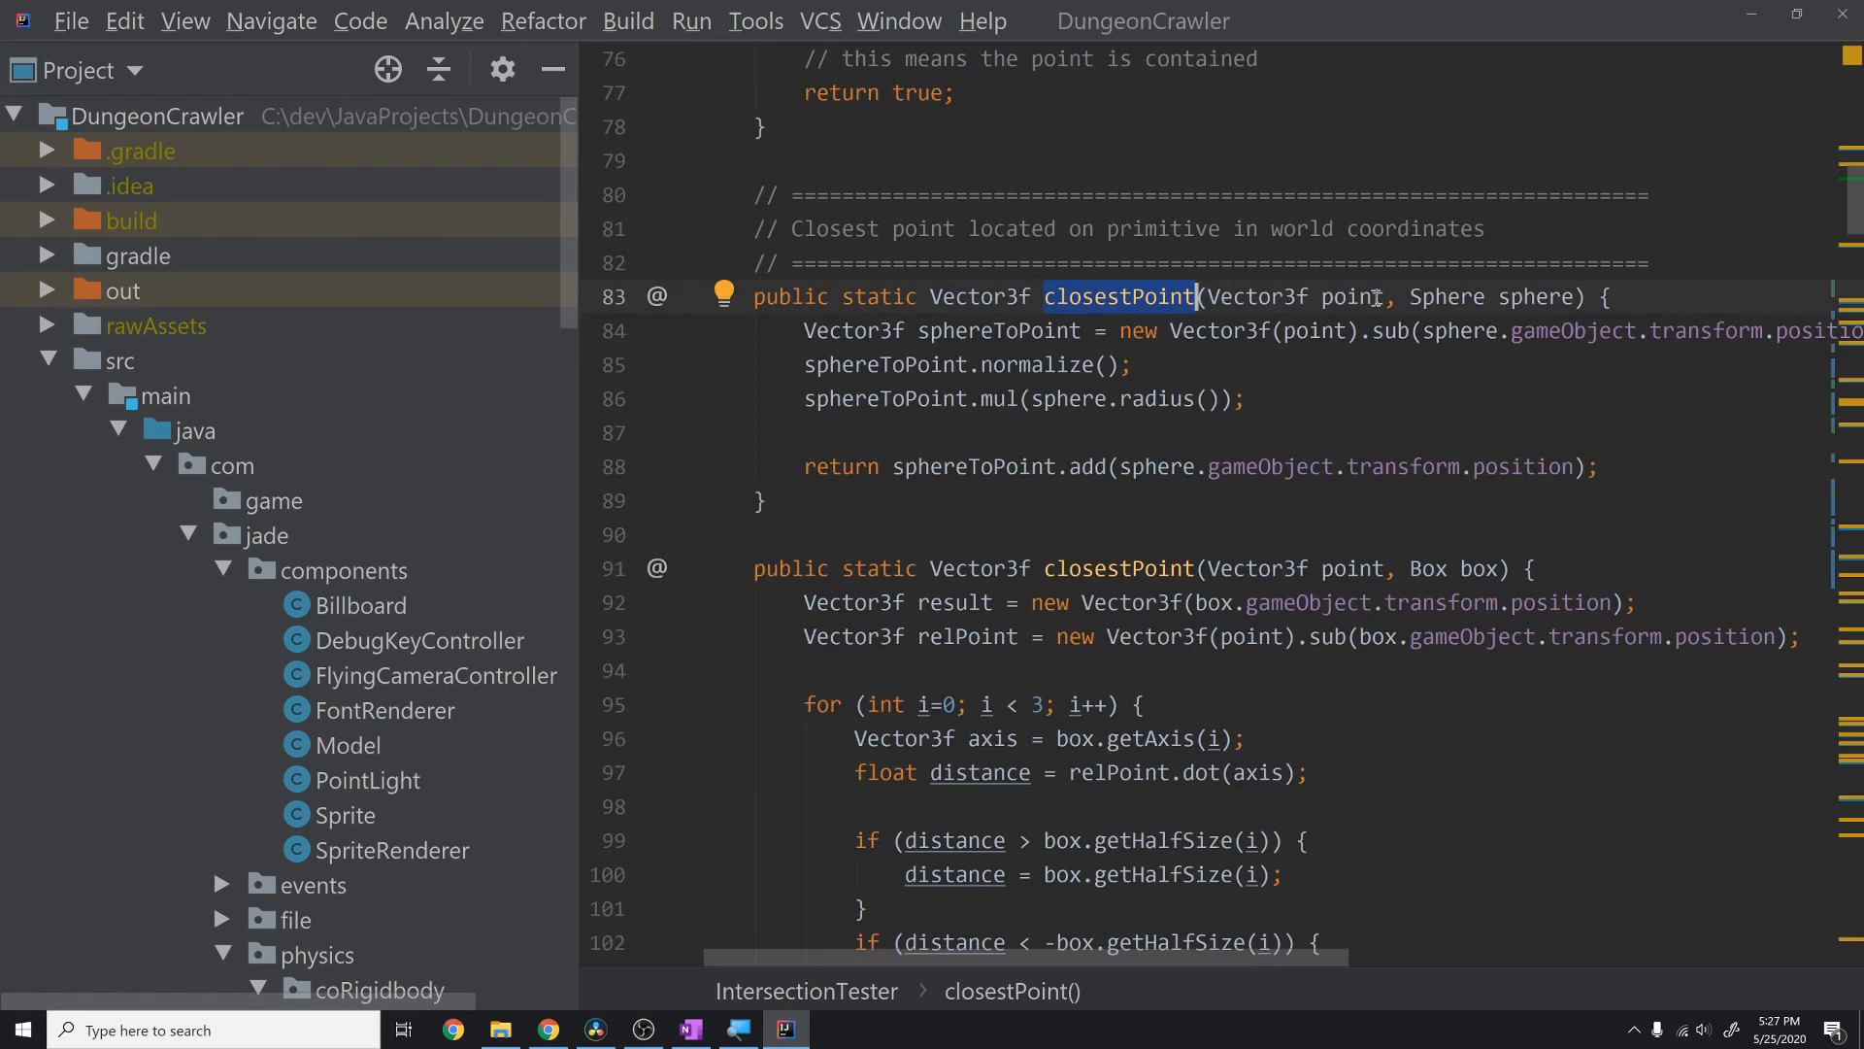
pyautogui.moveTo(1282, 435)
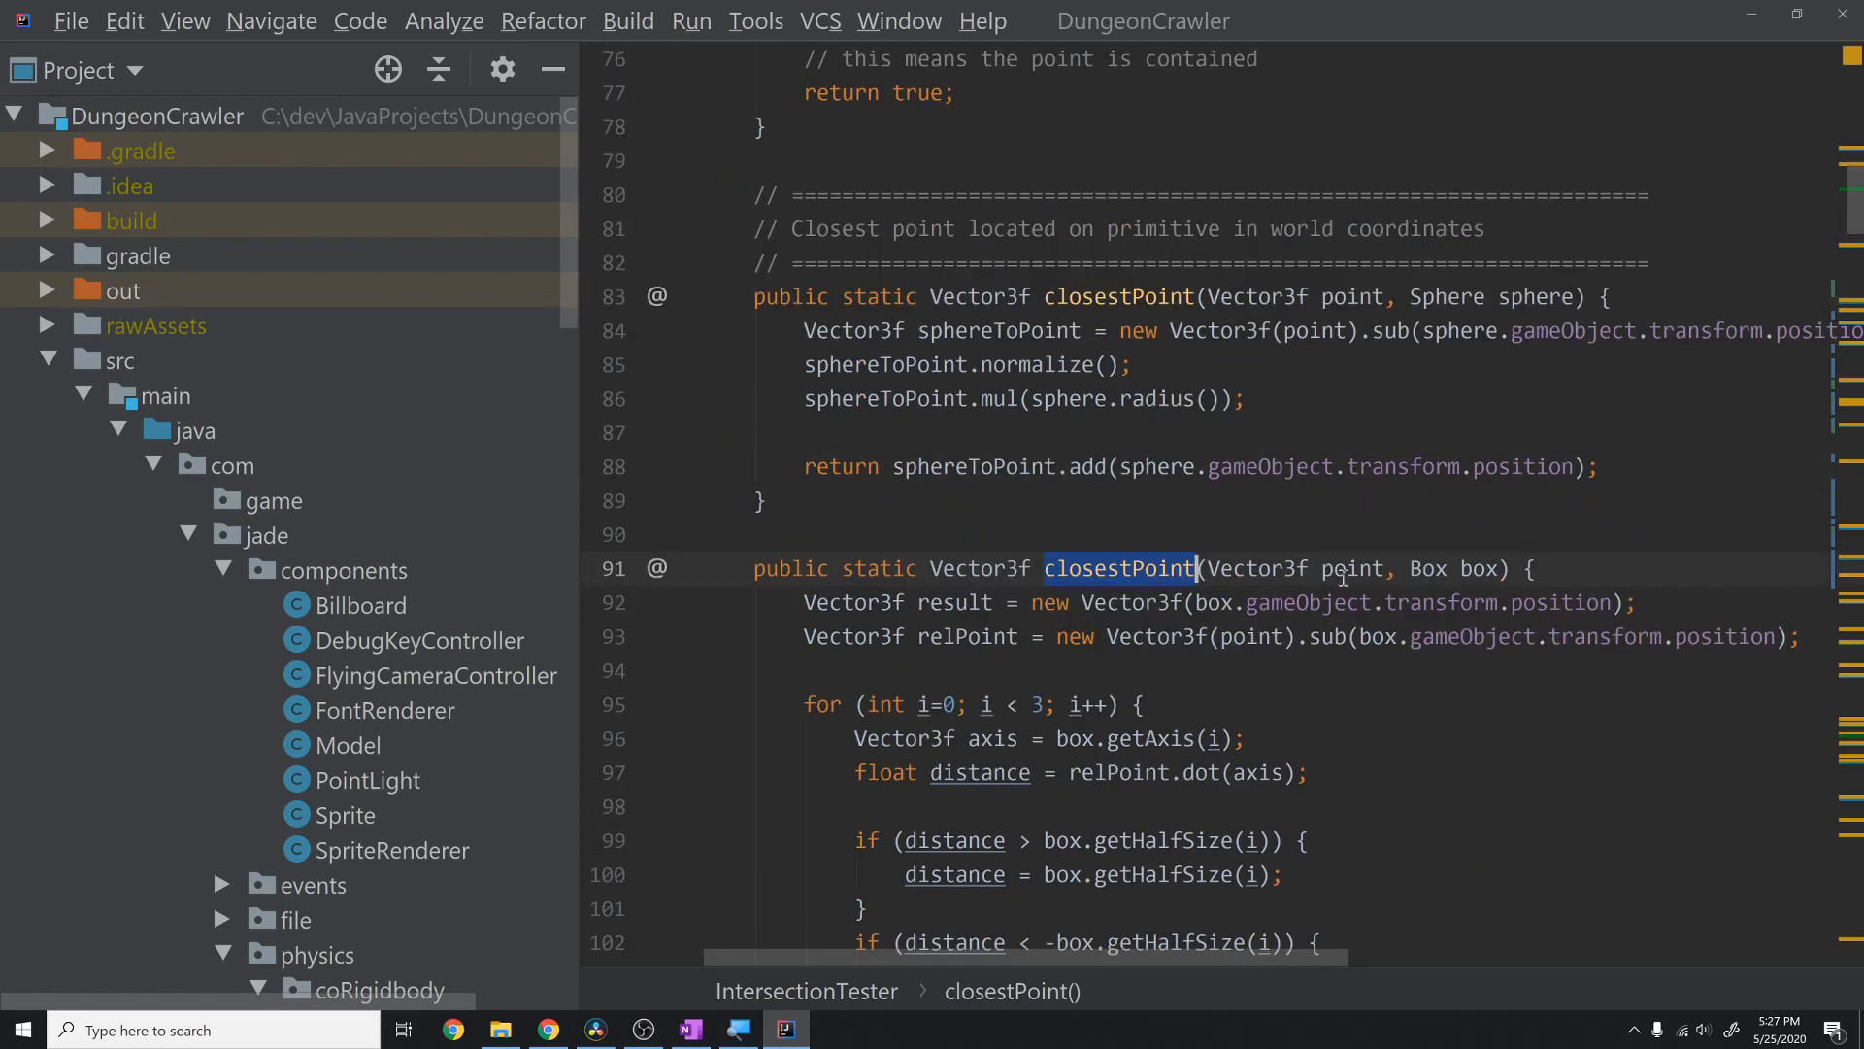
pyautogui.doubleClick(1478, 568)
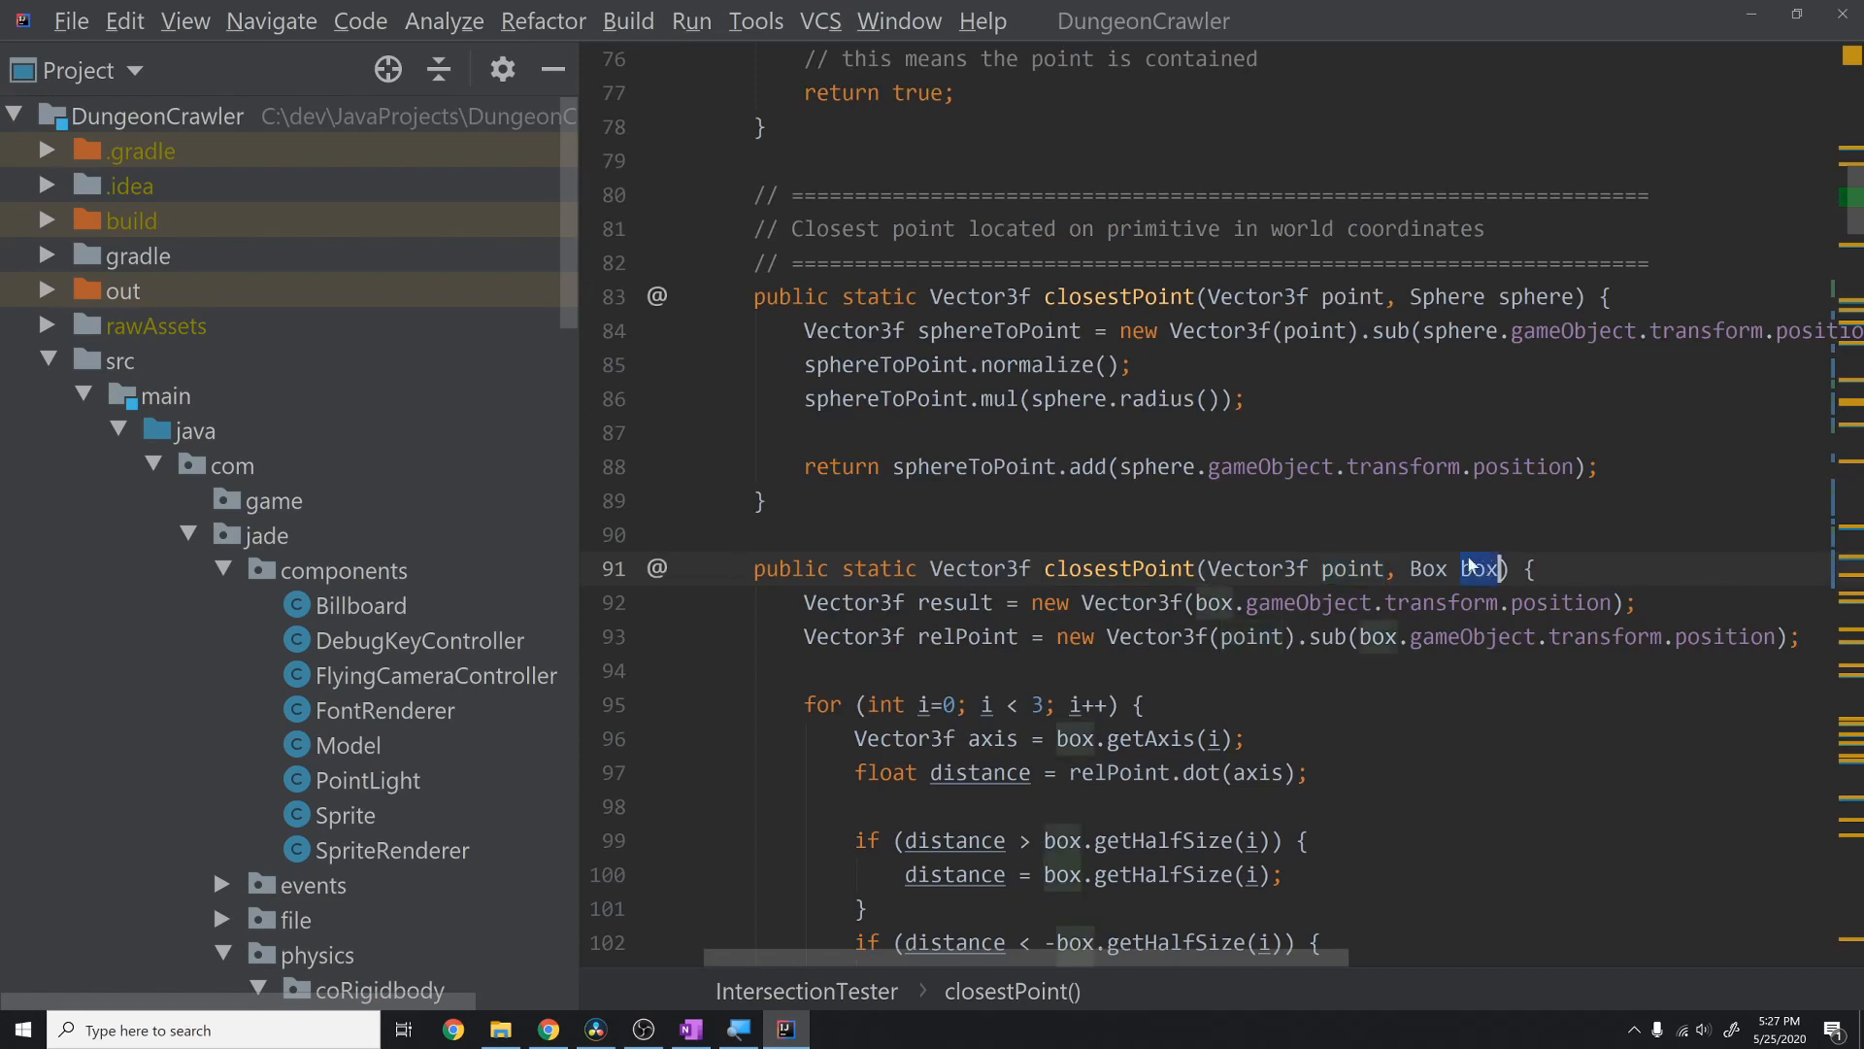
# - Scroll down to the 'Line vs. primitive tests' section with the lineTest dispatcher
pyautogui.scroll(-3)
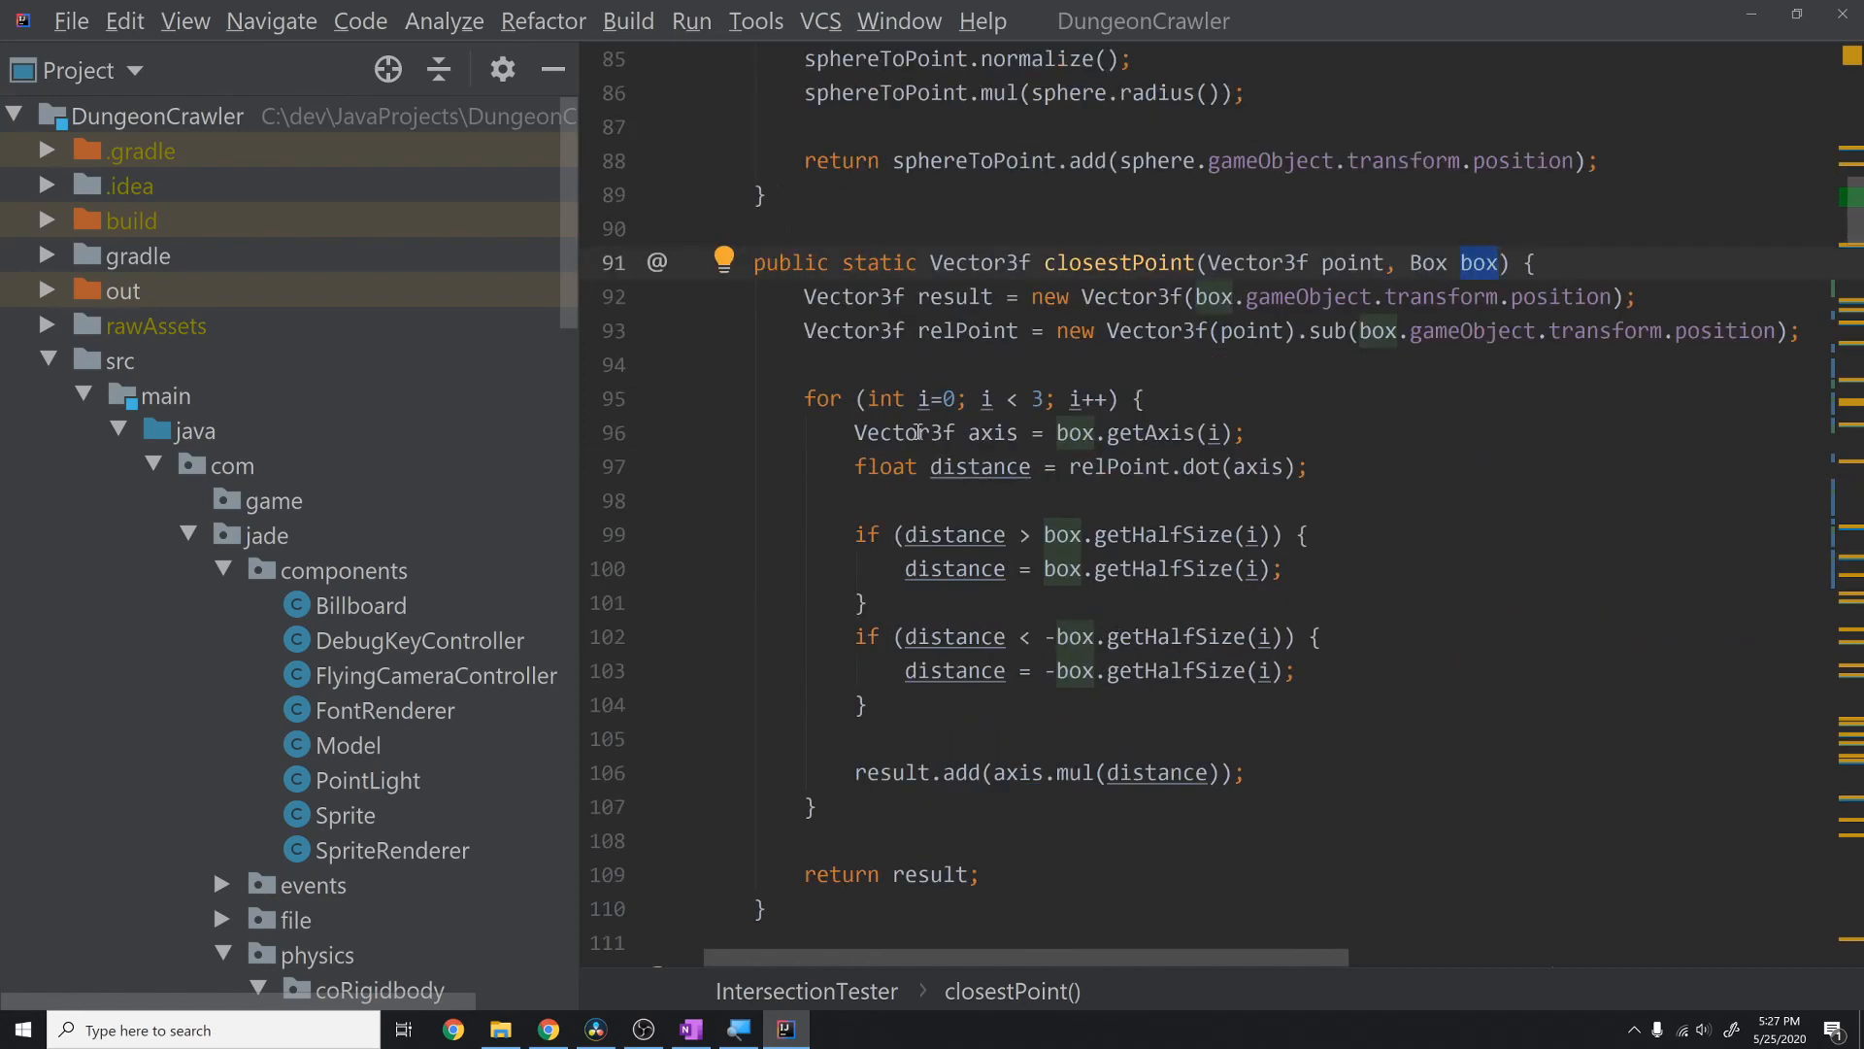
pyautogui.moveTo(1150, 679)
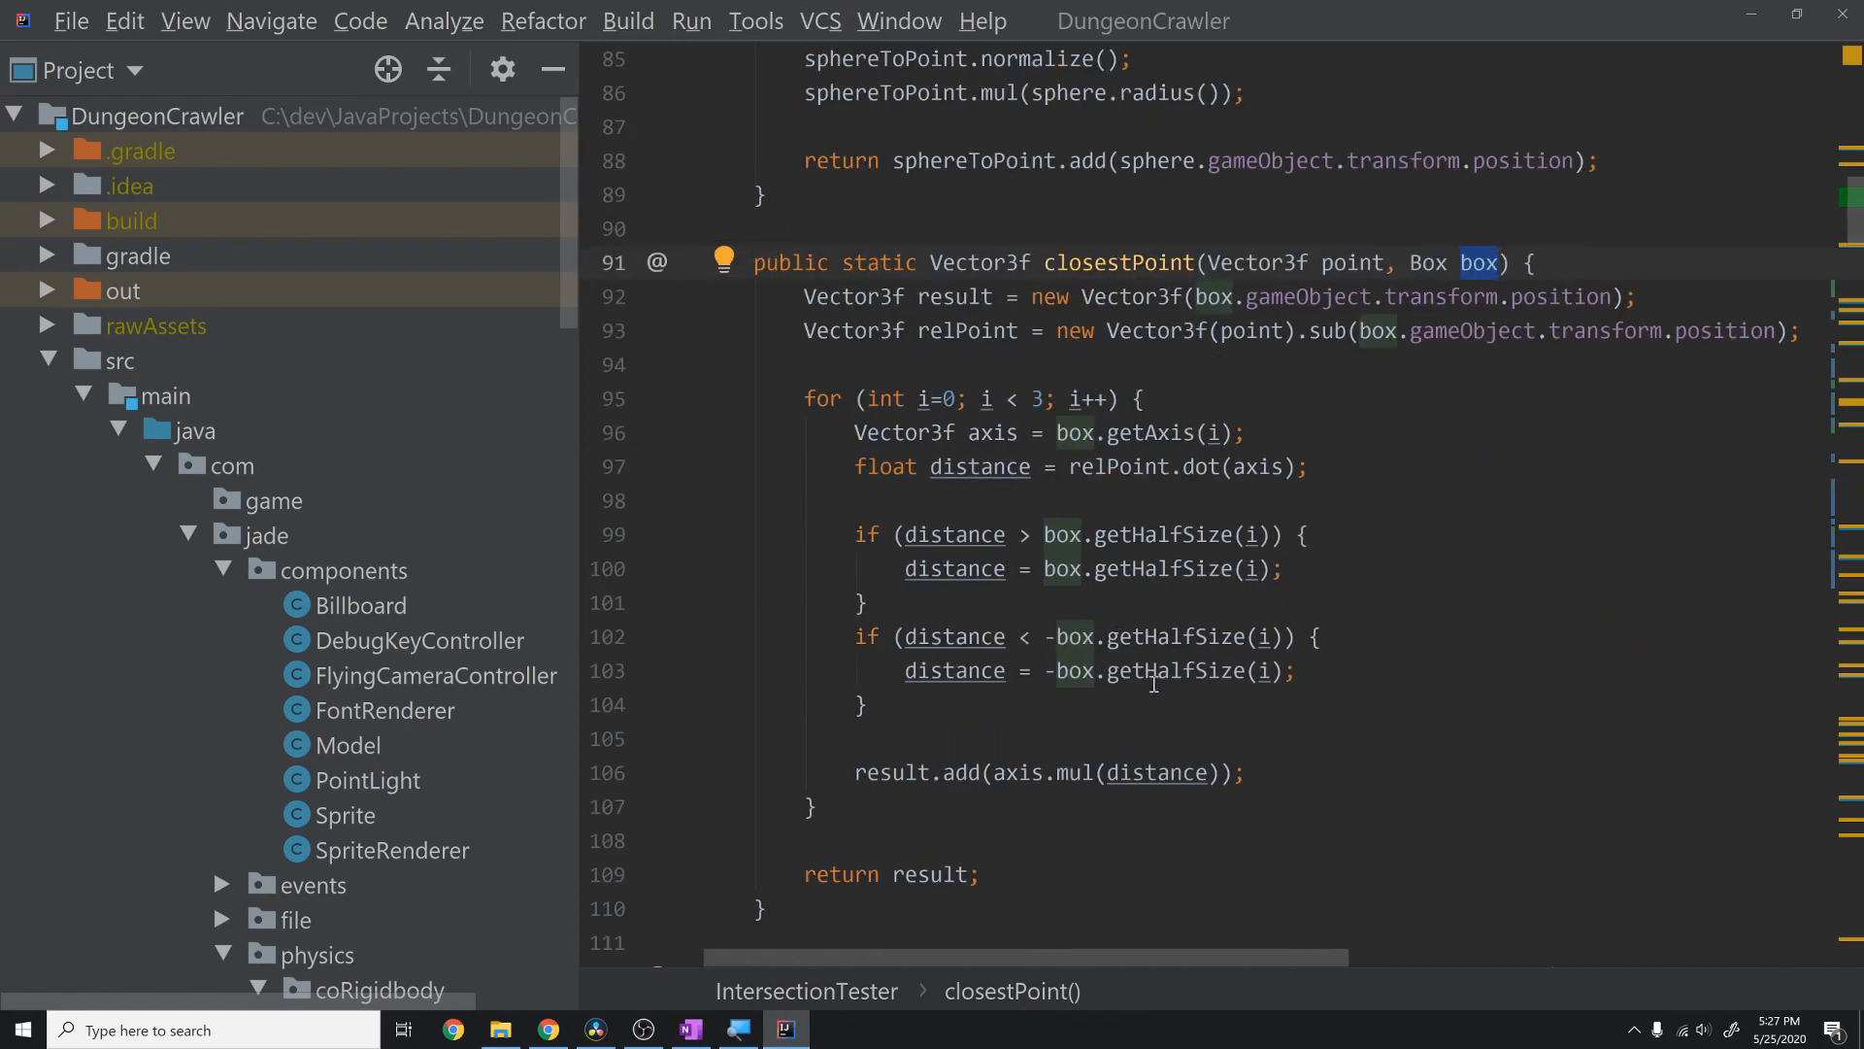
pyautogui.scroll(-3)
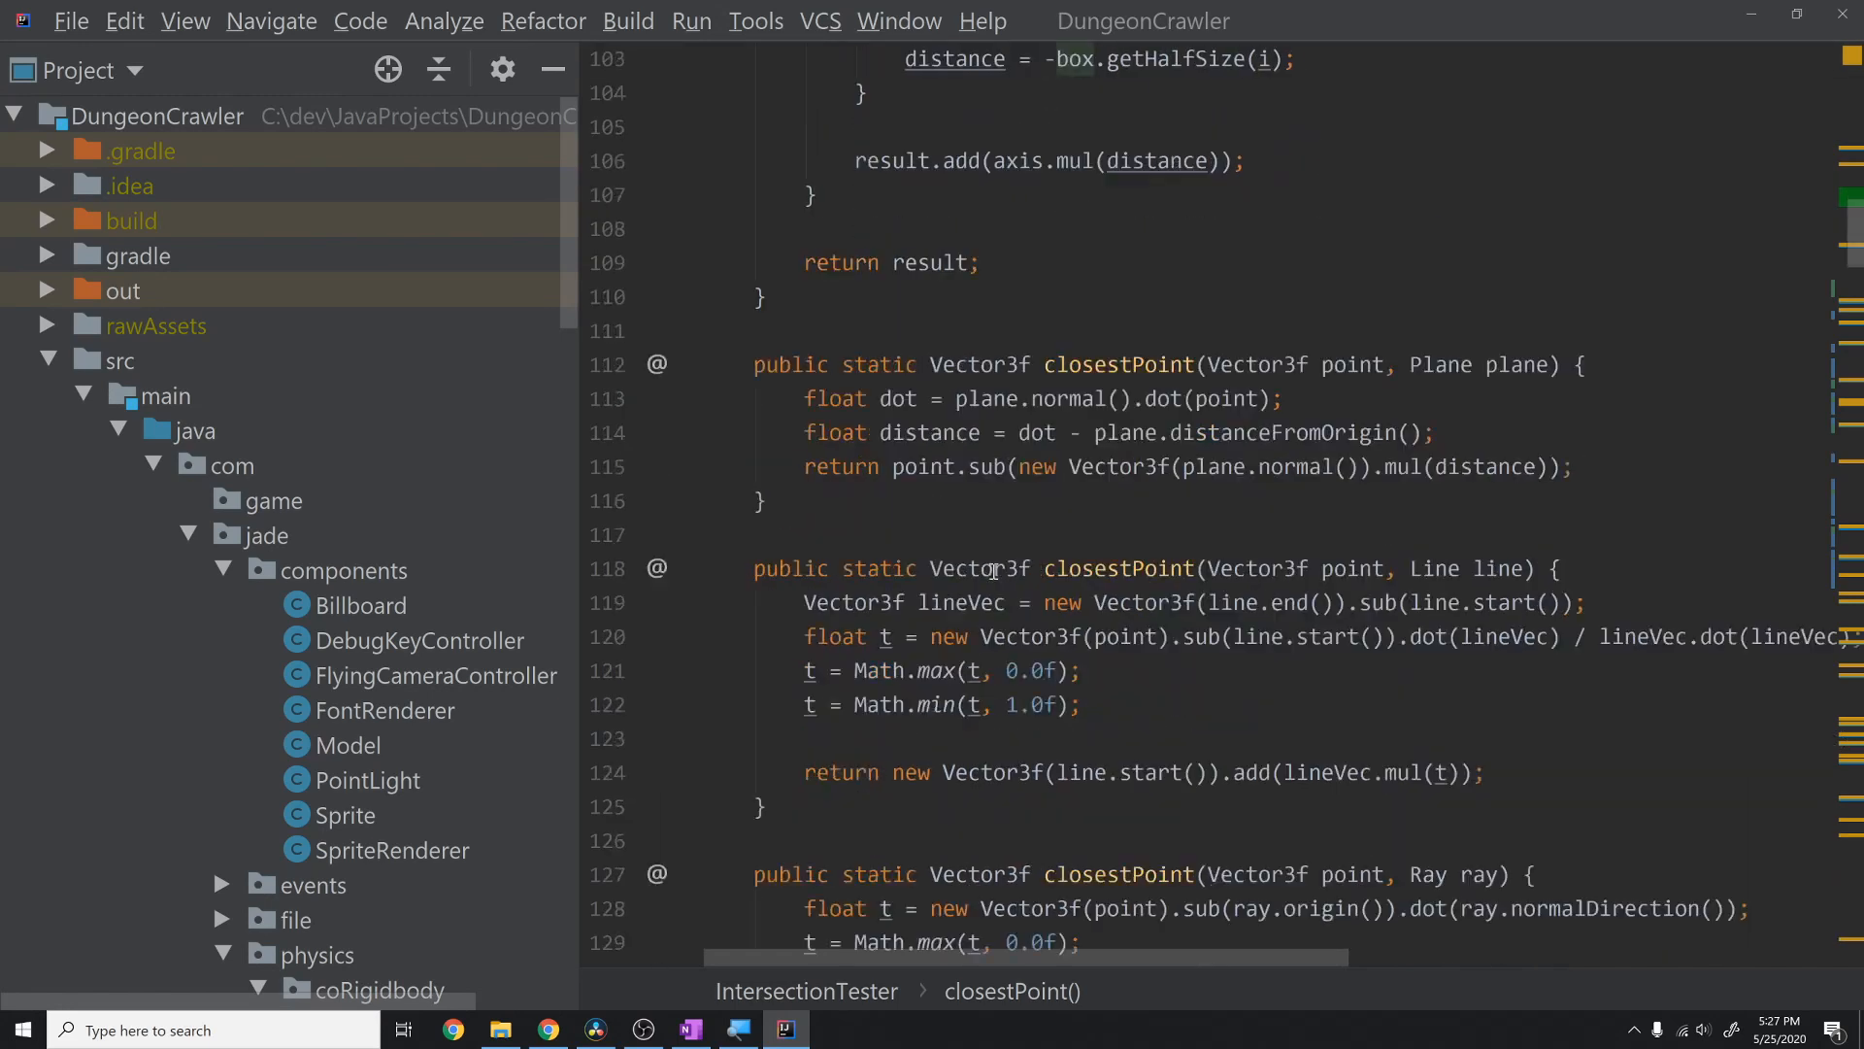
pyautogui.scroll(-3)
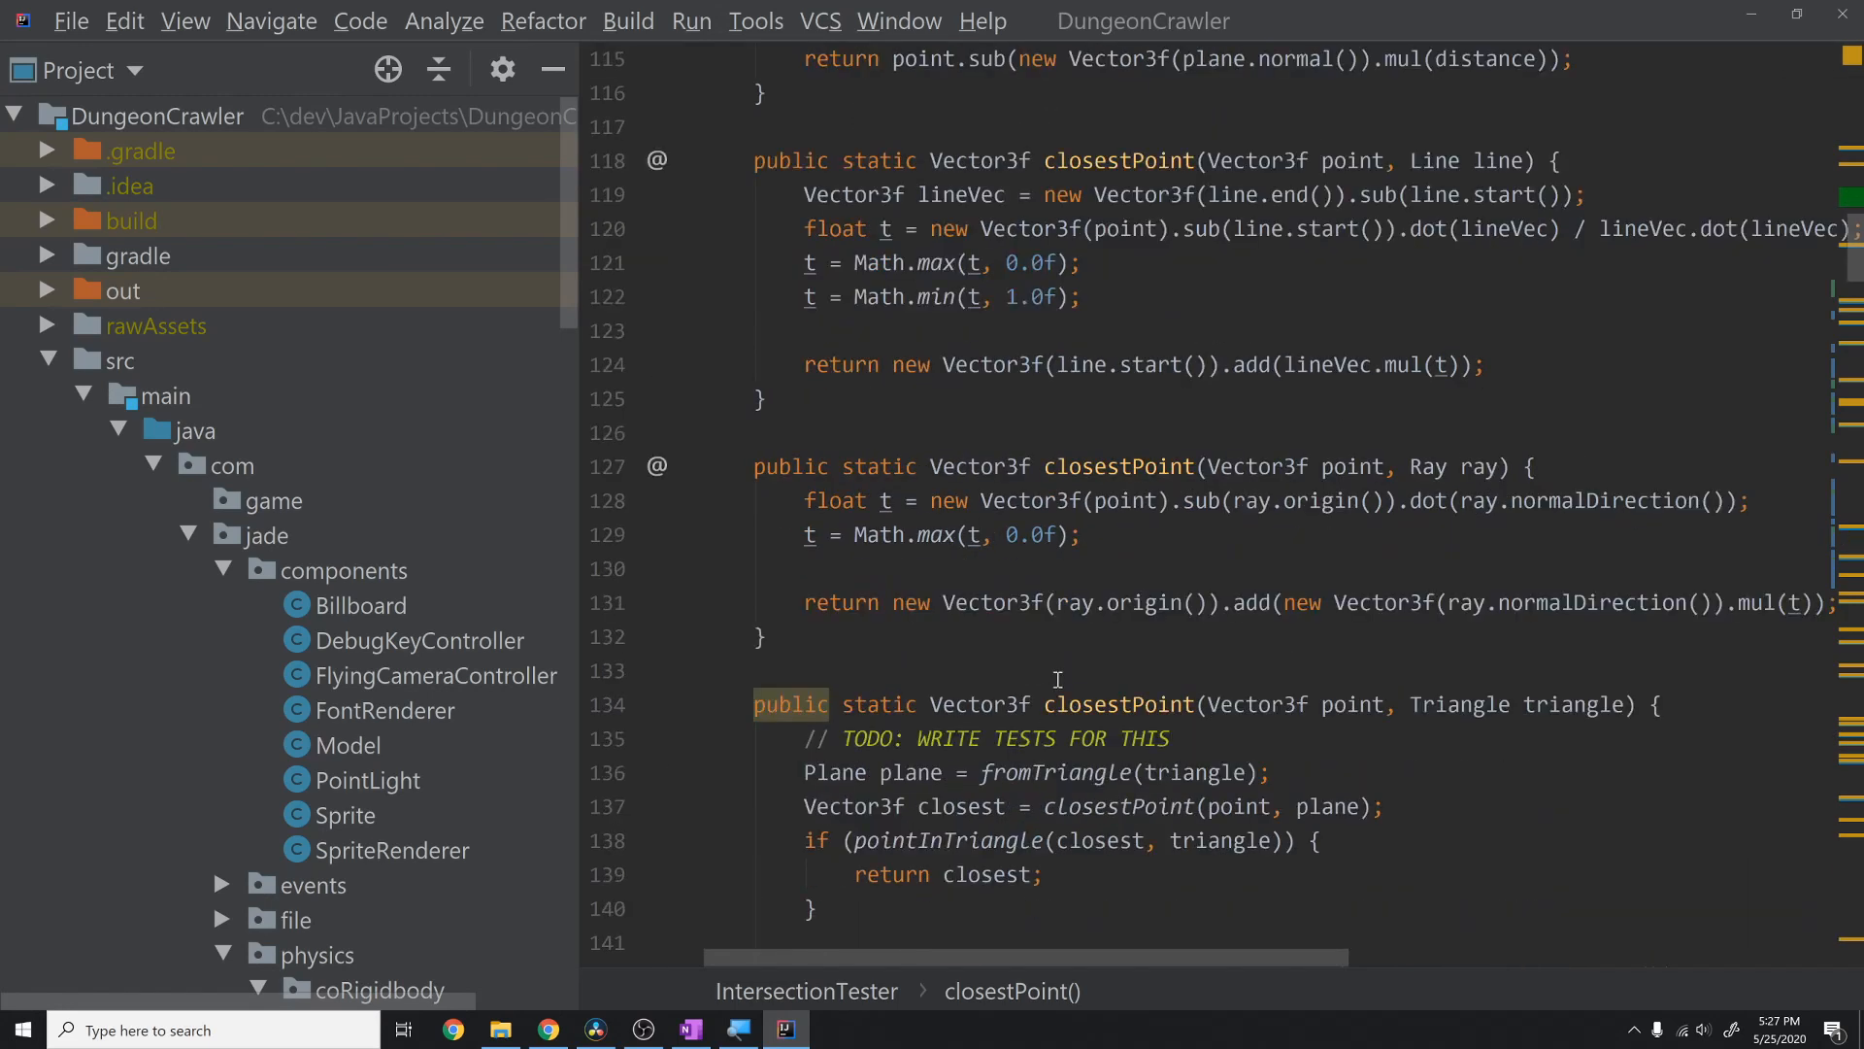
pyautogui.scroll(-3)
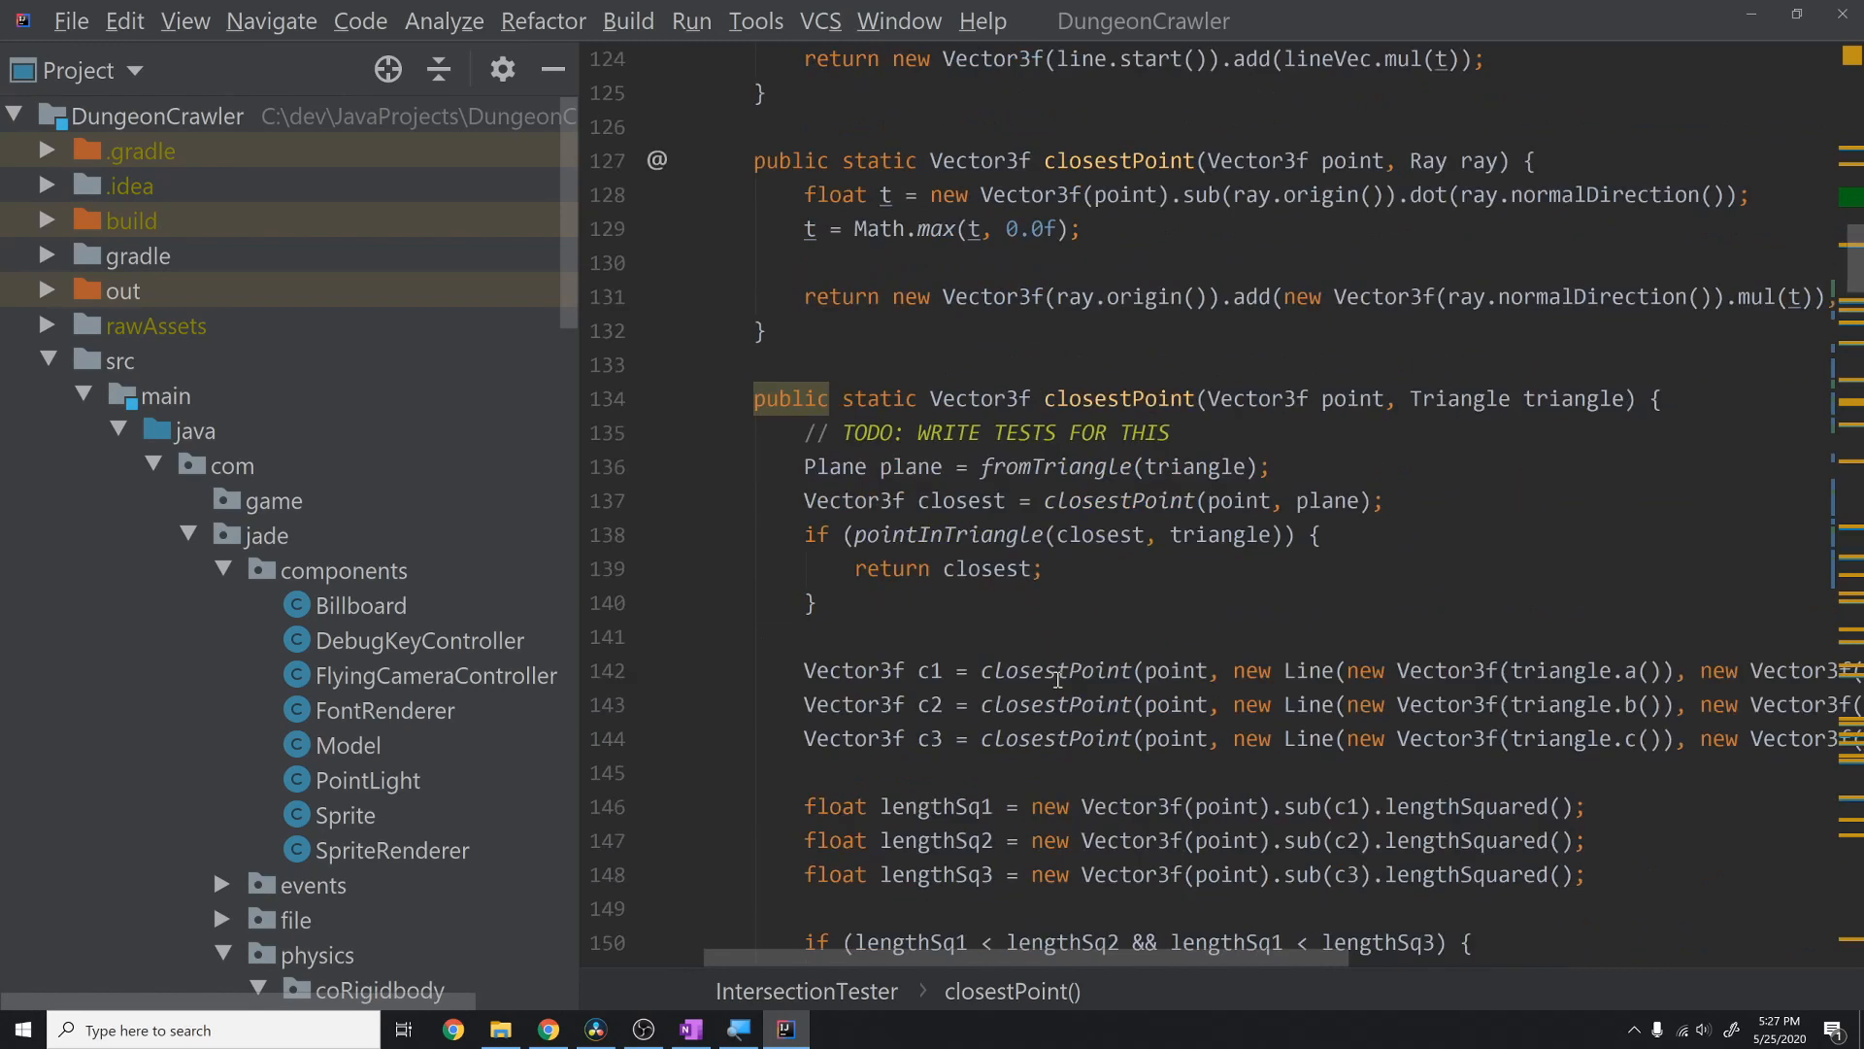
pyautogui.scroll(-3)
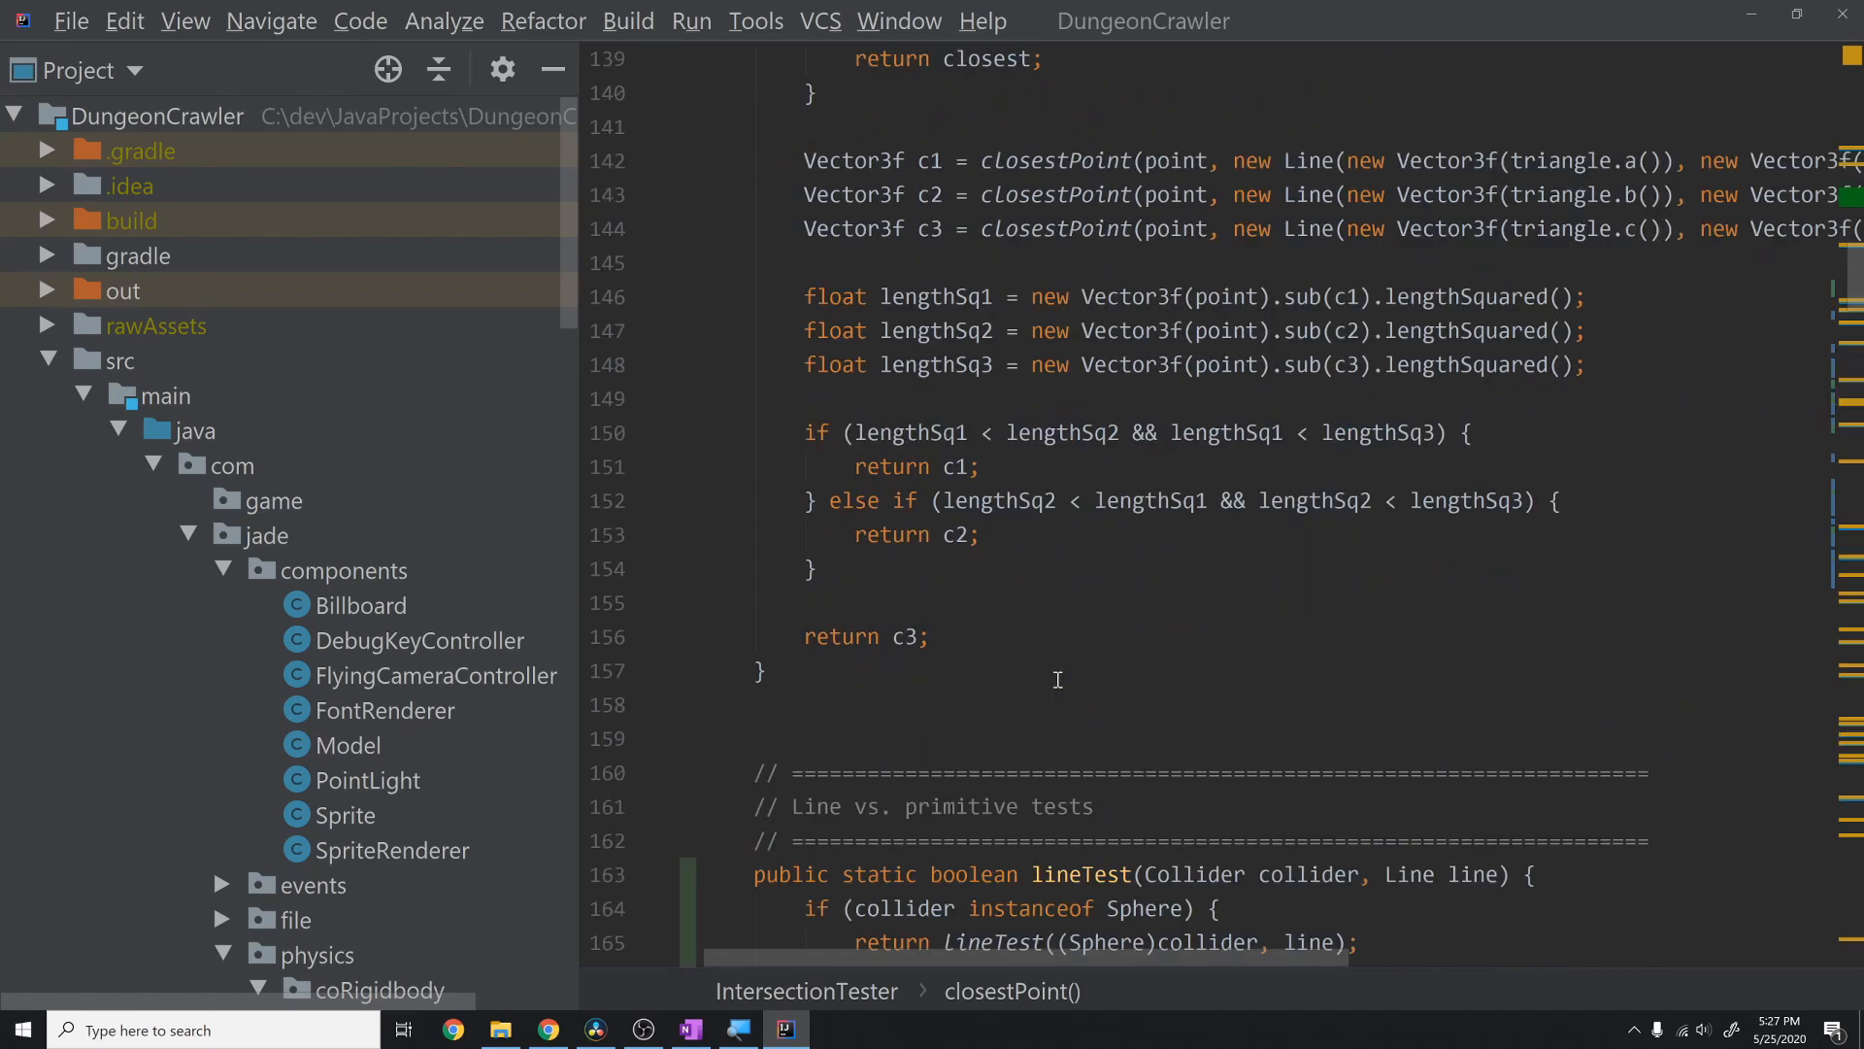
pyautogui.moveTo(1024, 697)
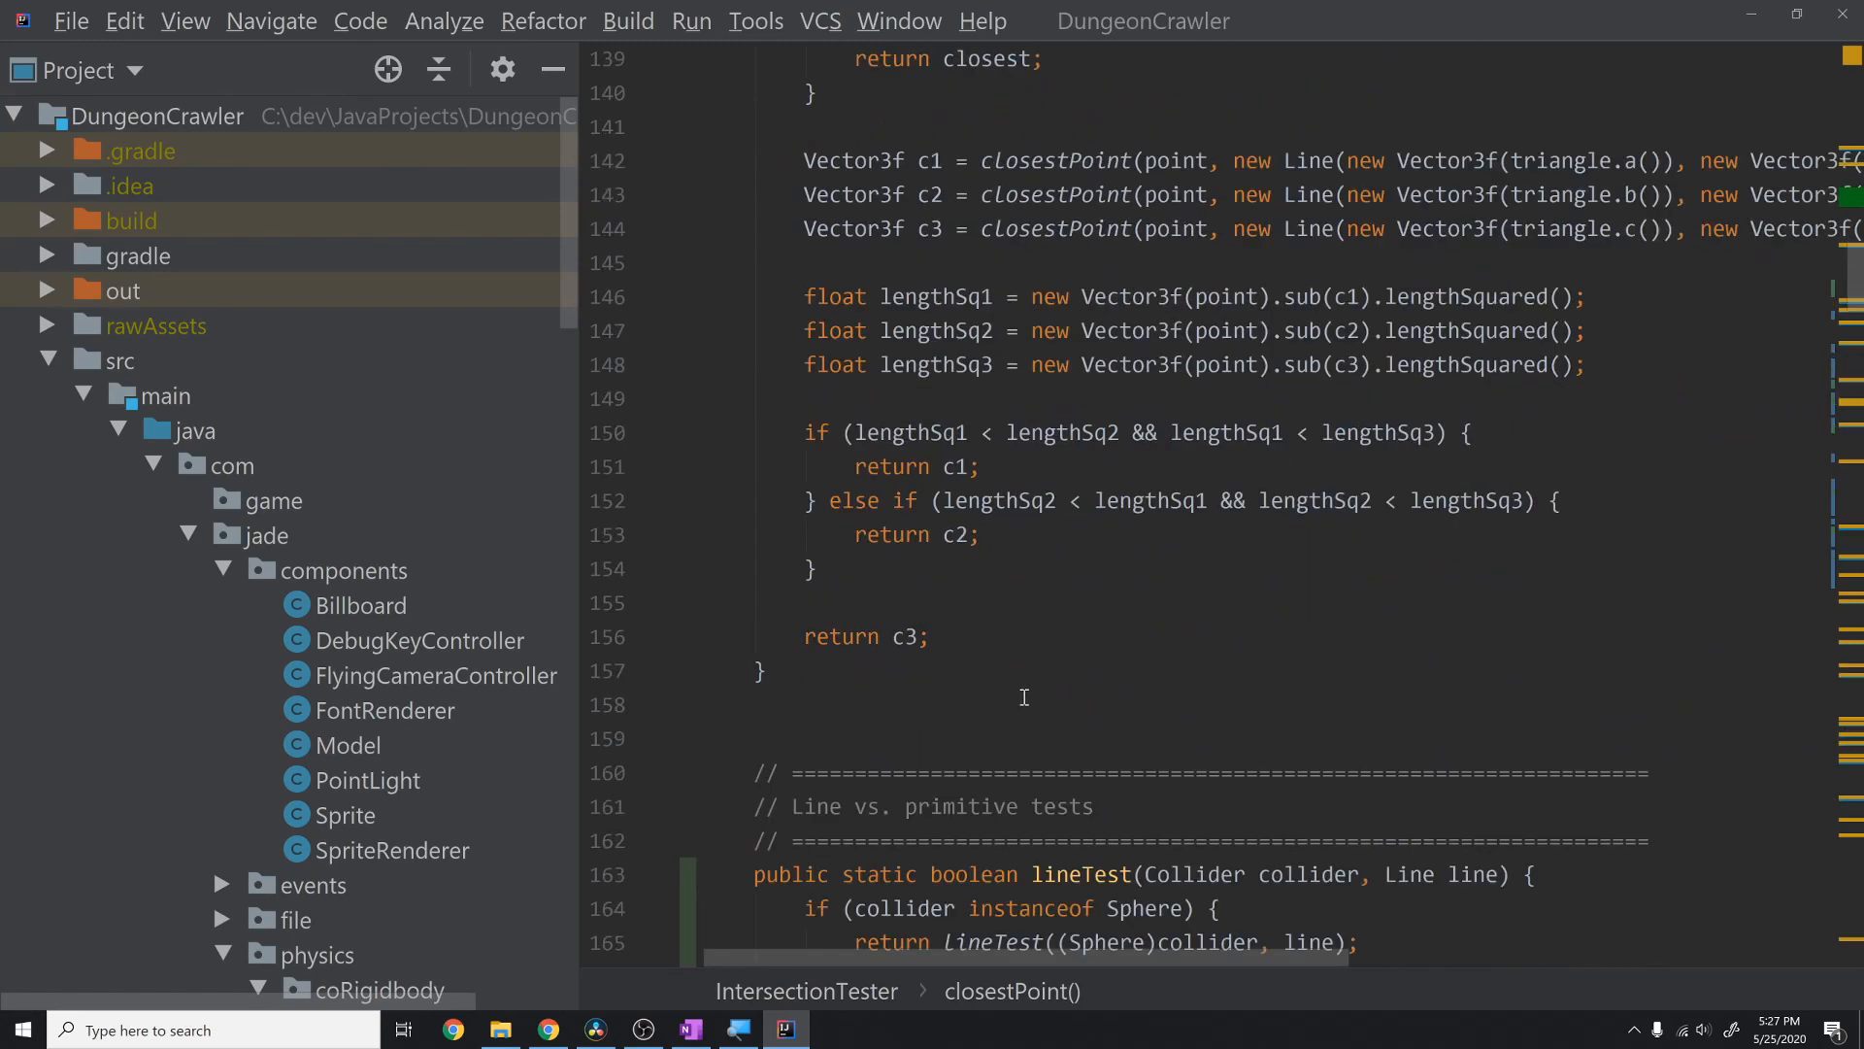
pyautogui.scroll(-3)
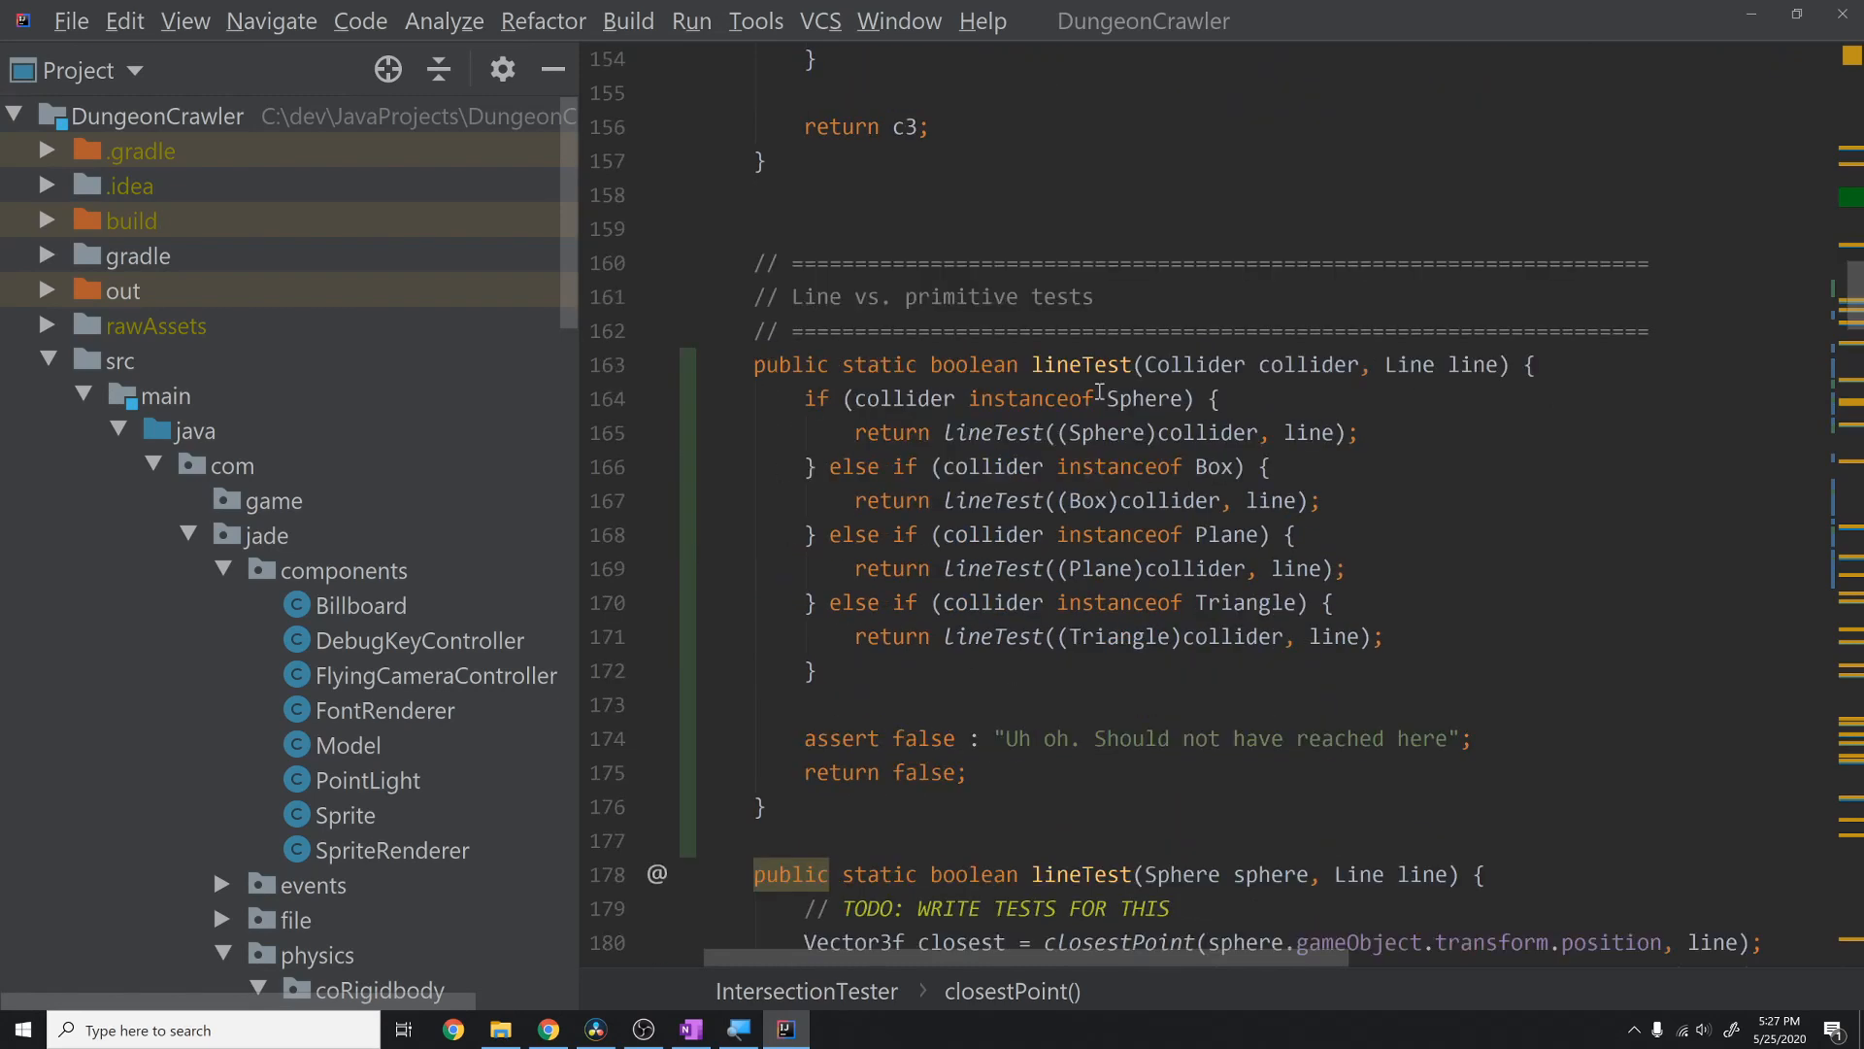
pyautogui.moveTo(1171, 451)
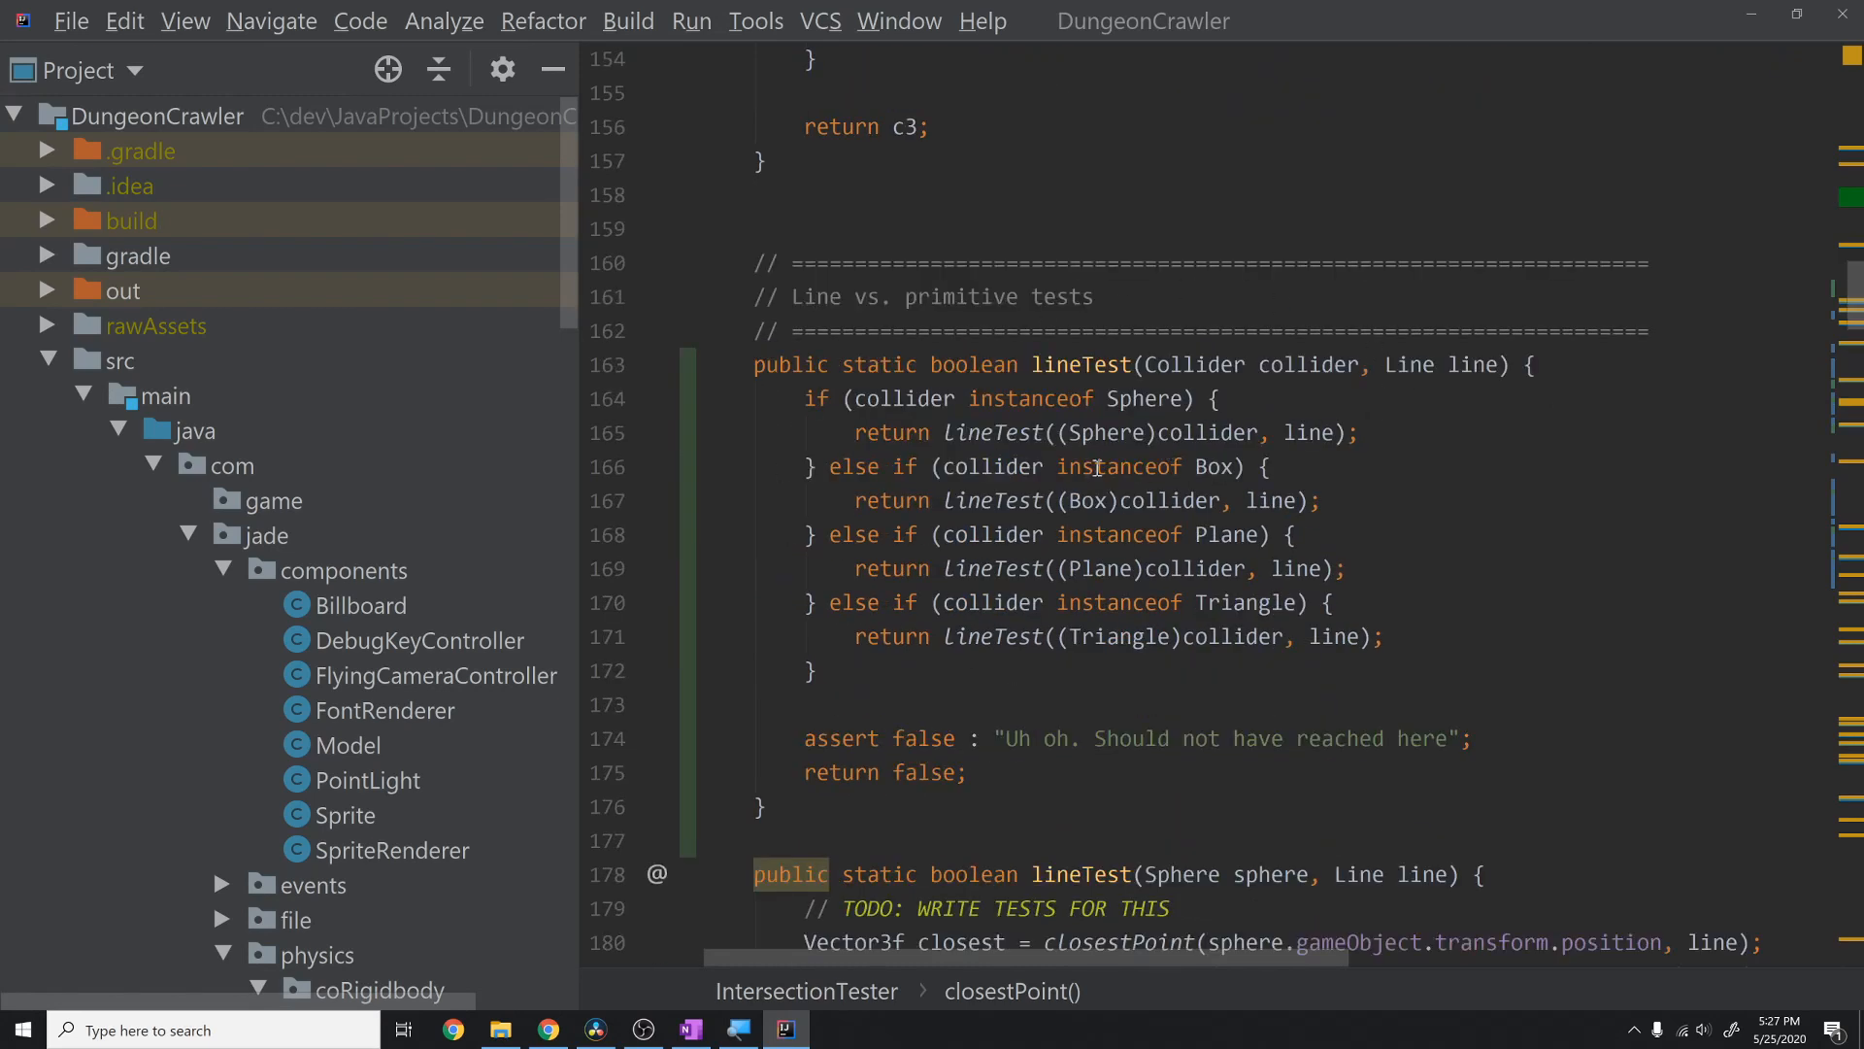
pyautogui.moveTo(1068, 381)
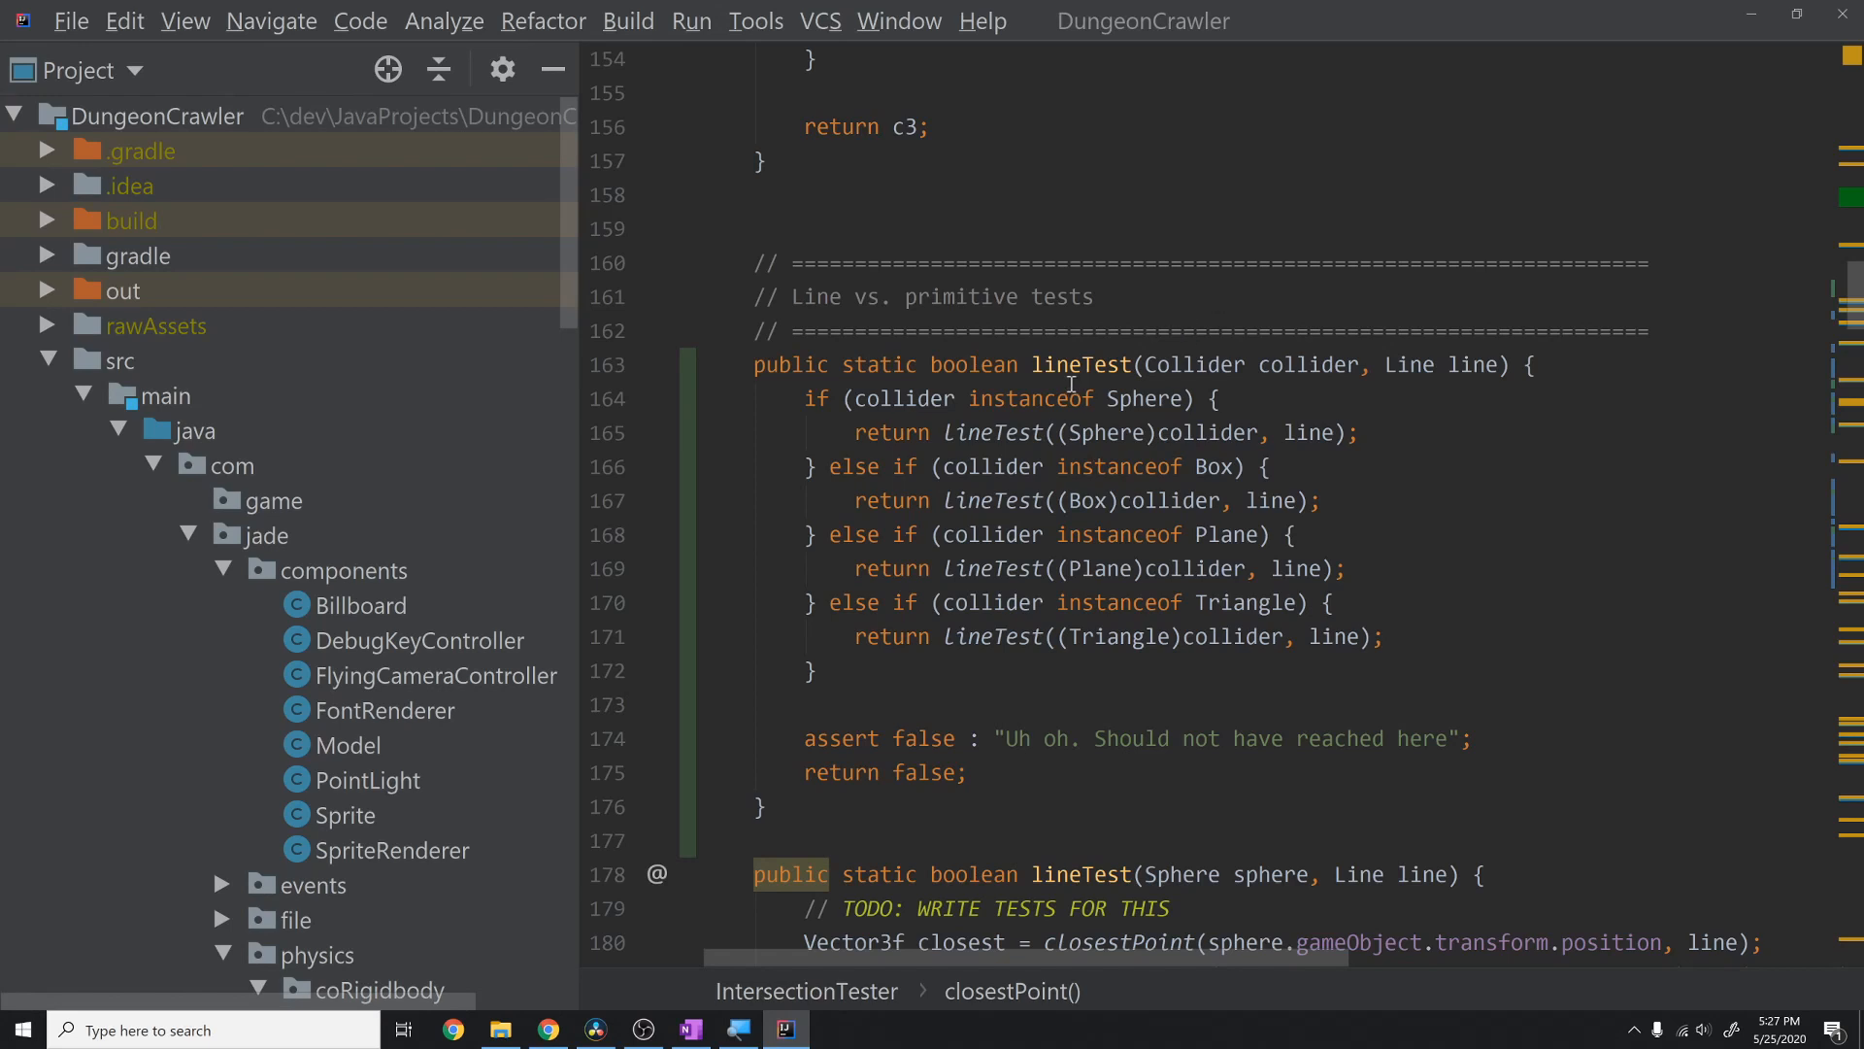
pyautogui.scroll(-3)
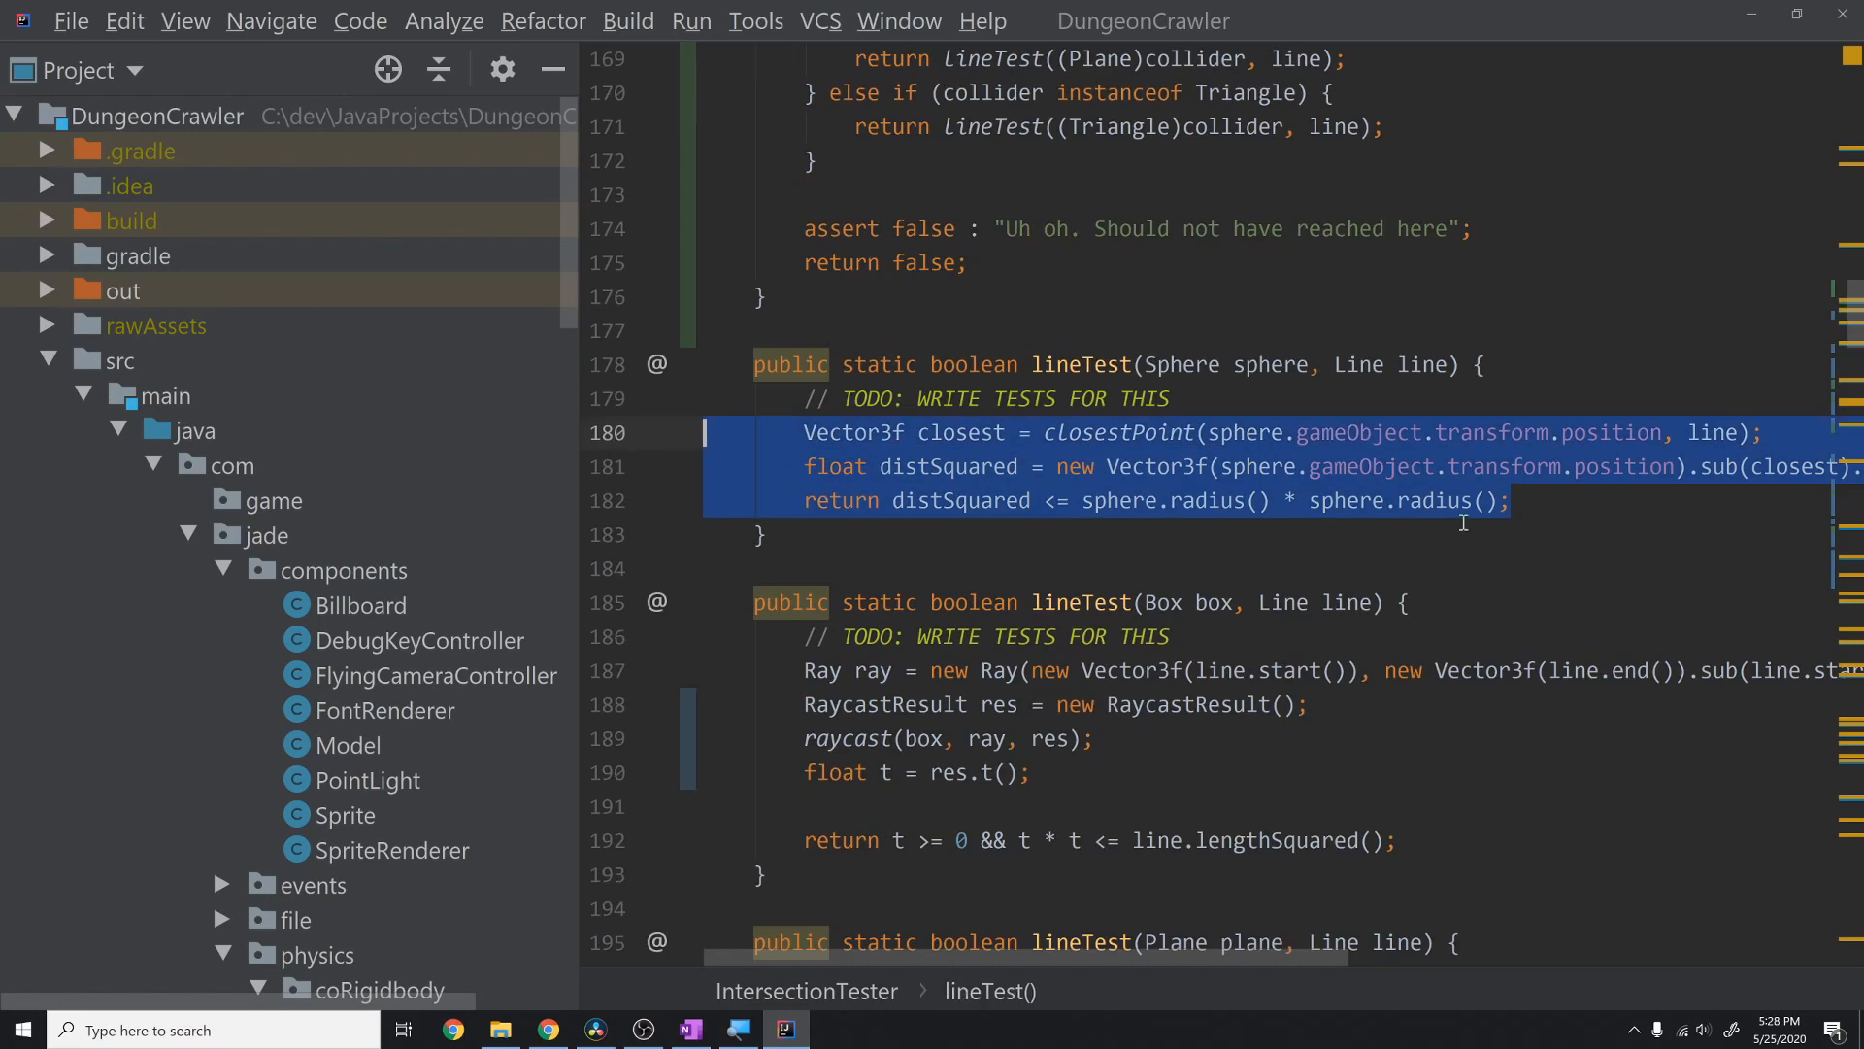
pyautogui.click(1426, 534)
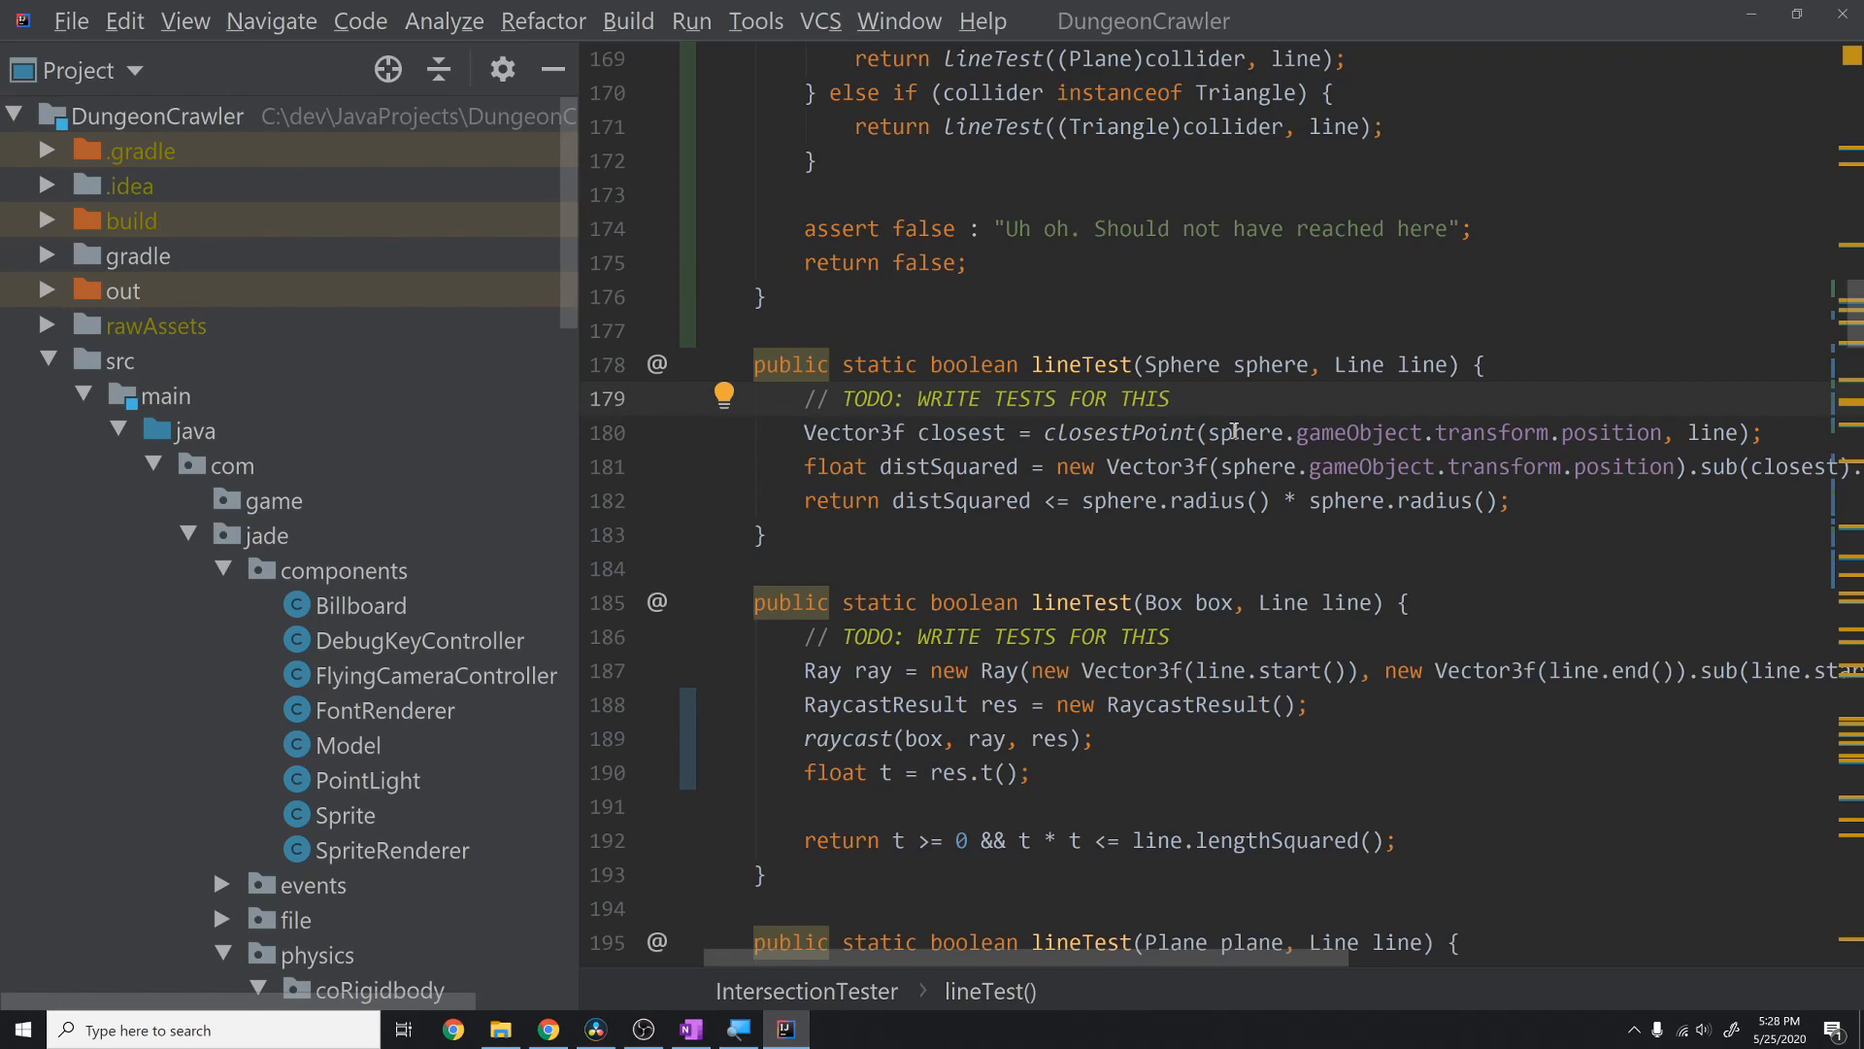
pyautogui.moveTo(1049, 382)
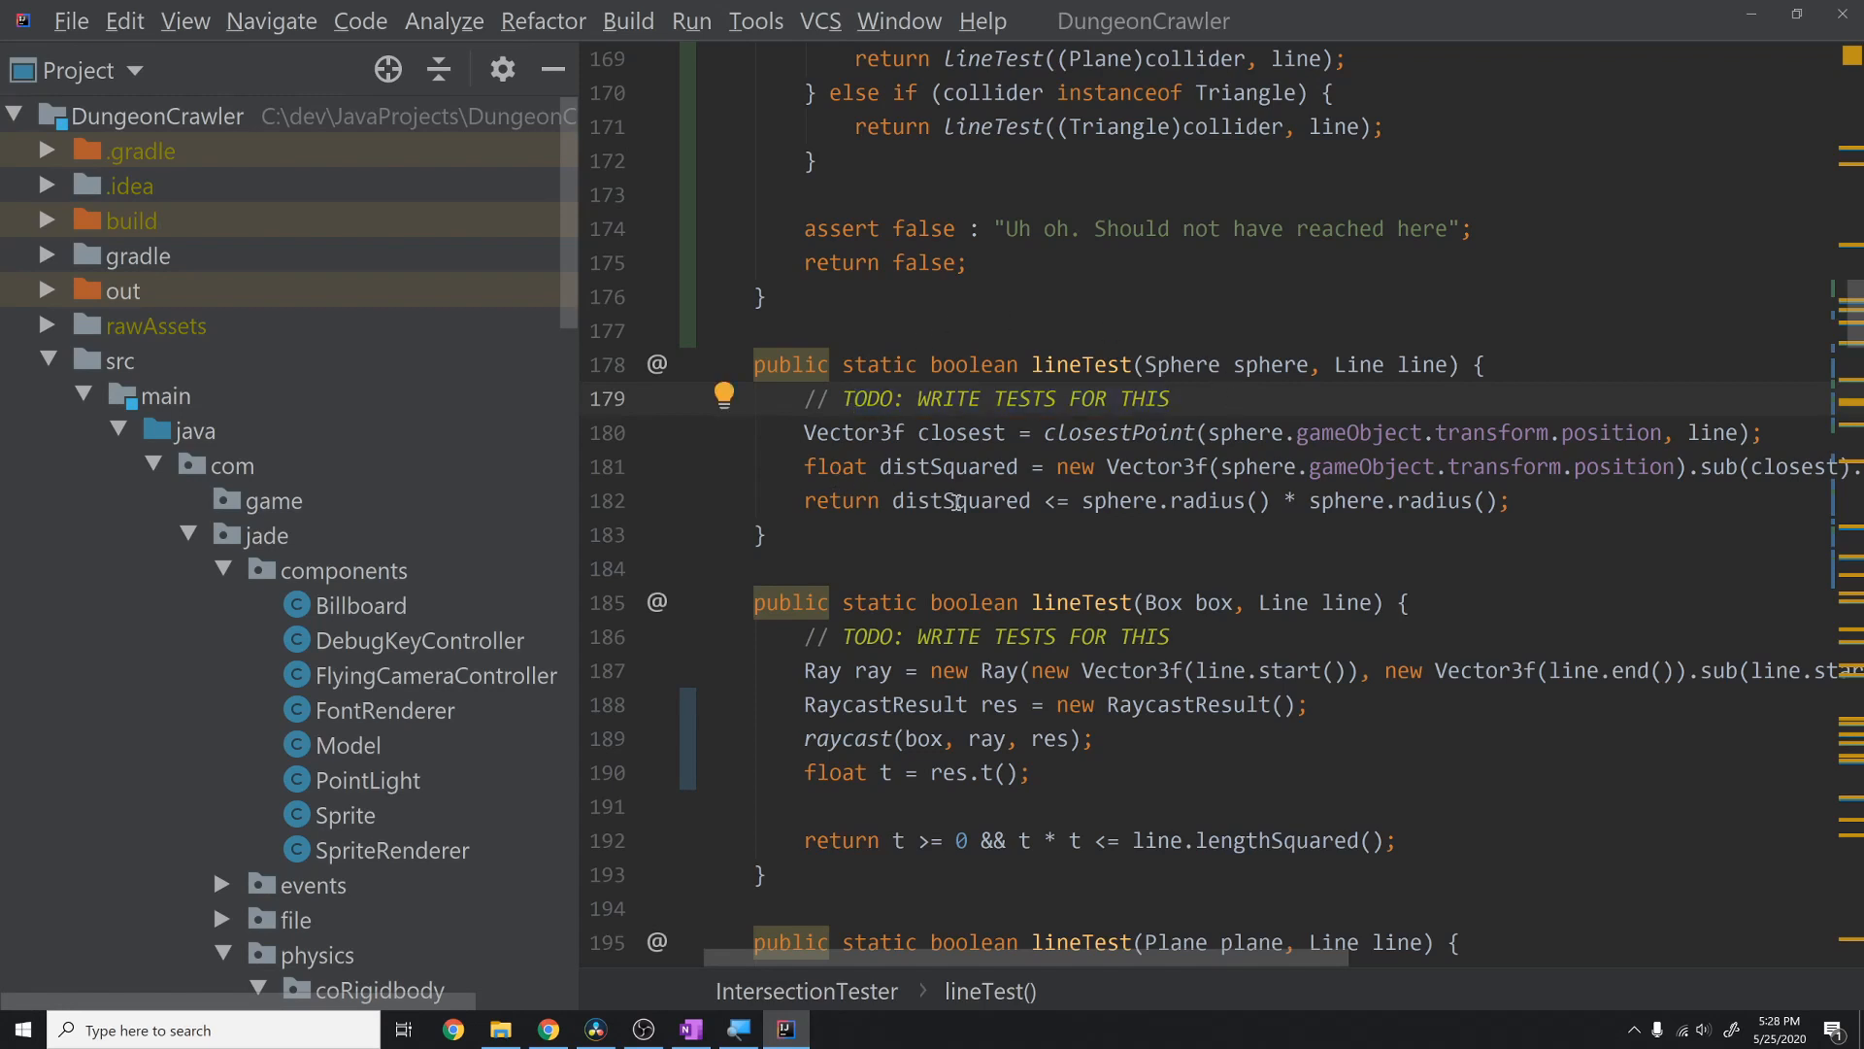
pyautogui.moveTo(921, 382)
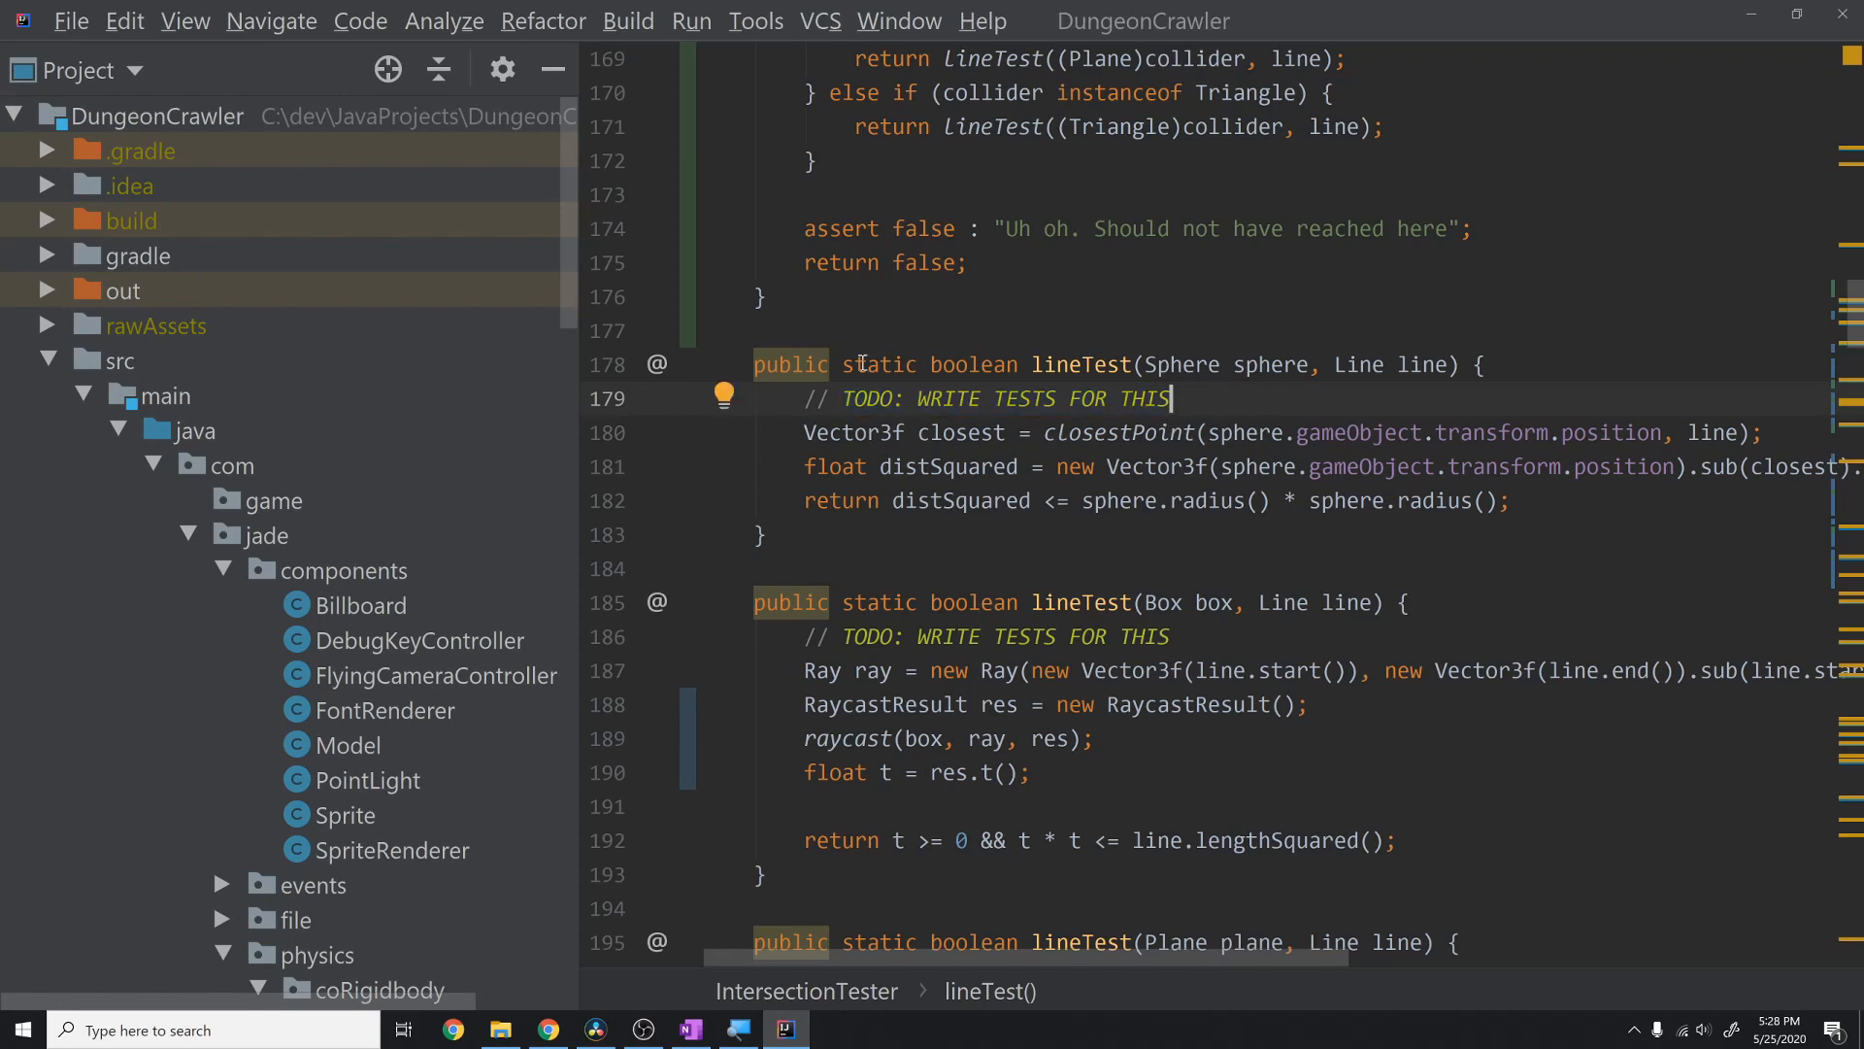
pyautogui.doubleClick(1082, 364)
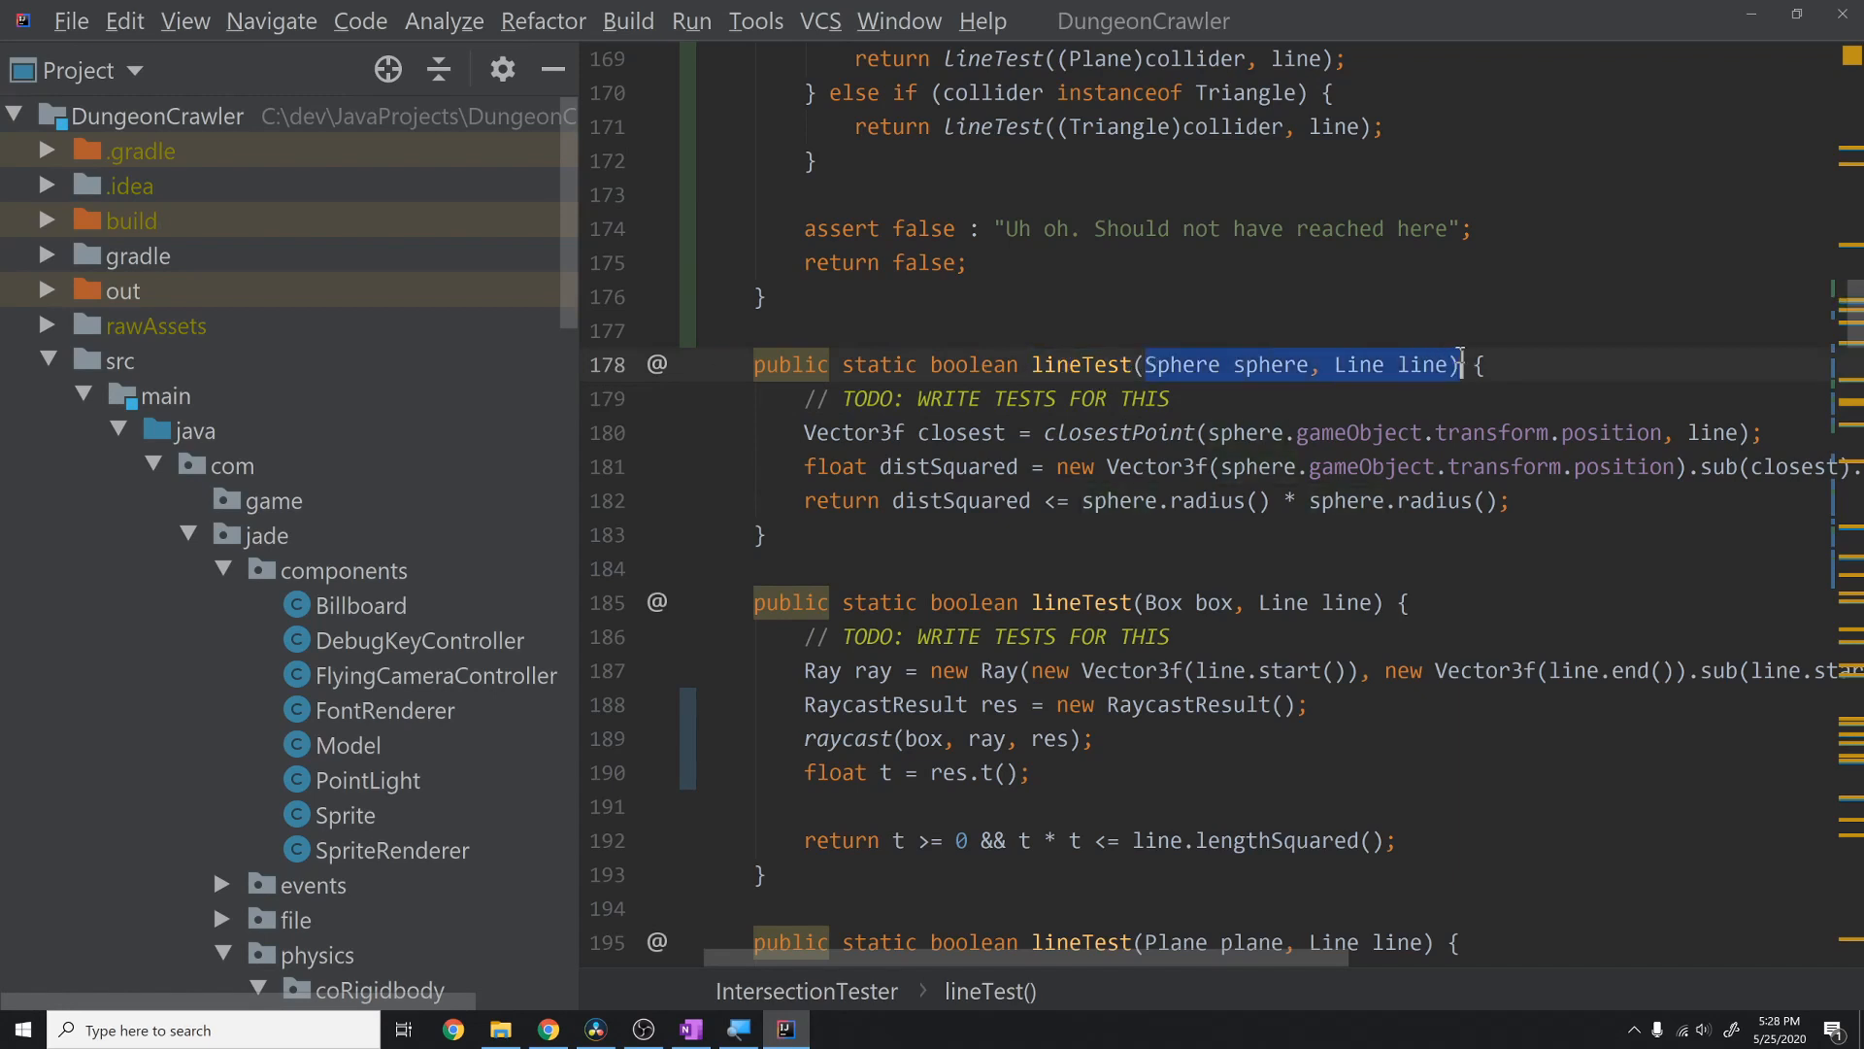
pyautogui.doubleClick(1081, 364)
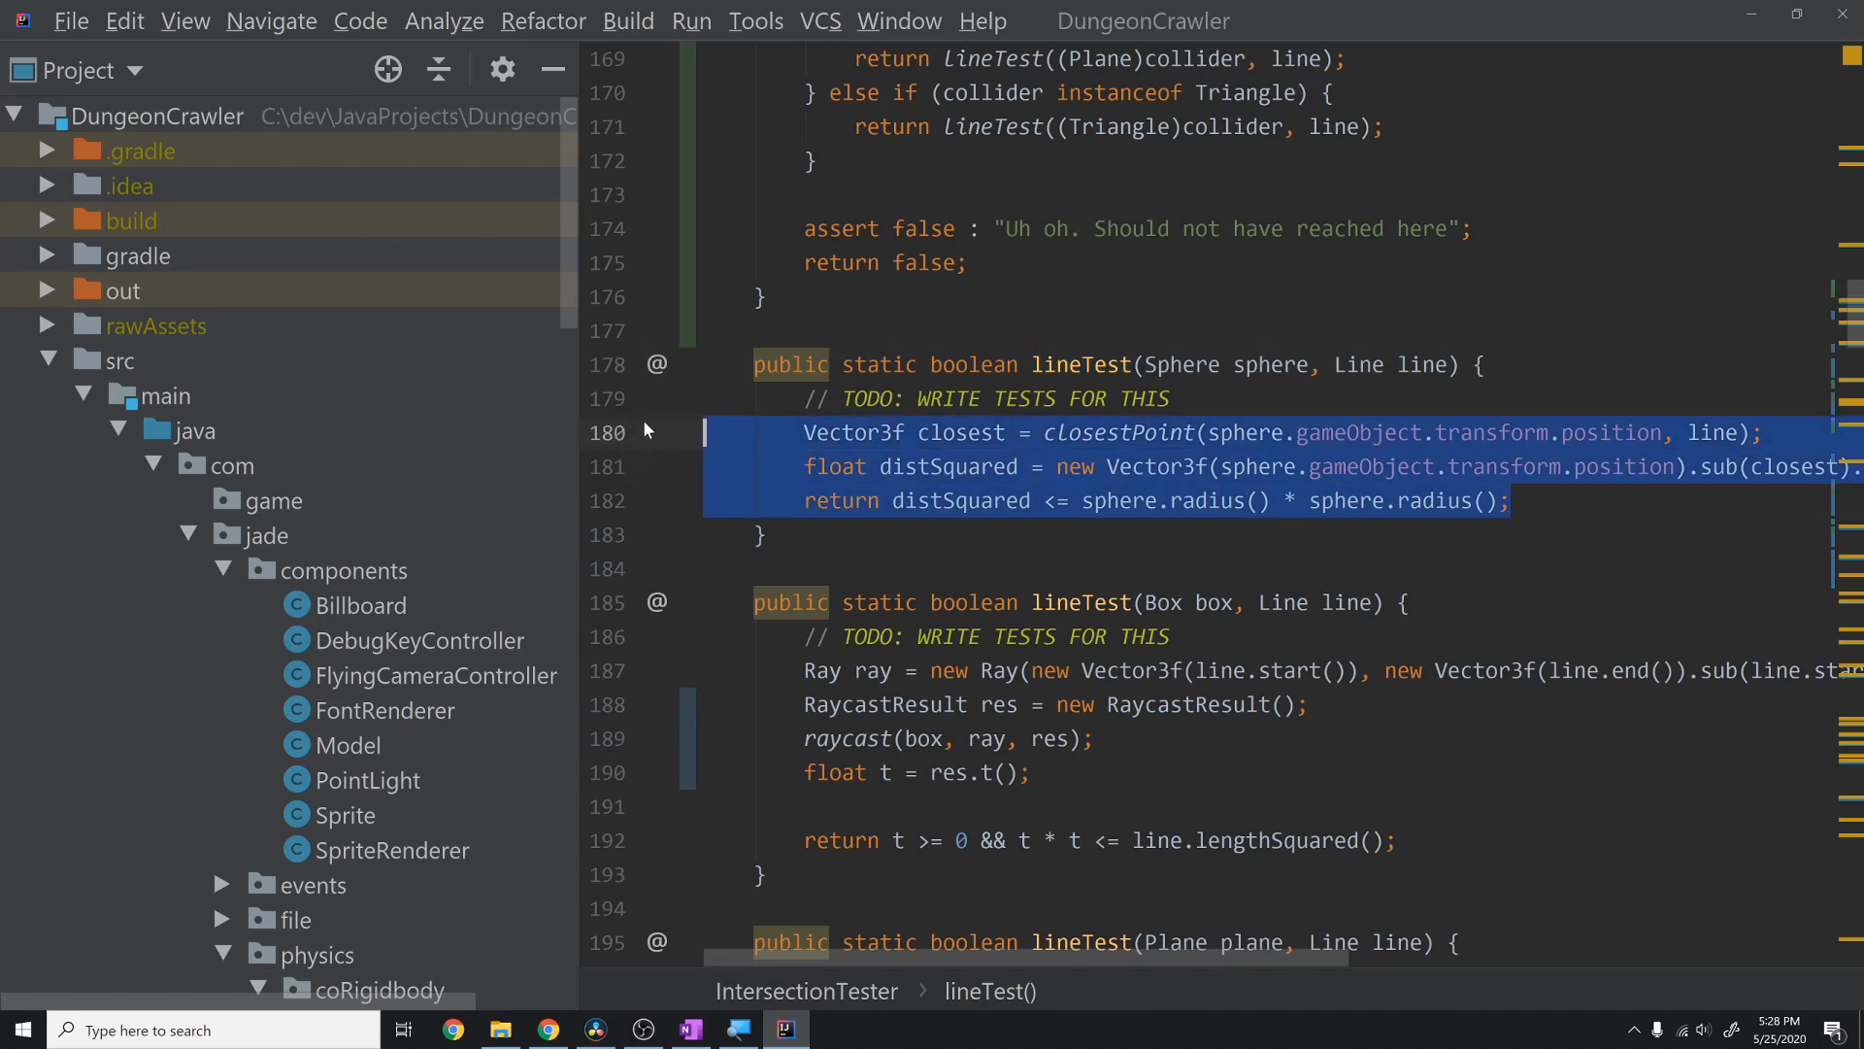
pyautogui.click(1225, 365)
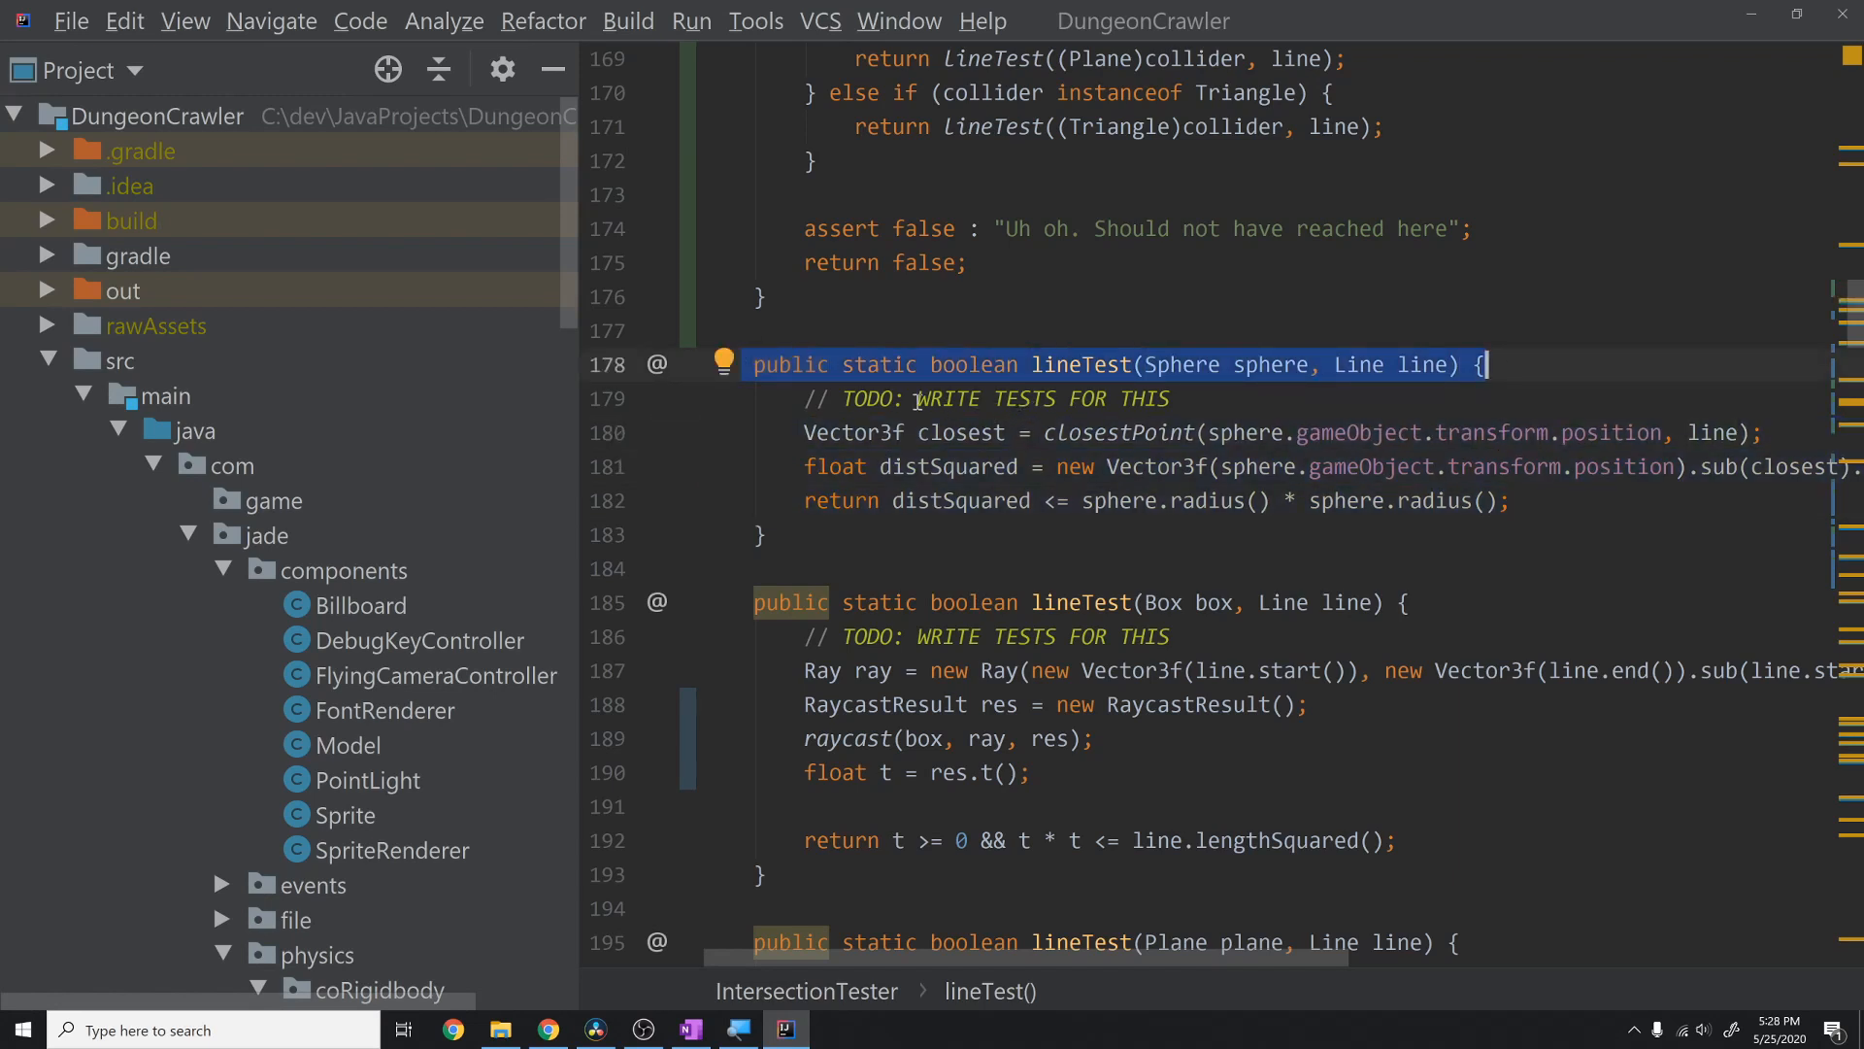
# - Review IntersectionTesterTests' JUnit Test import and pointOnLine tests, then switch to OneNote
pyautogui.scroll(-3)
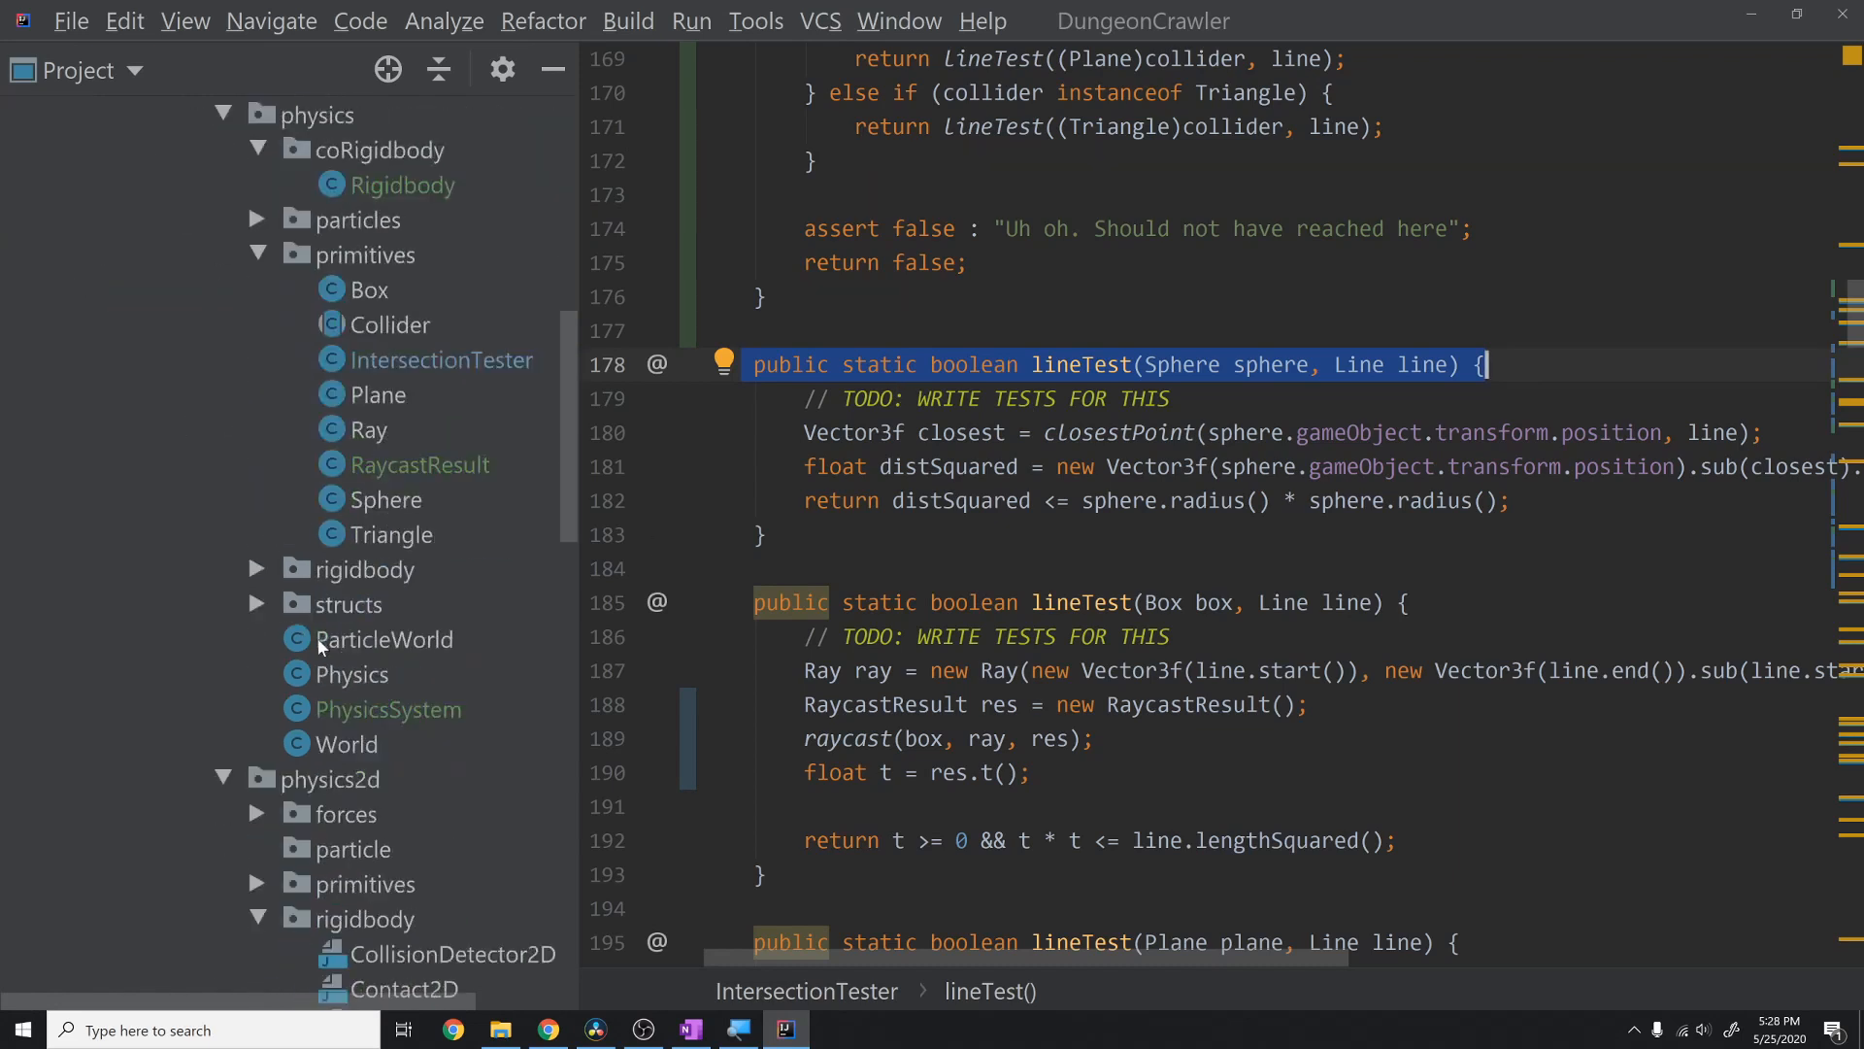
pyautogui.scroll(-3)
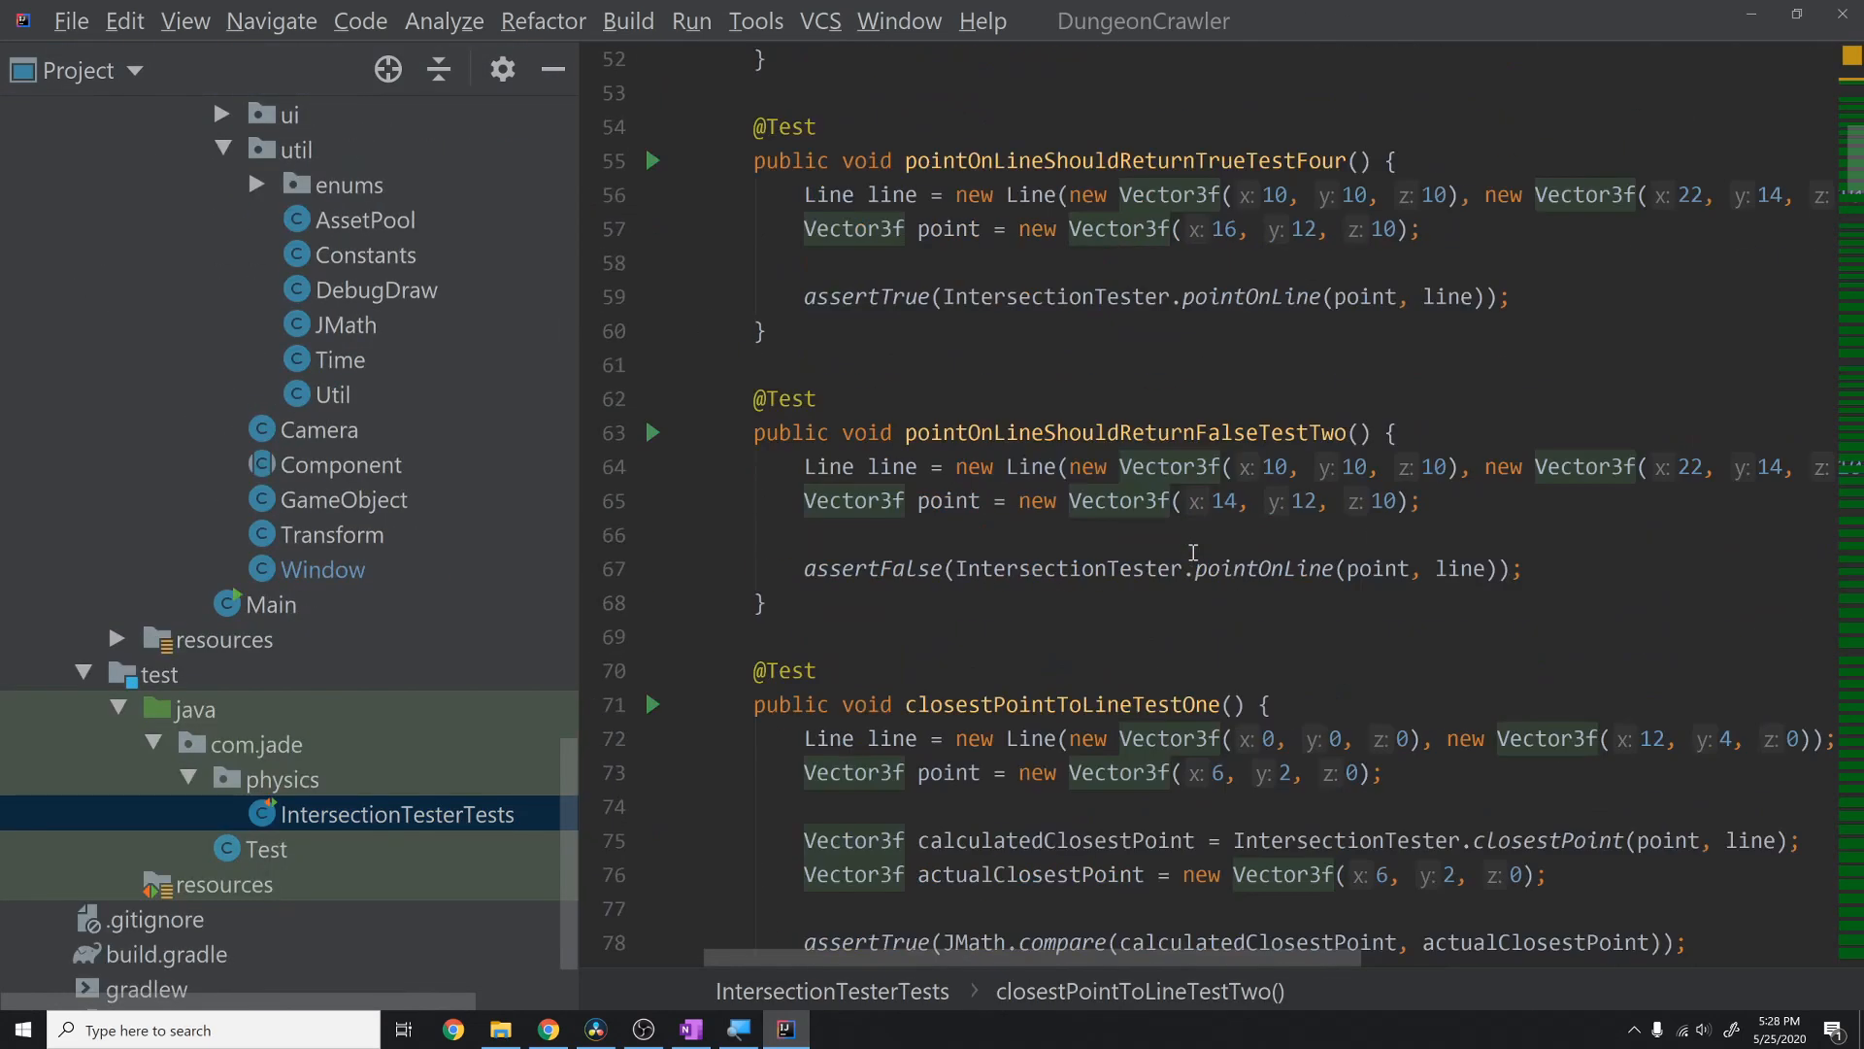
pyautogui.scroll(3)
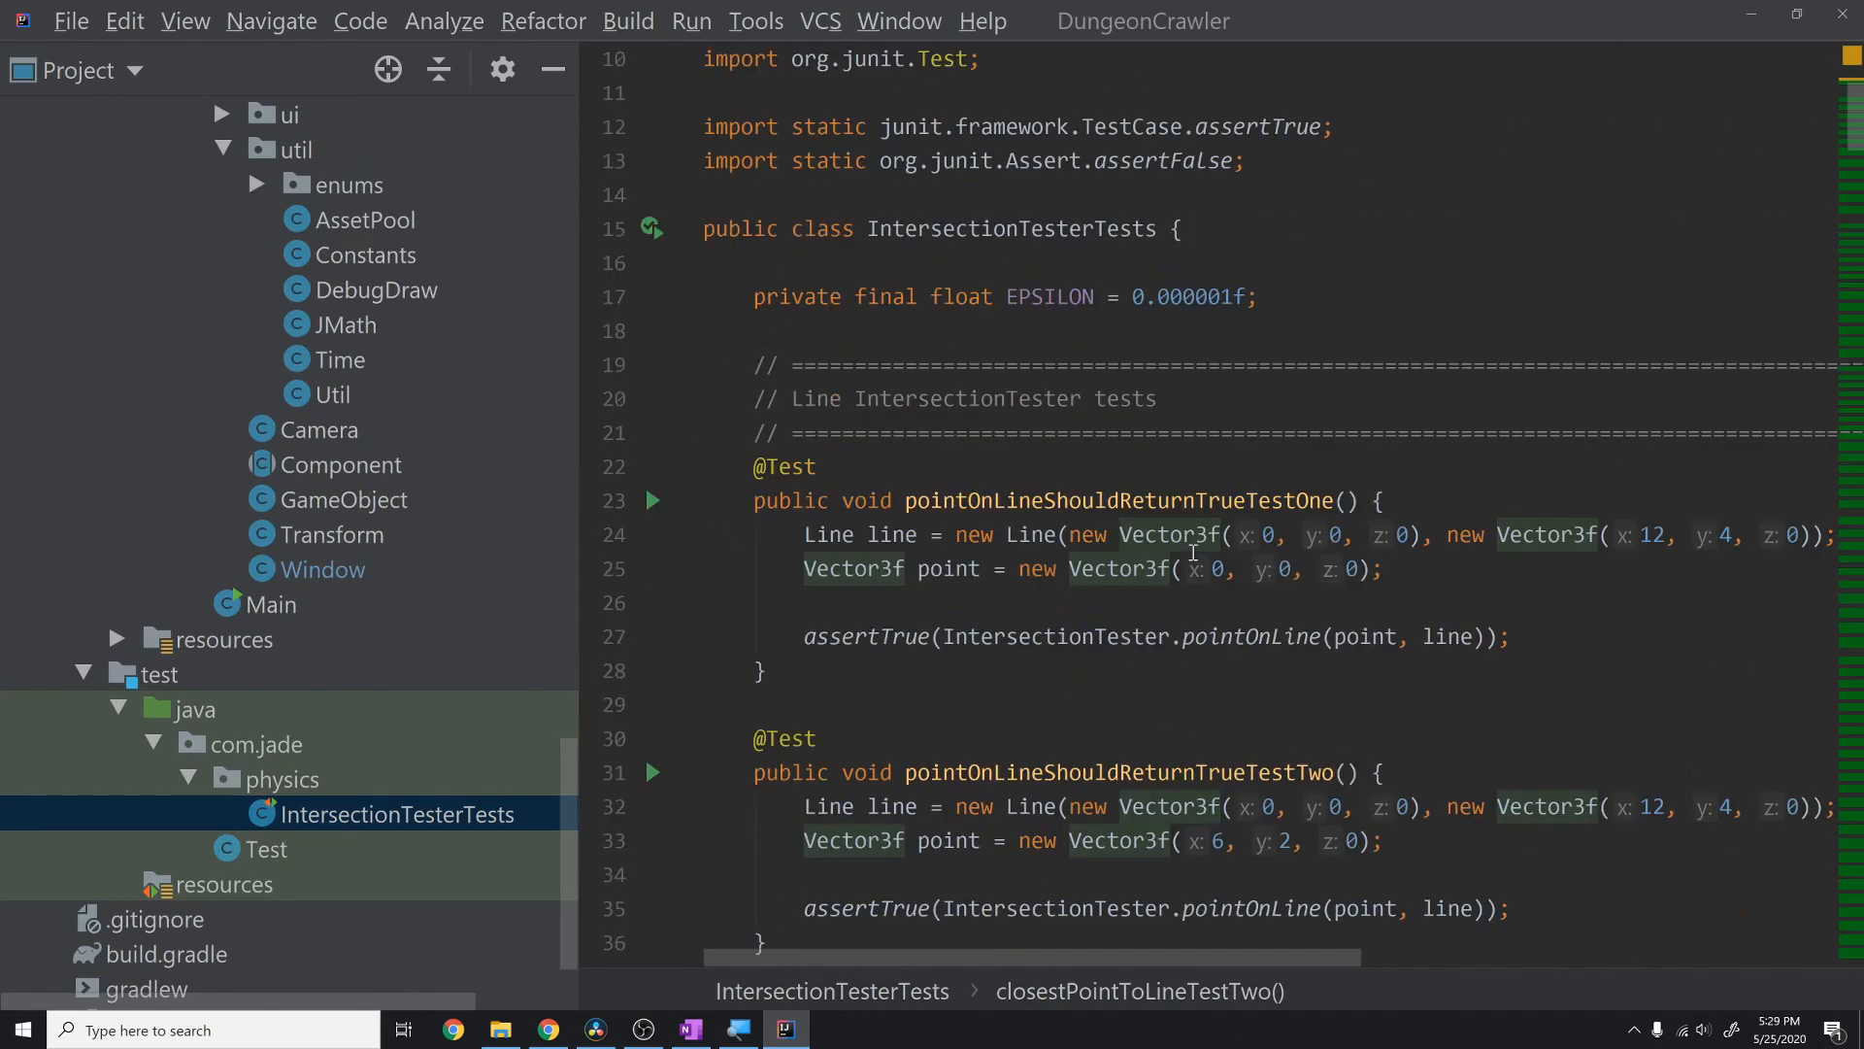
pyautogui.click(785, 466)
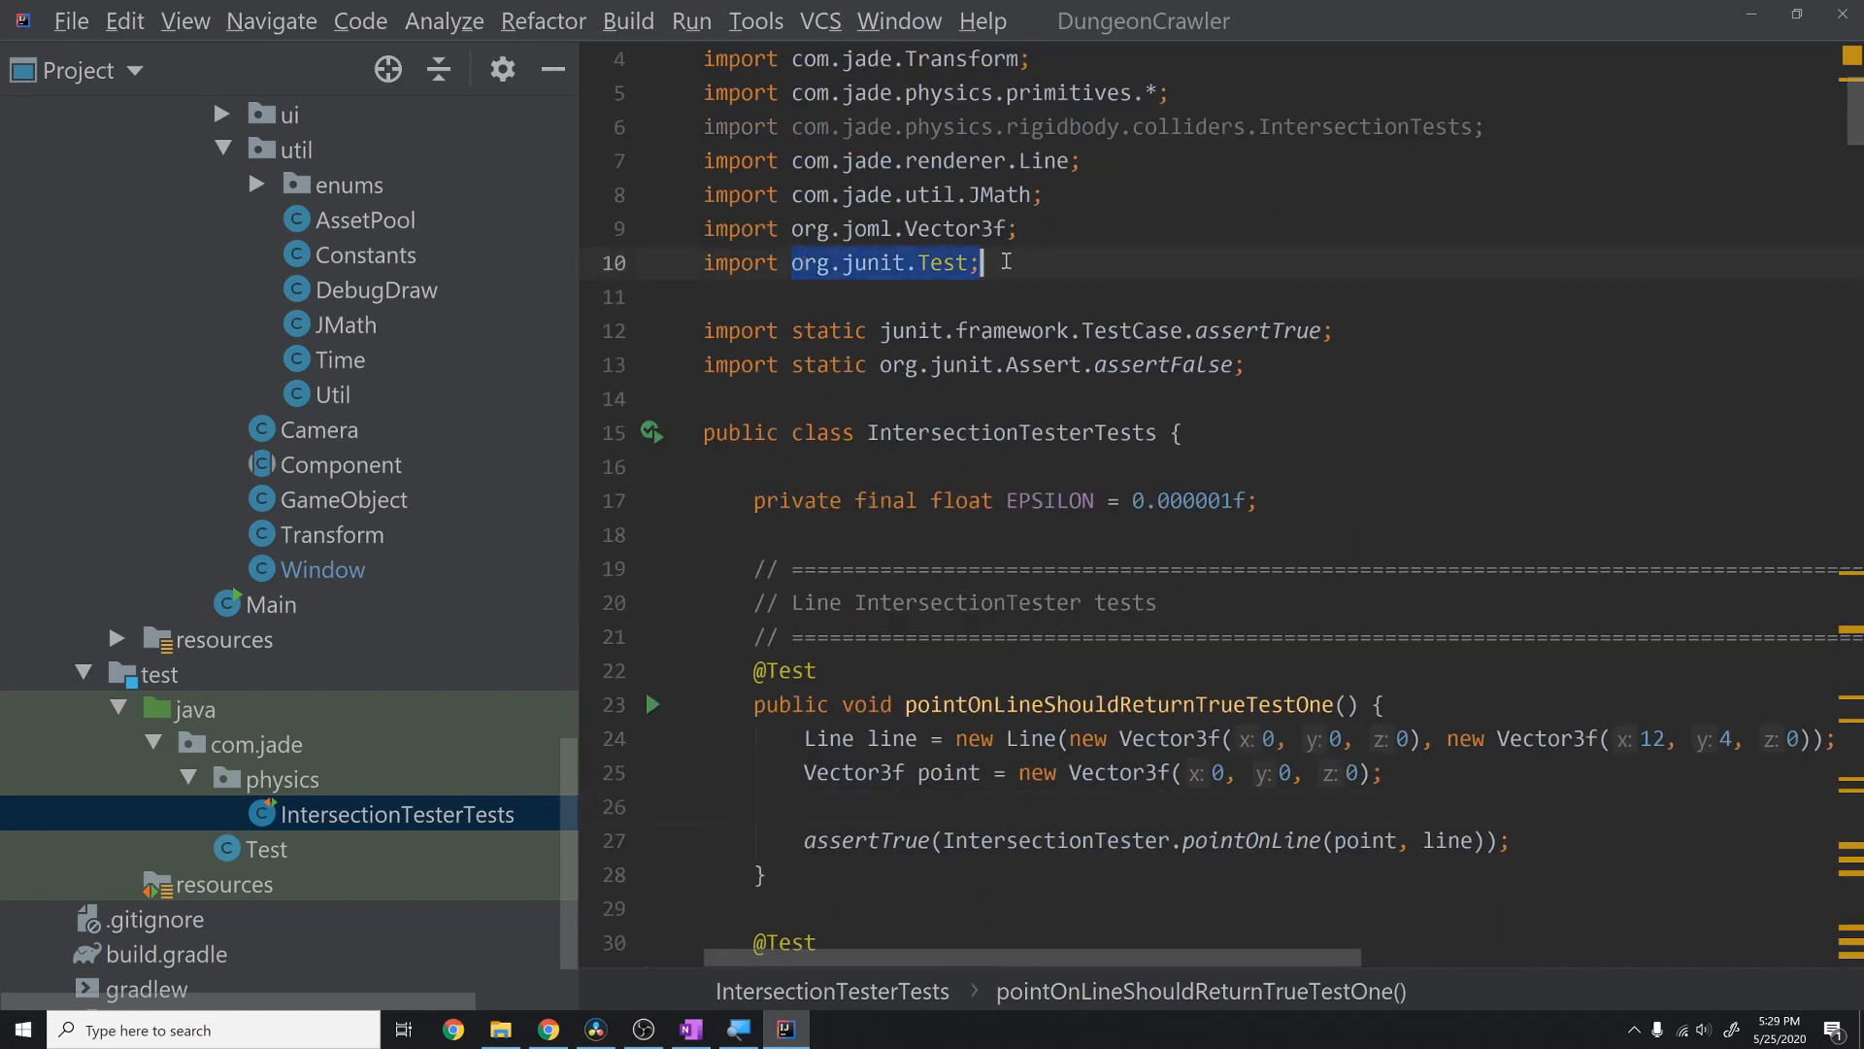
pyautogui.scroll(-3)
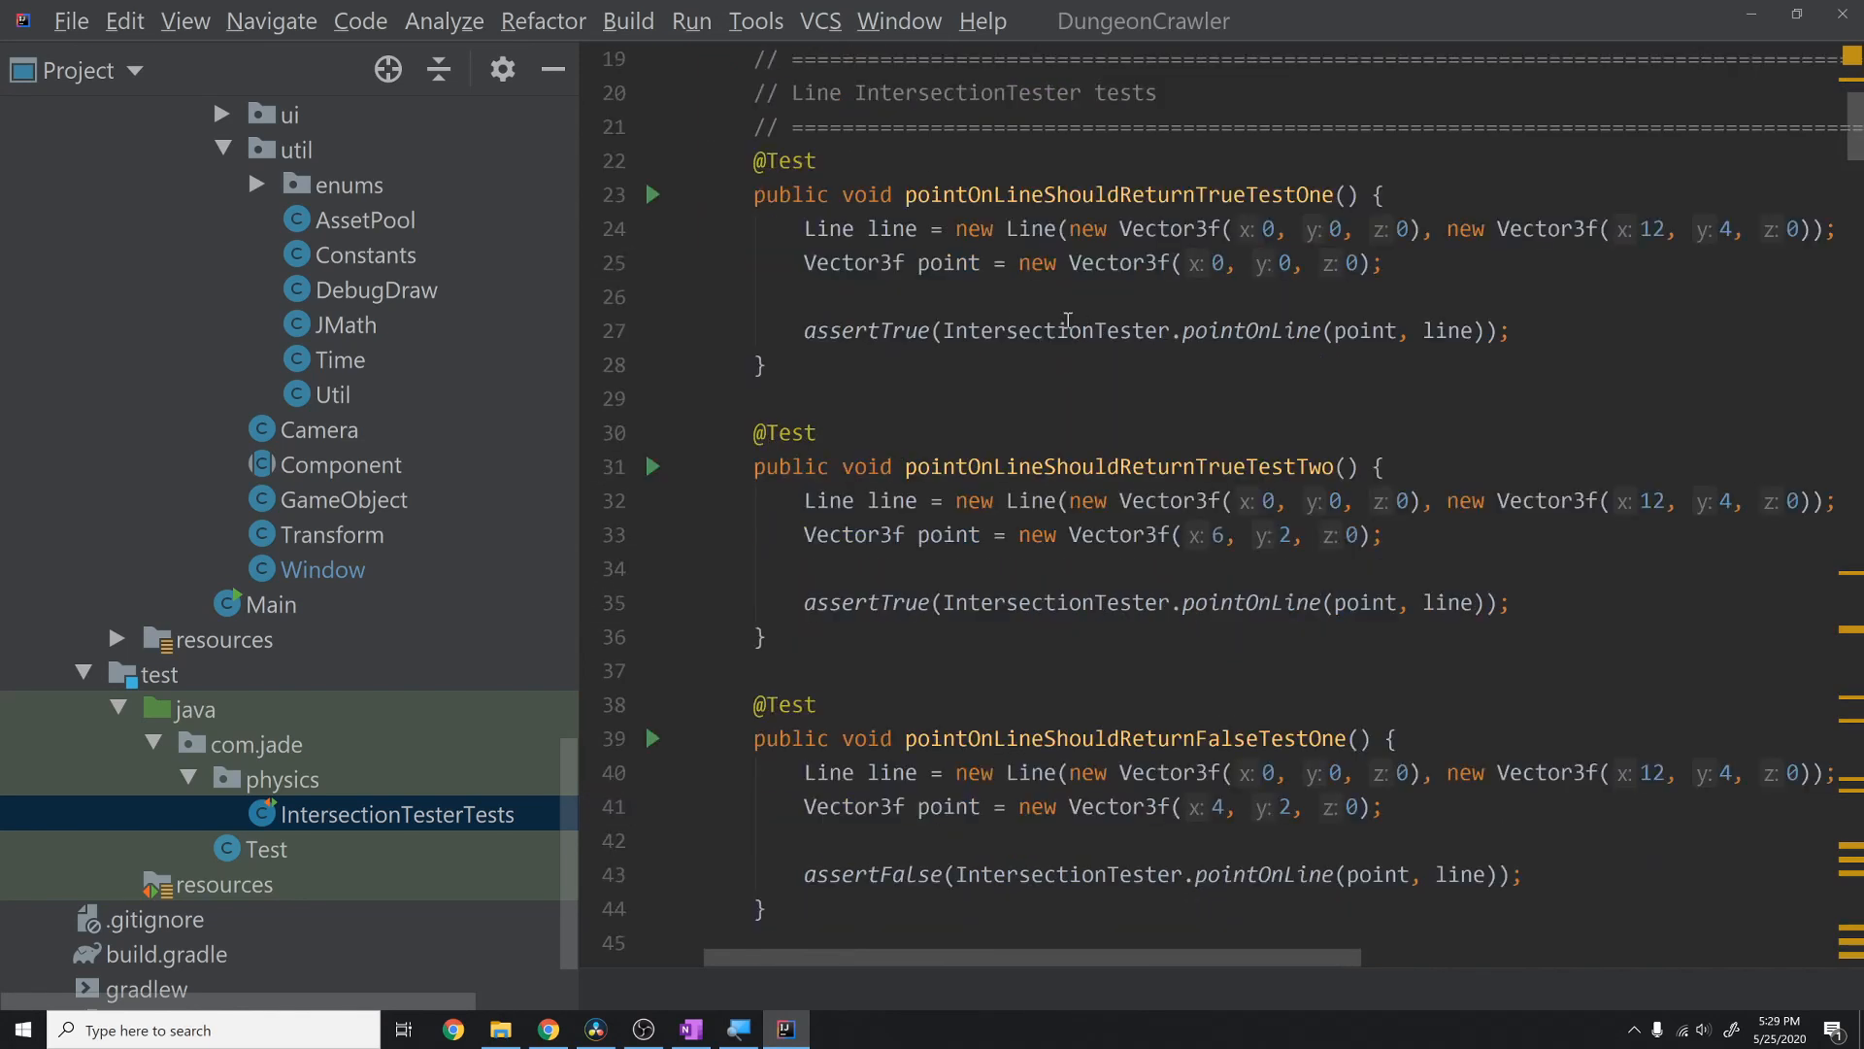
pyautogui.scroll(-3)
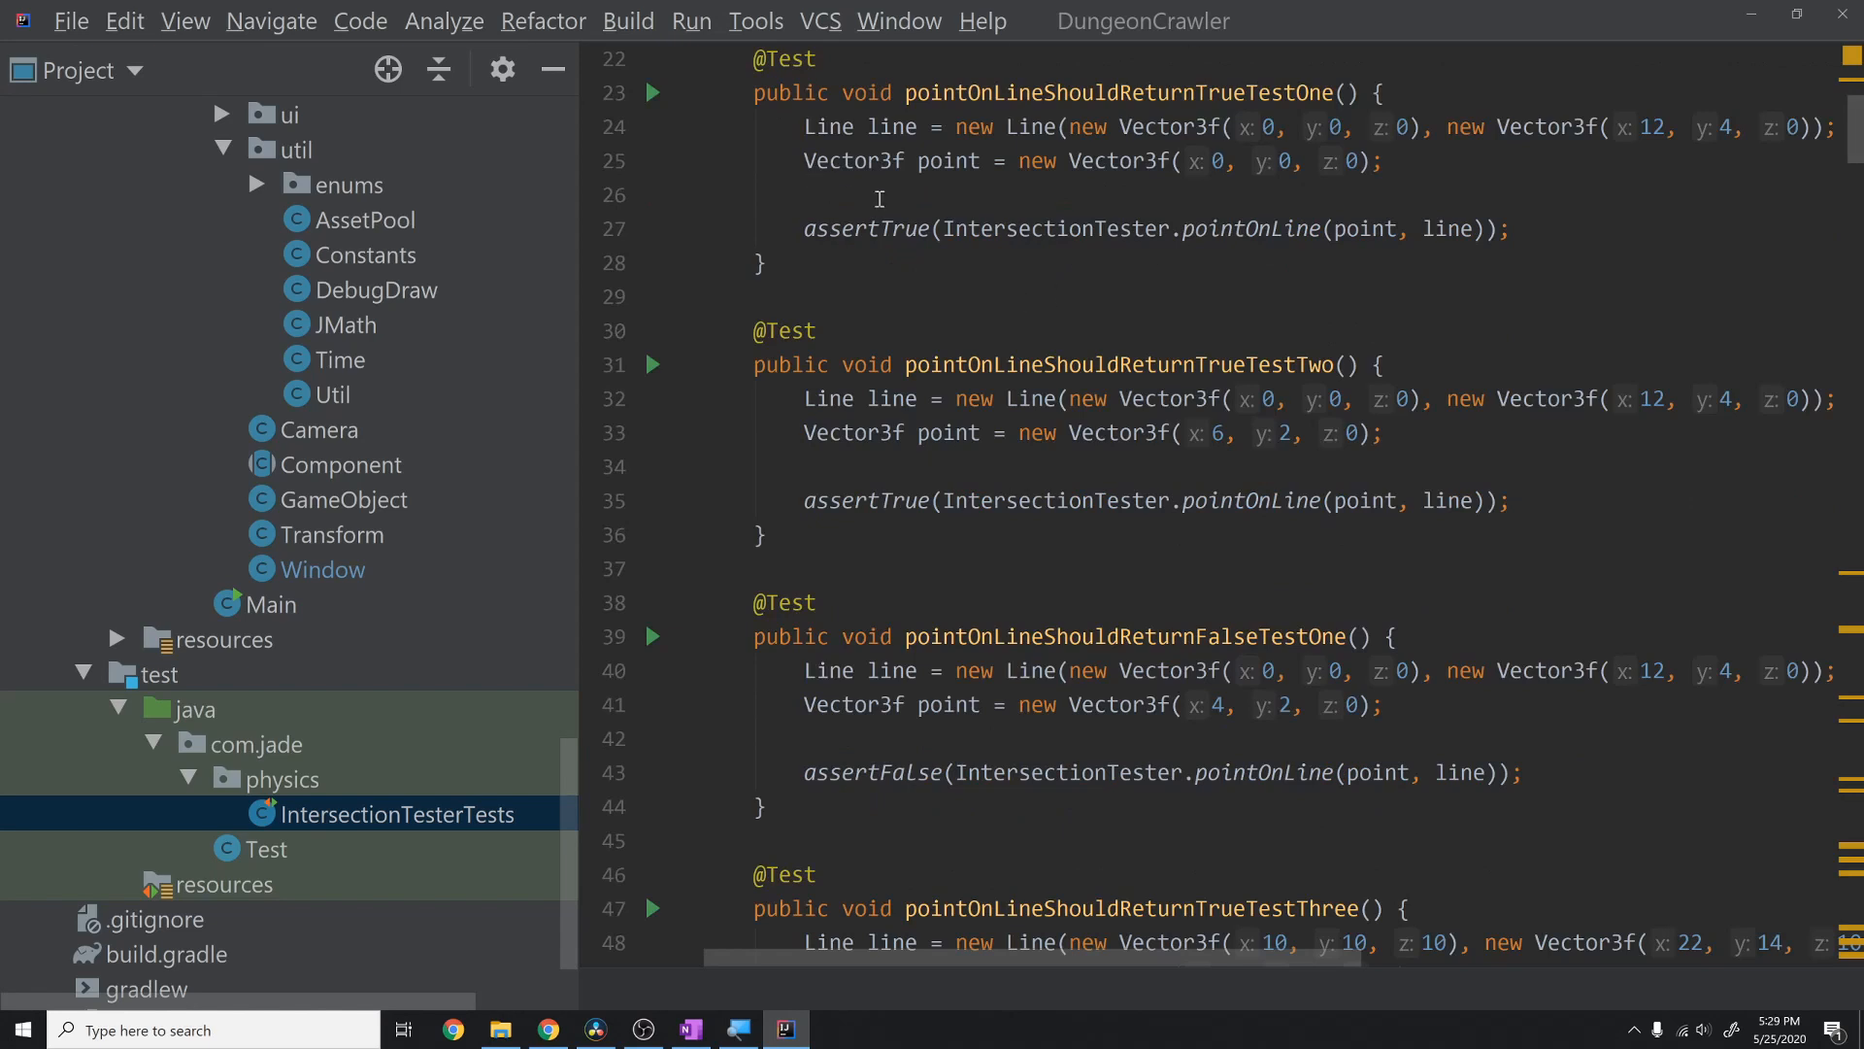
pyautogui.moveTo(881, 181)
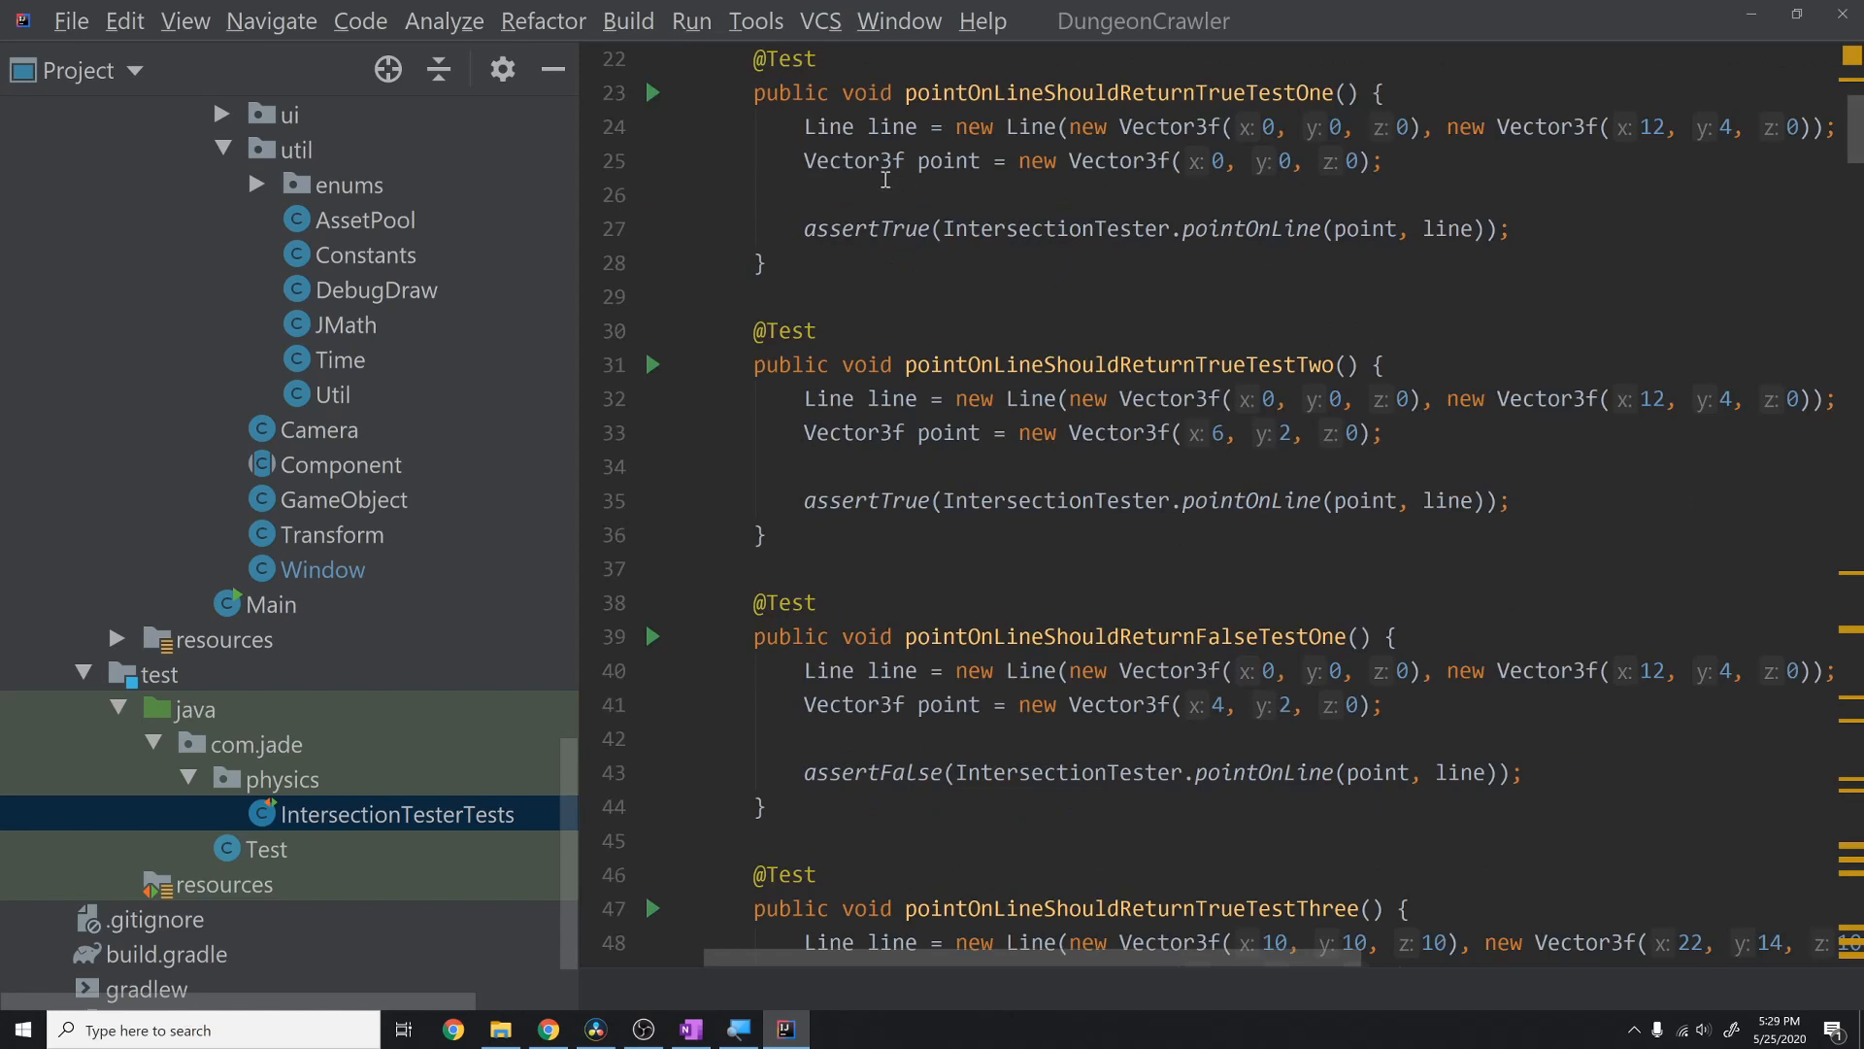
pyautogui.moveTo(865, 189)
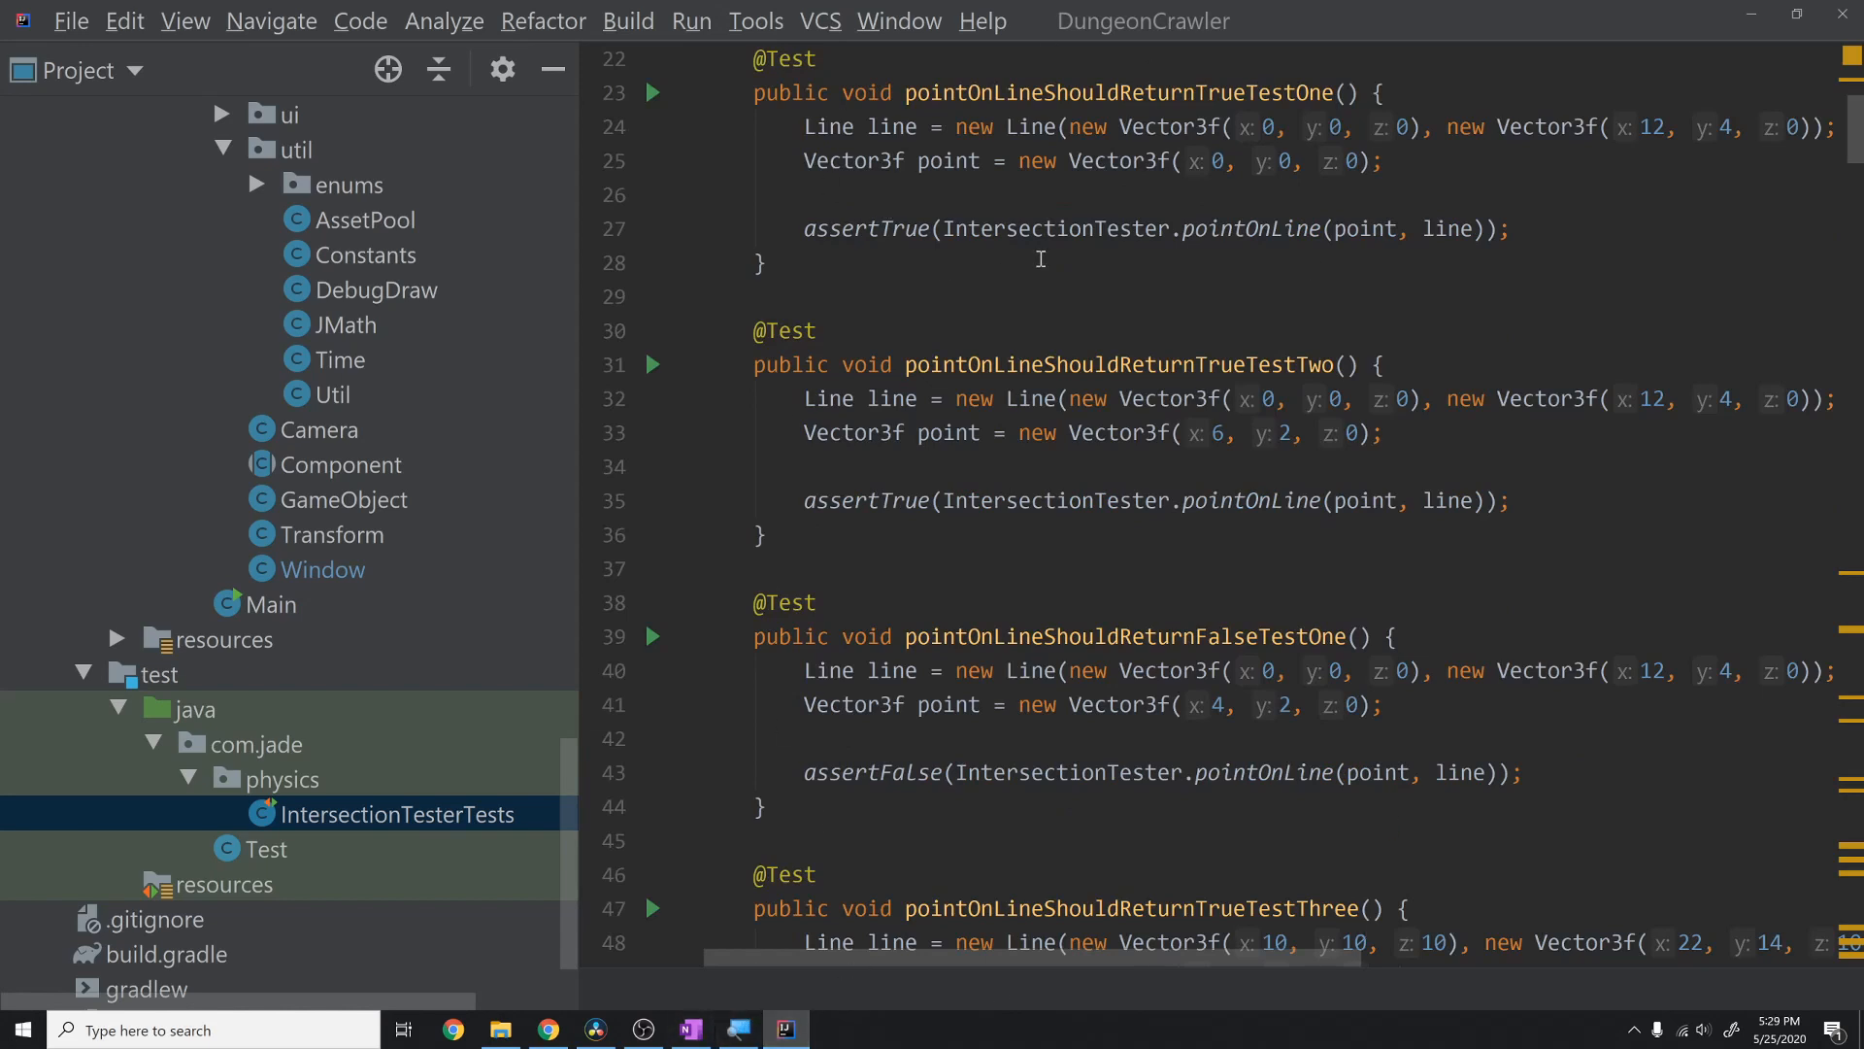
pyautogui.click(689, 1029)
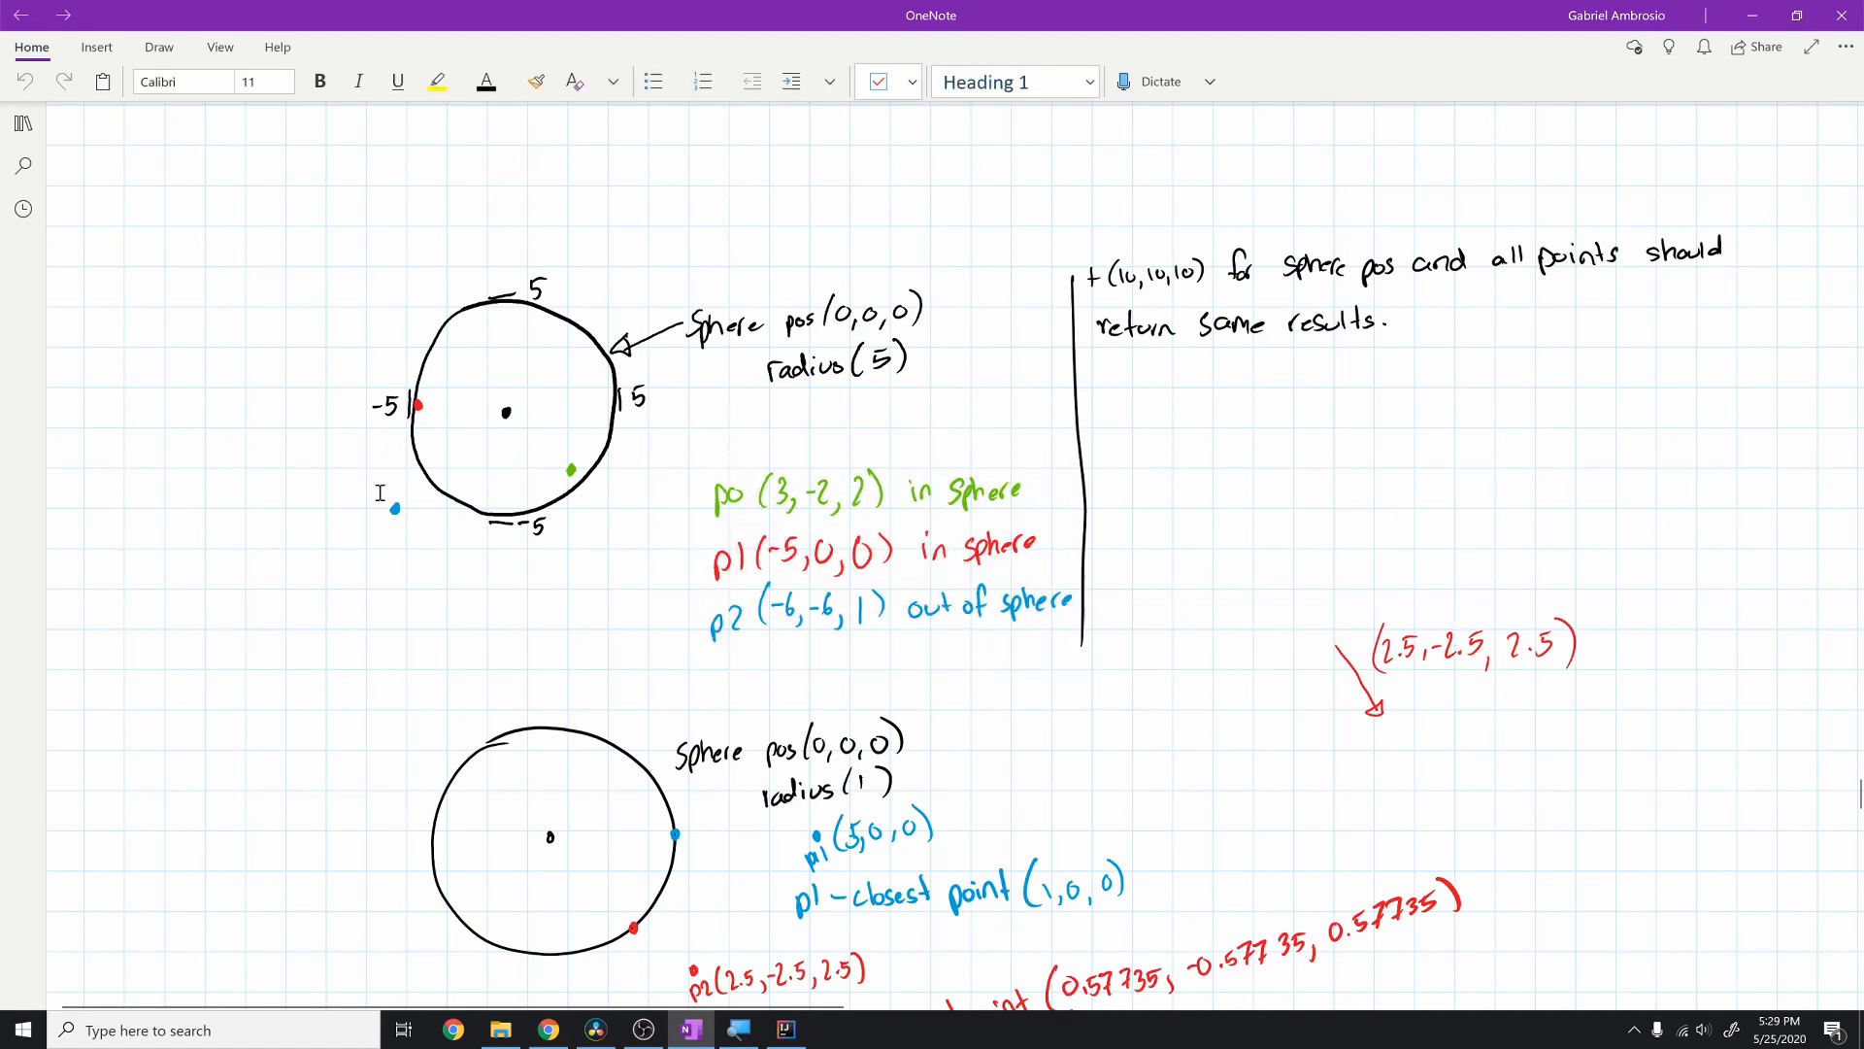
# - Scroll through the sphere, box and plane test diagrams, then return to IntelliJ IDEA
pyautogui.scroll(-3)
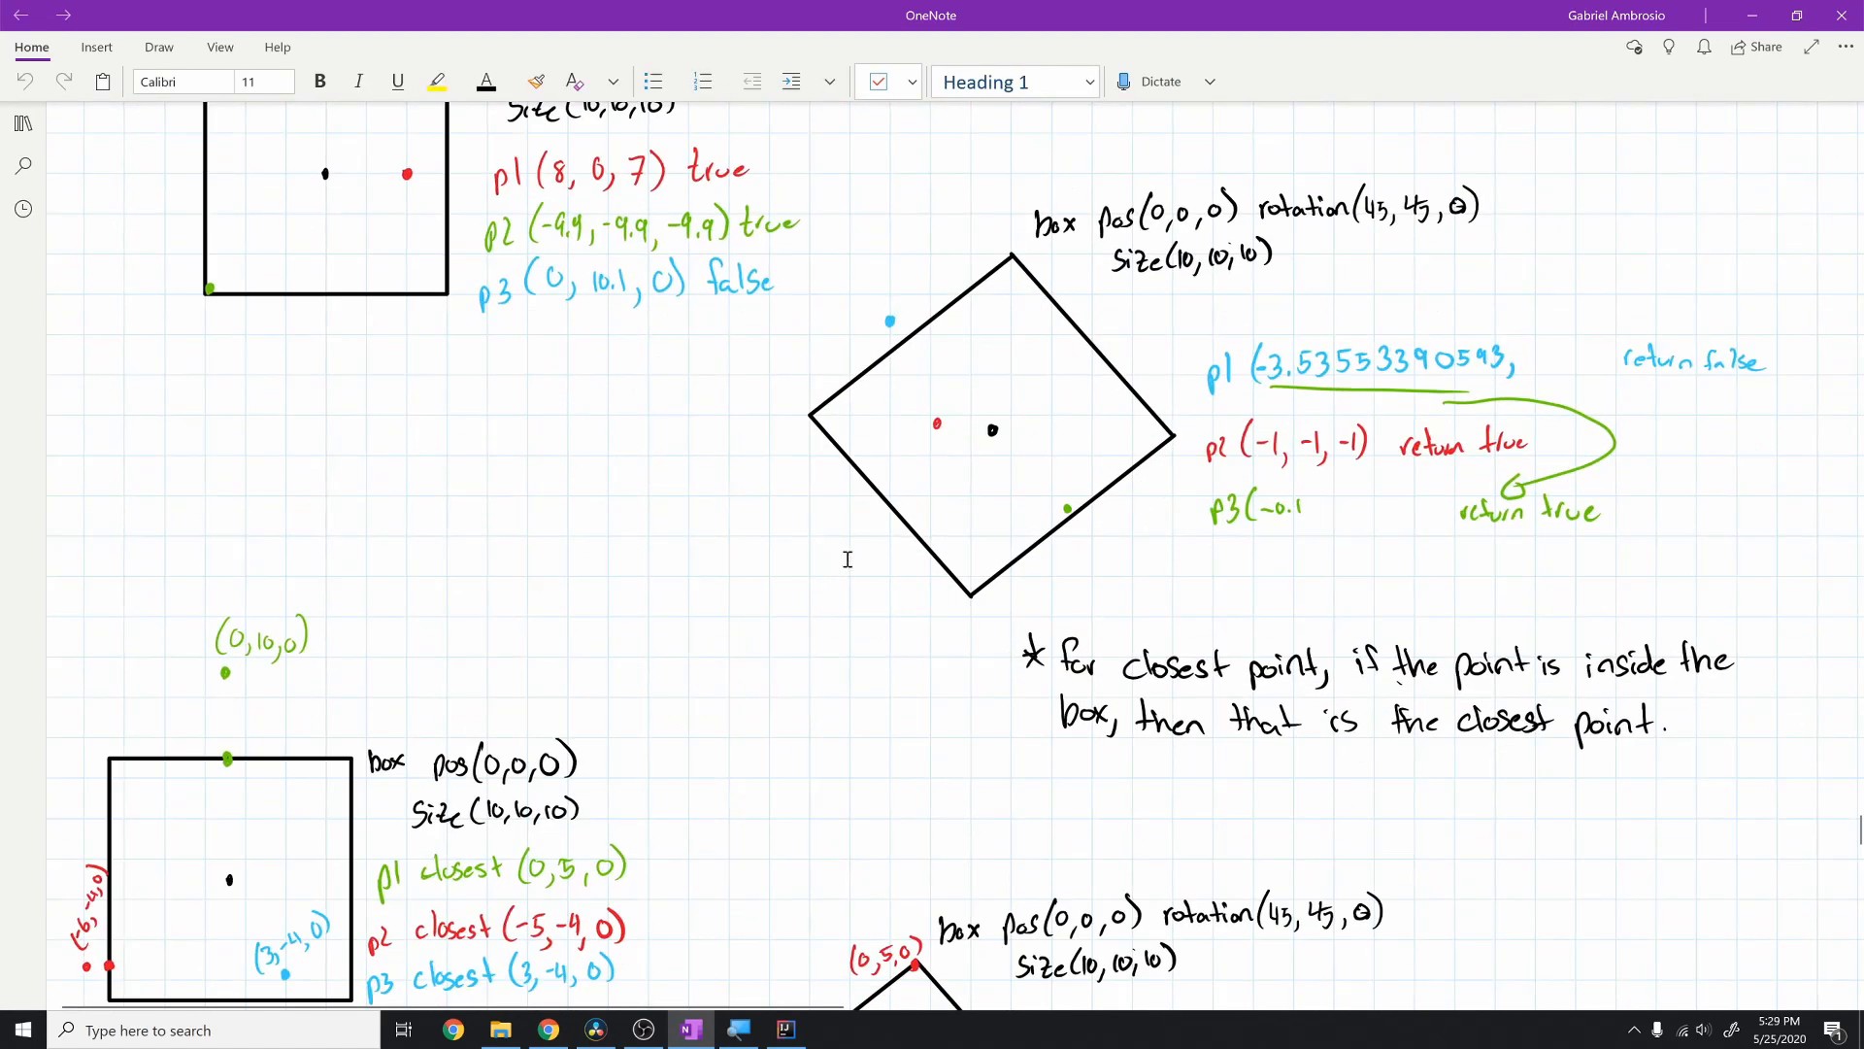
pyautogui.scroll(3)
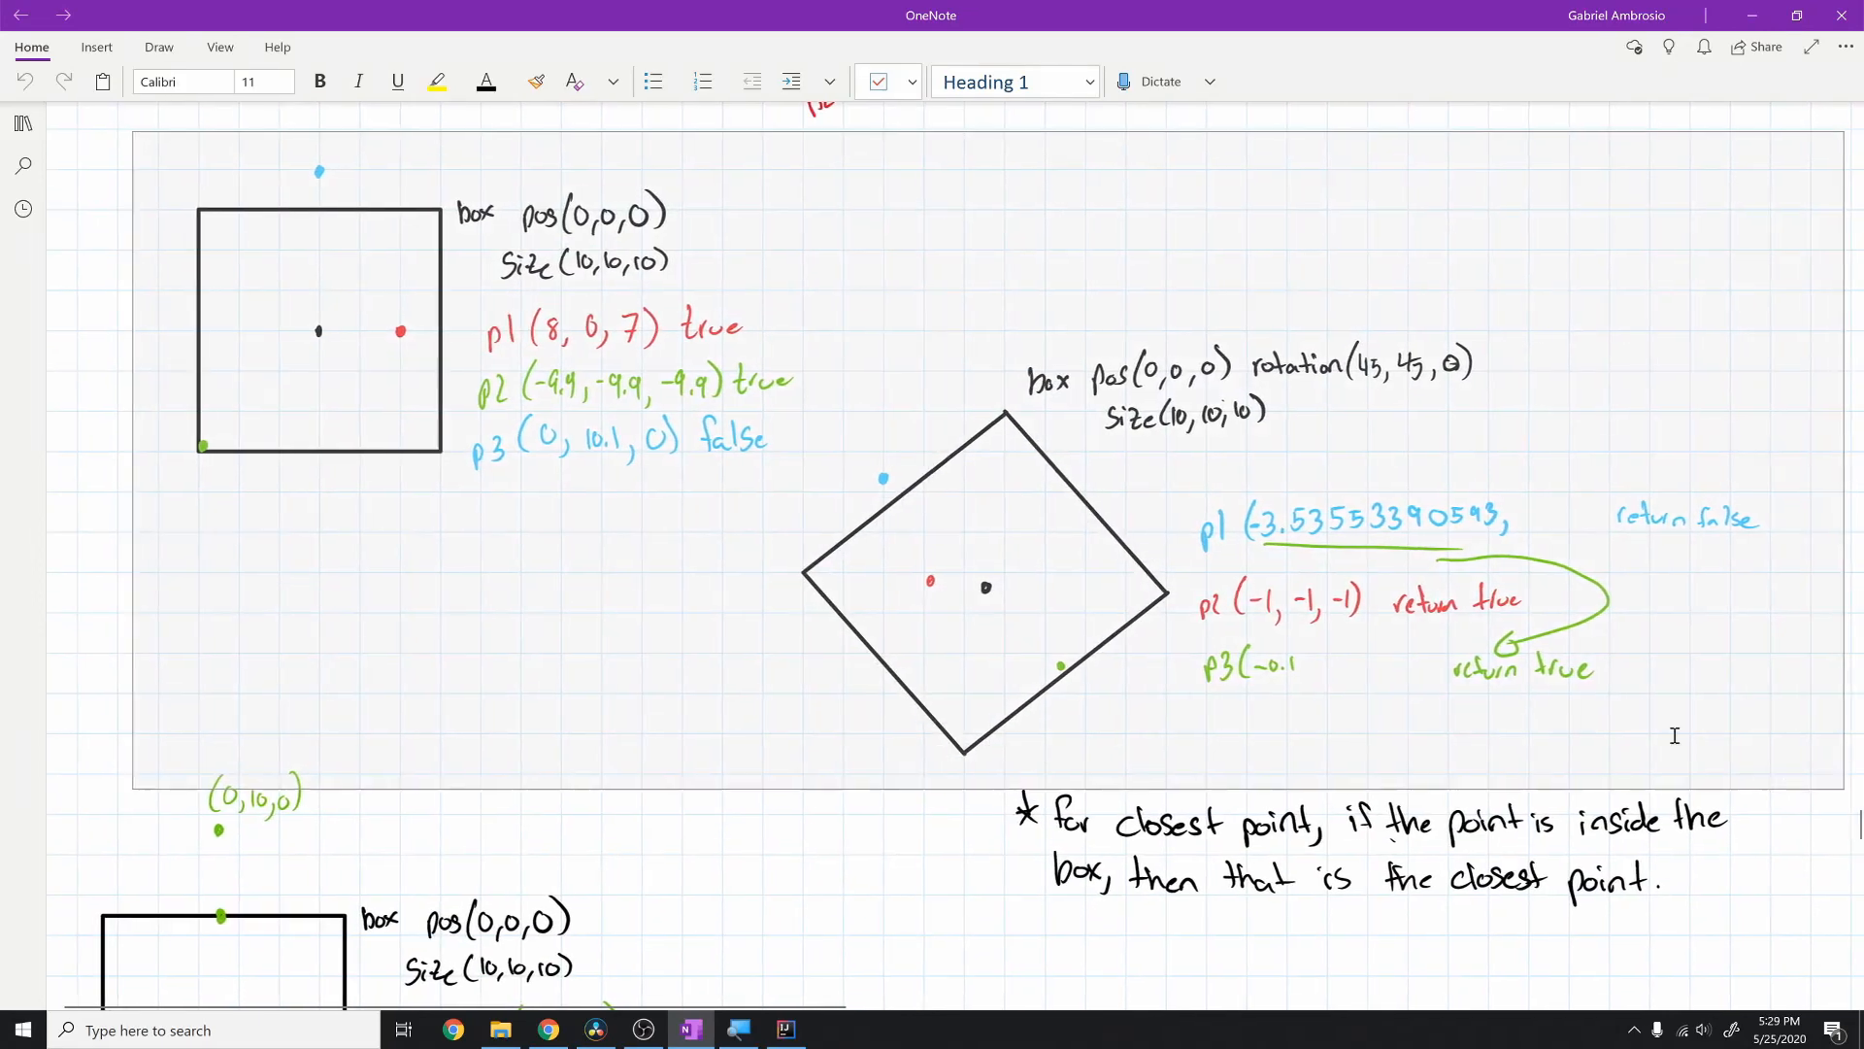
pyautogui.scroll(-3)
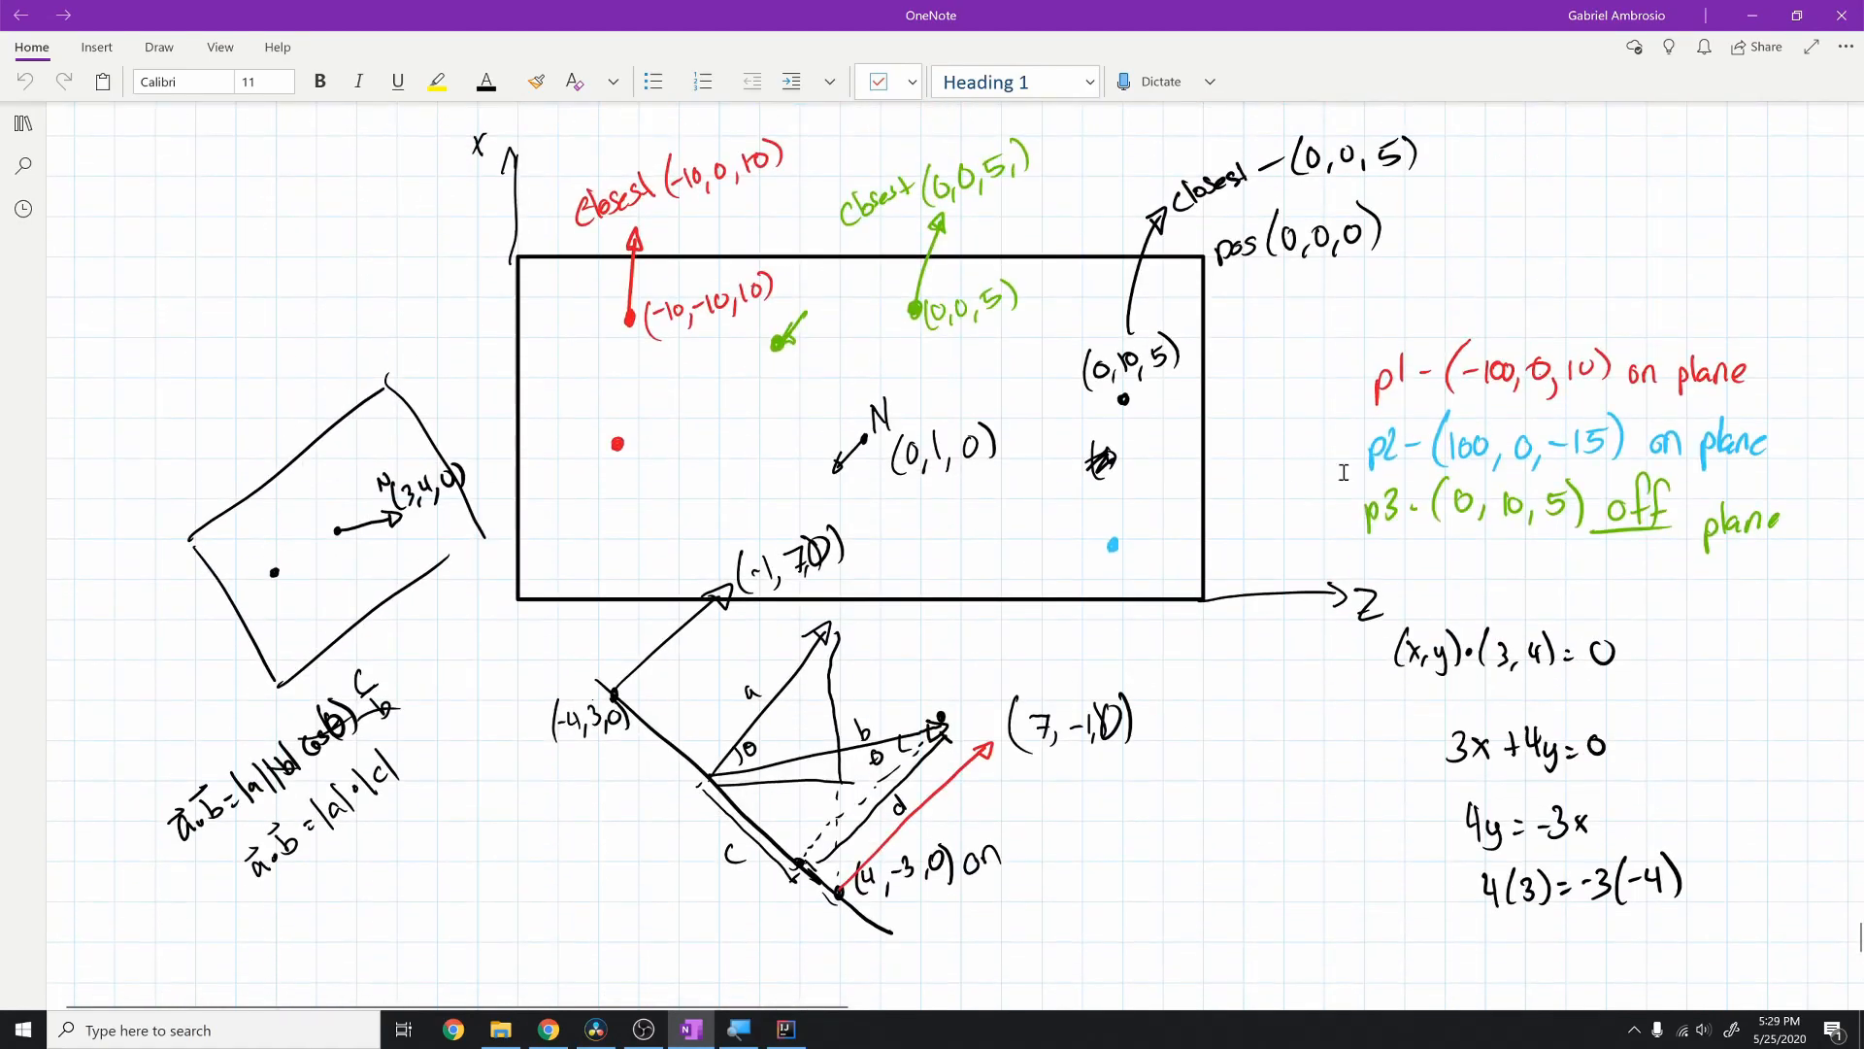
pyautogui.click(782, 1029)
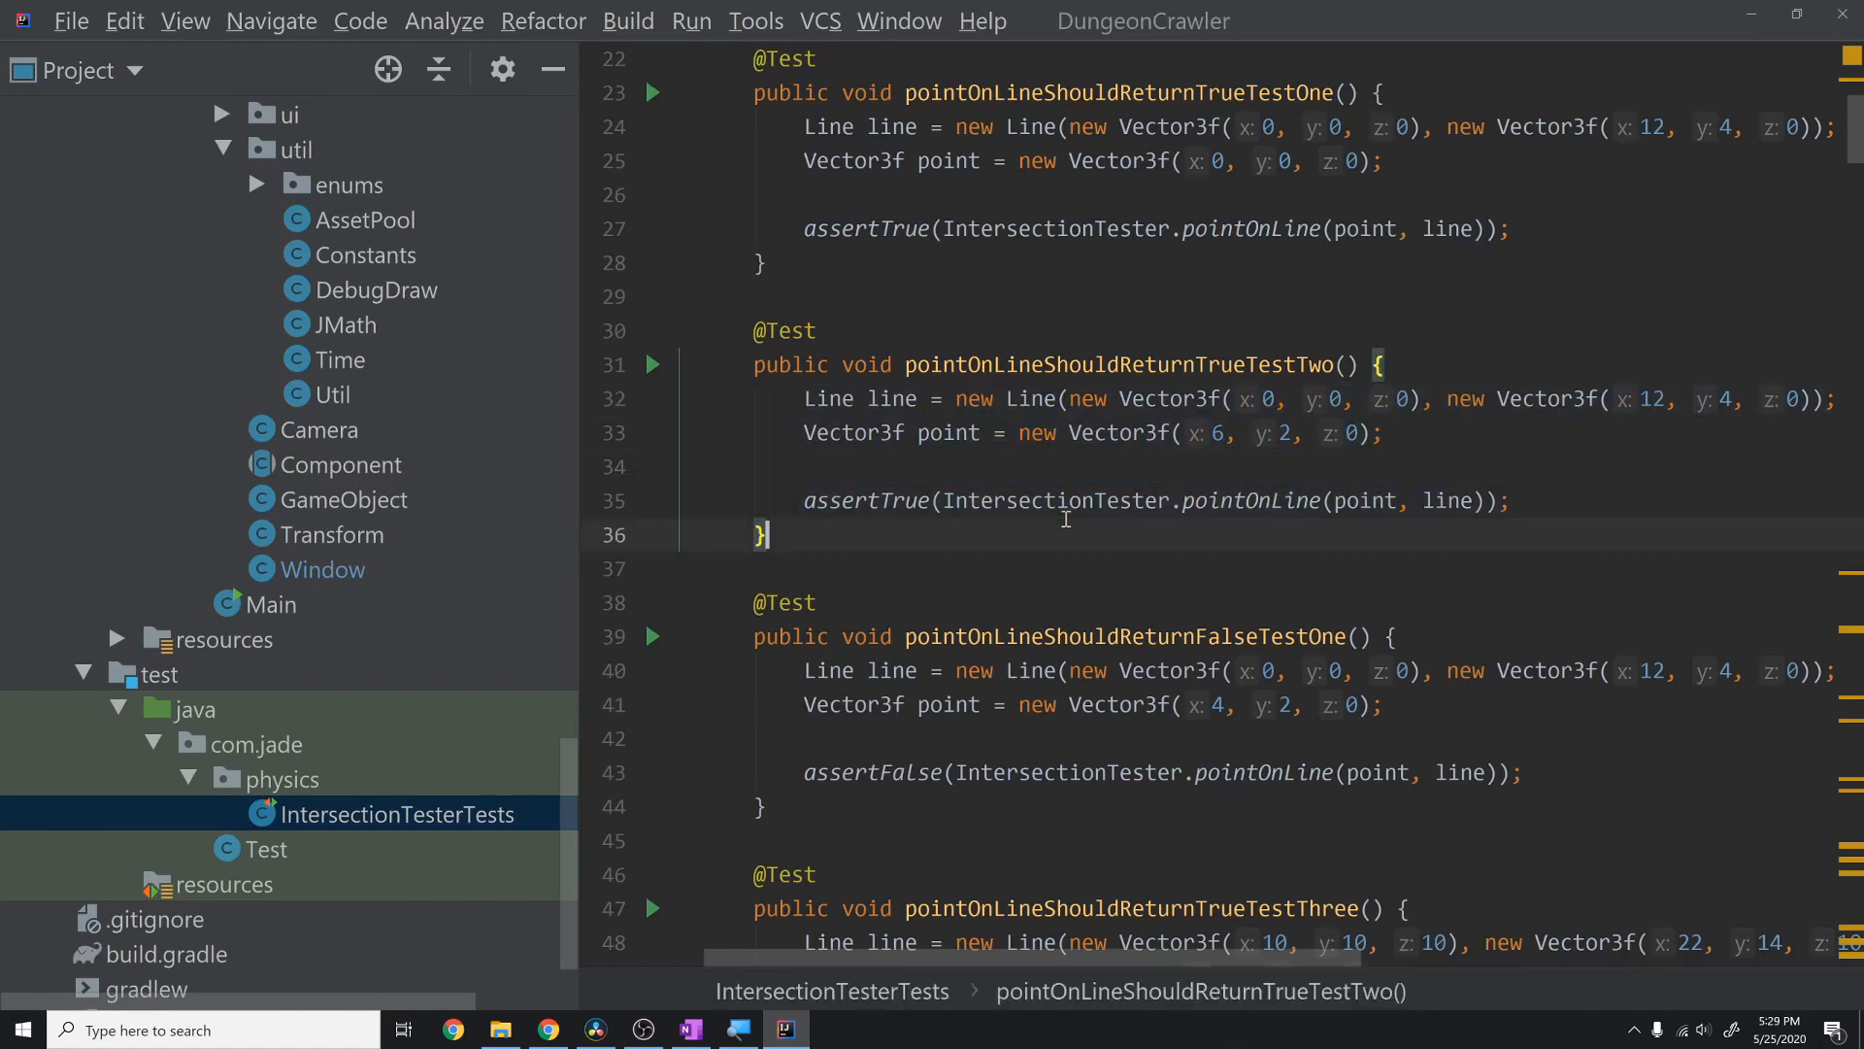
pyautogui.click(806, 398)
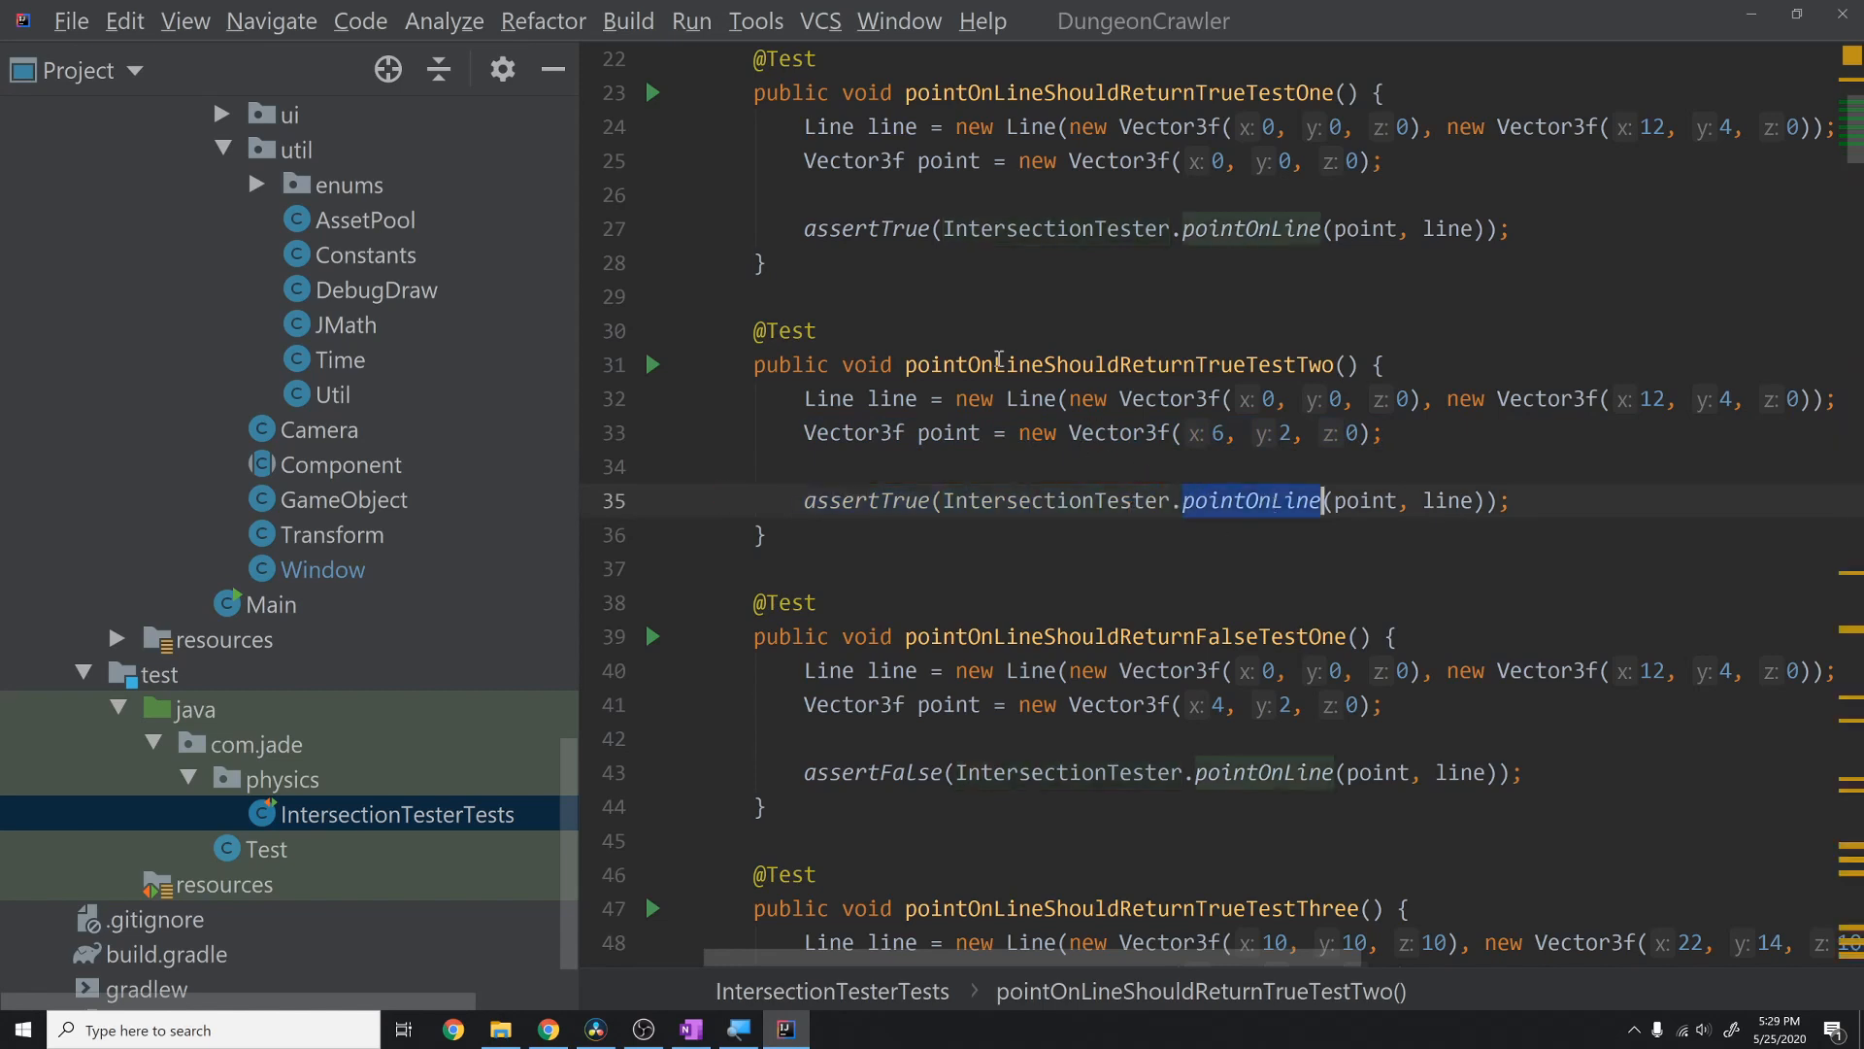
pyautogui.doubleClick(1122, 364)
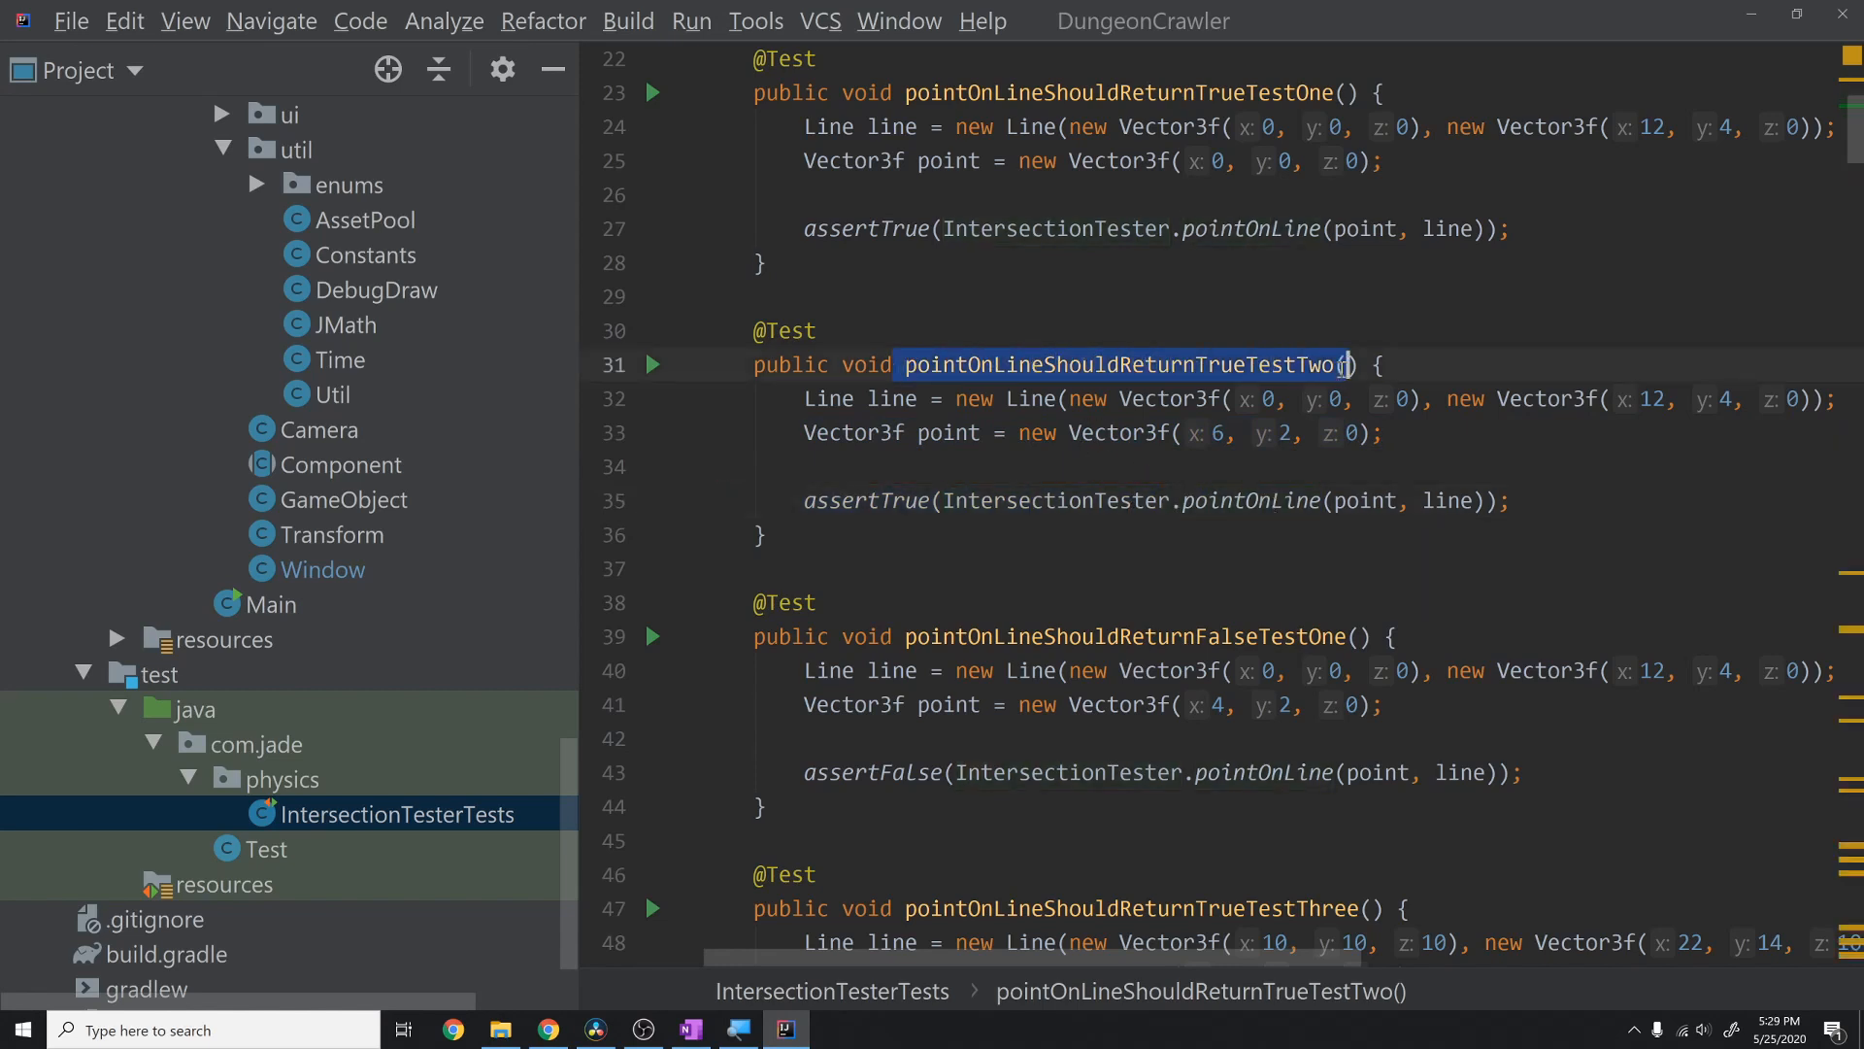
pyautogui.doubleClick(944, 433)
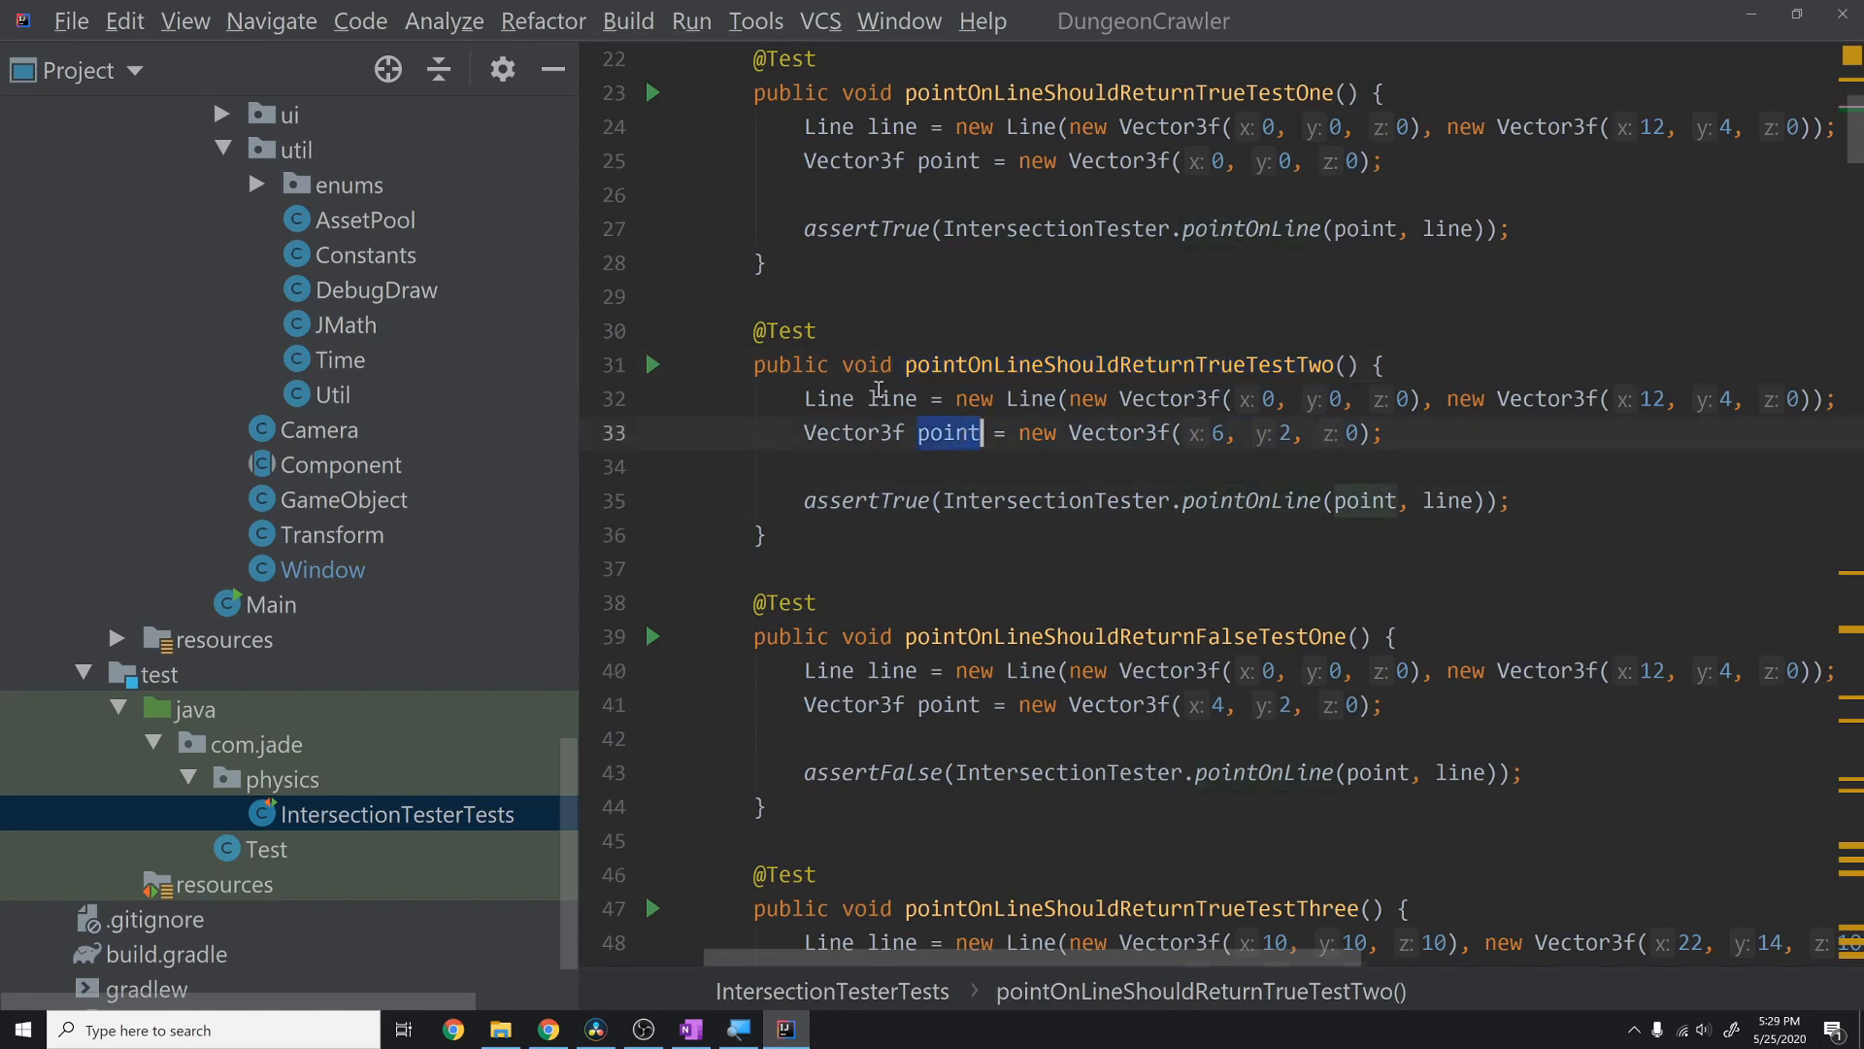
pyautogui.scroll(-3)
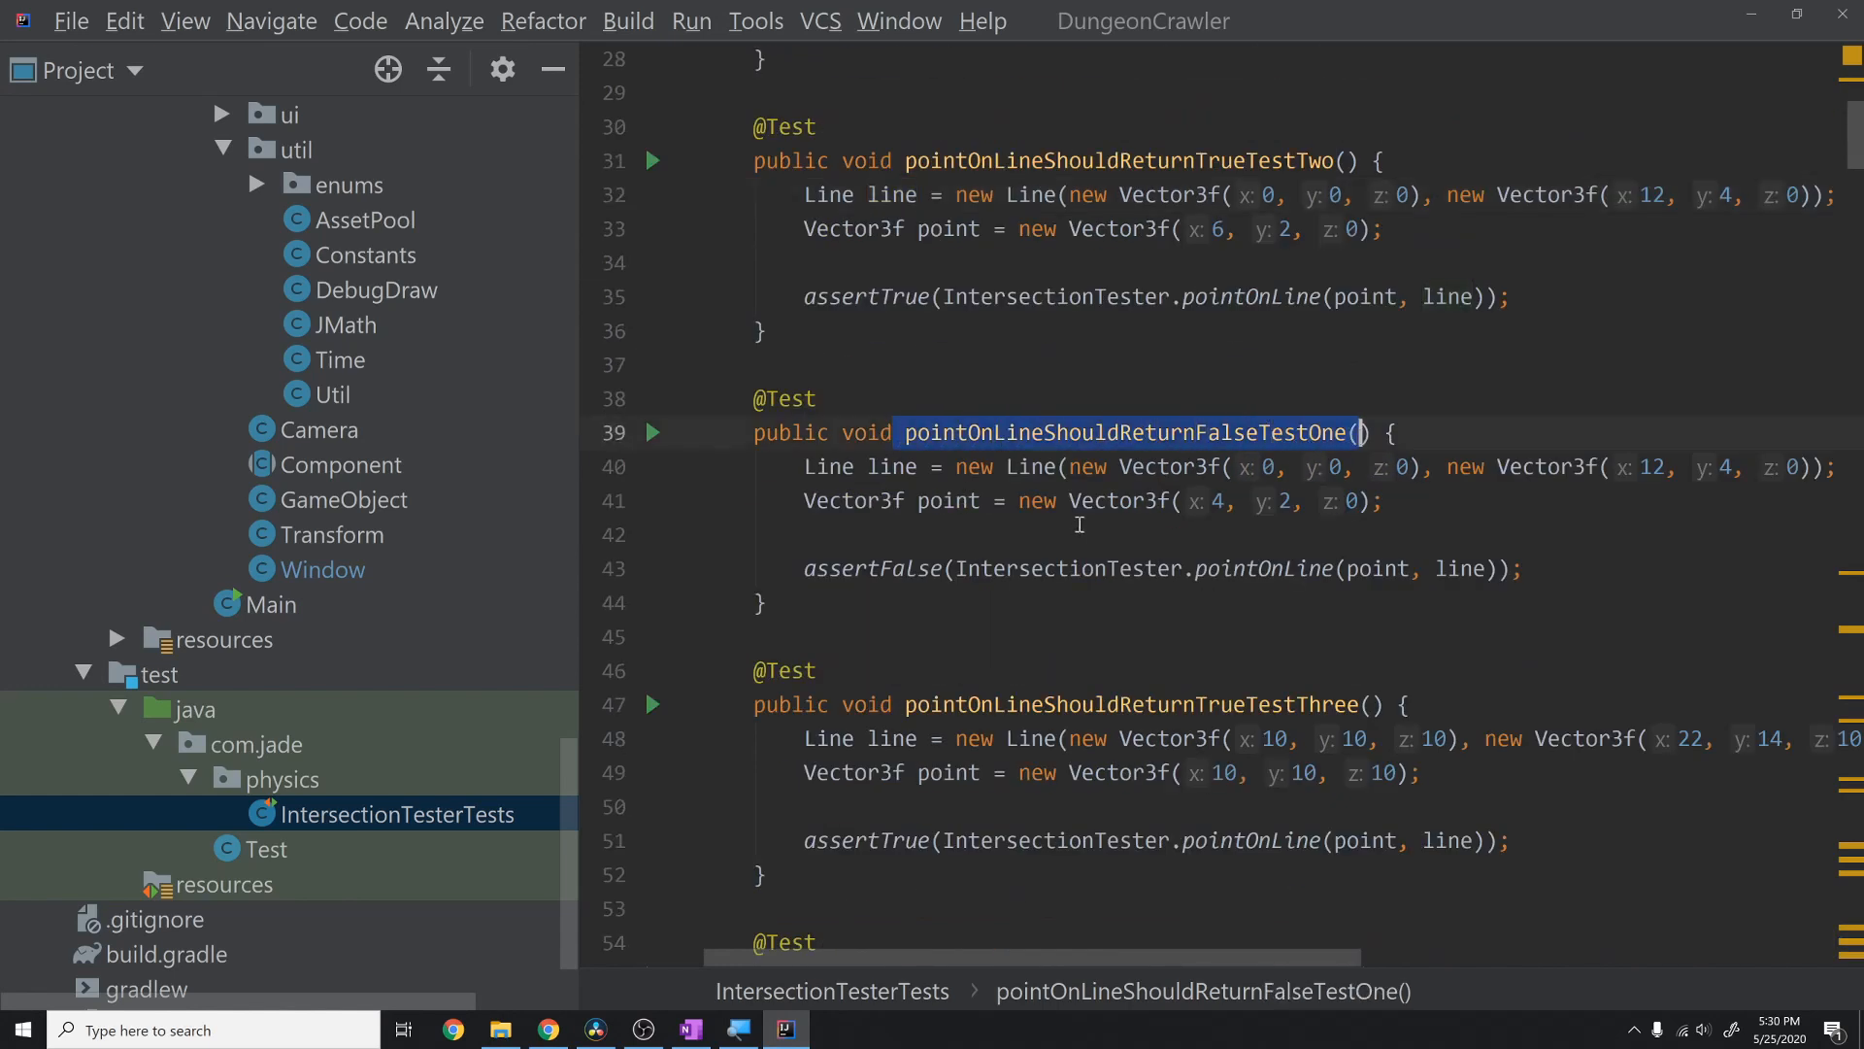
pyautogui.scroll(-3)
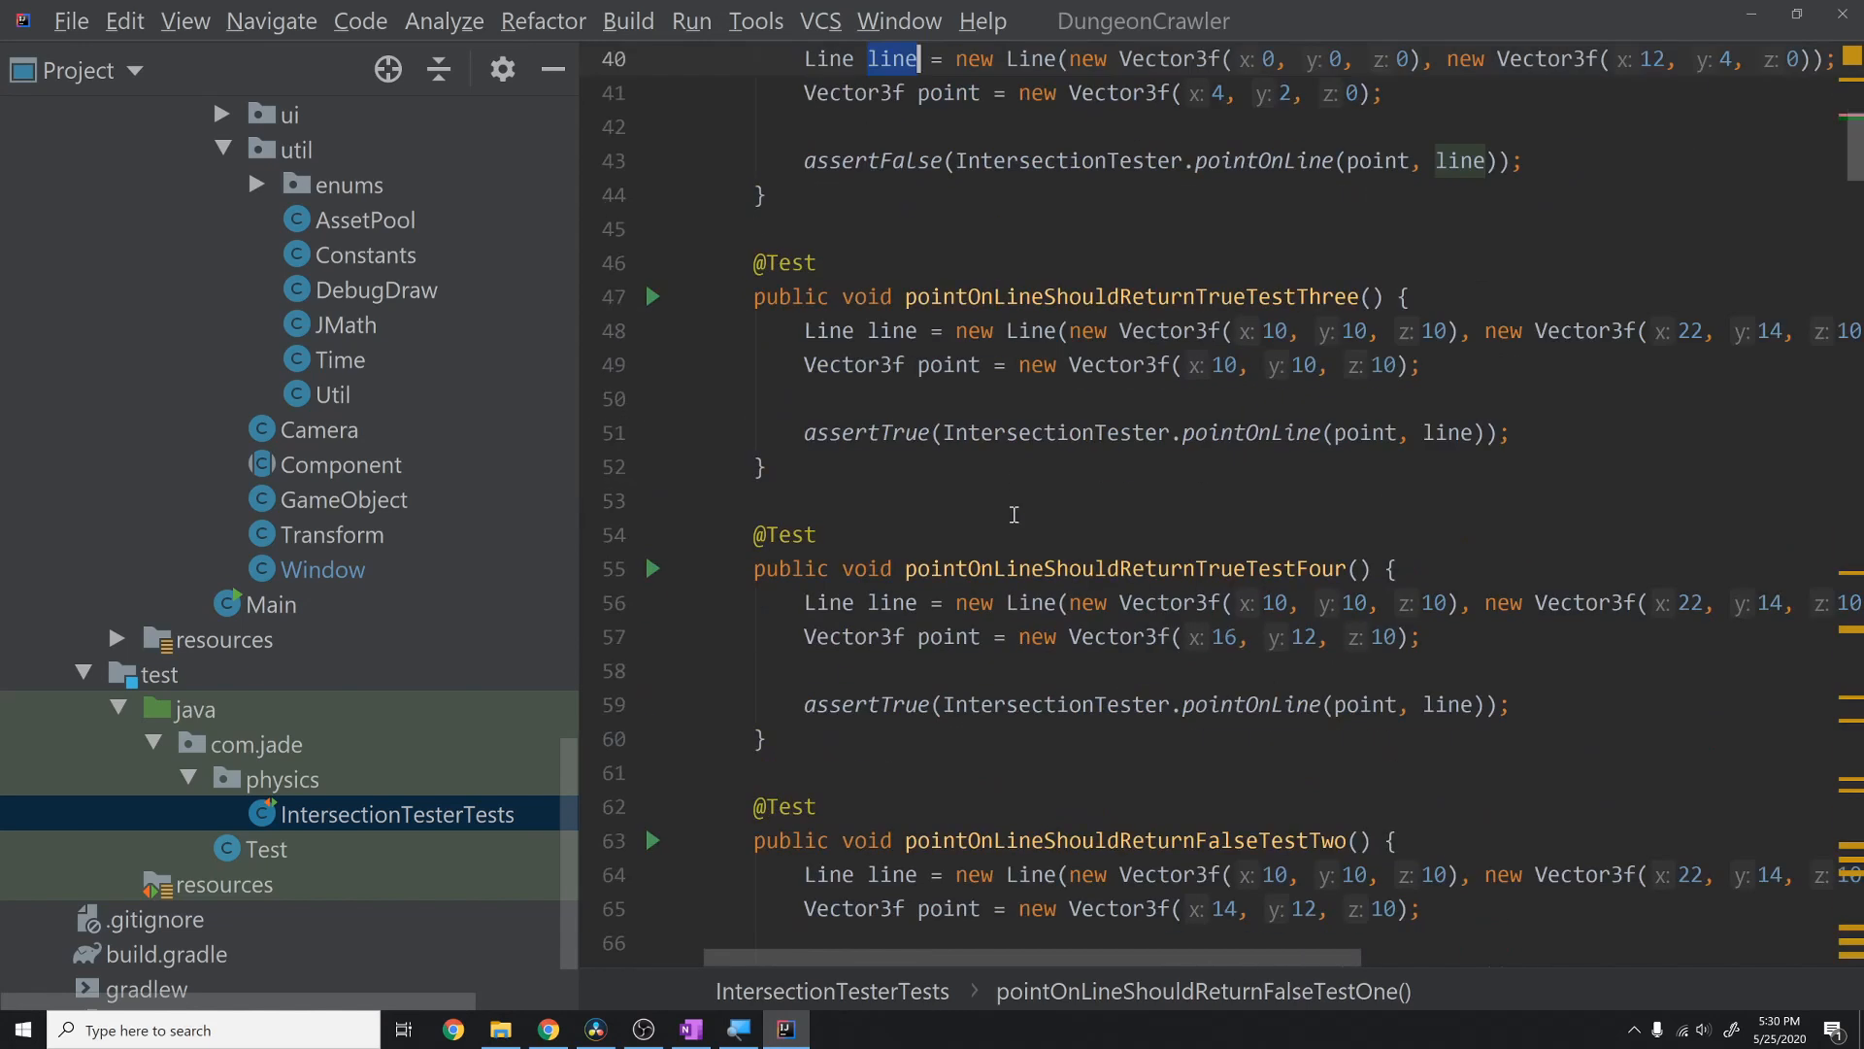
pyautogui.scroll(-3)
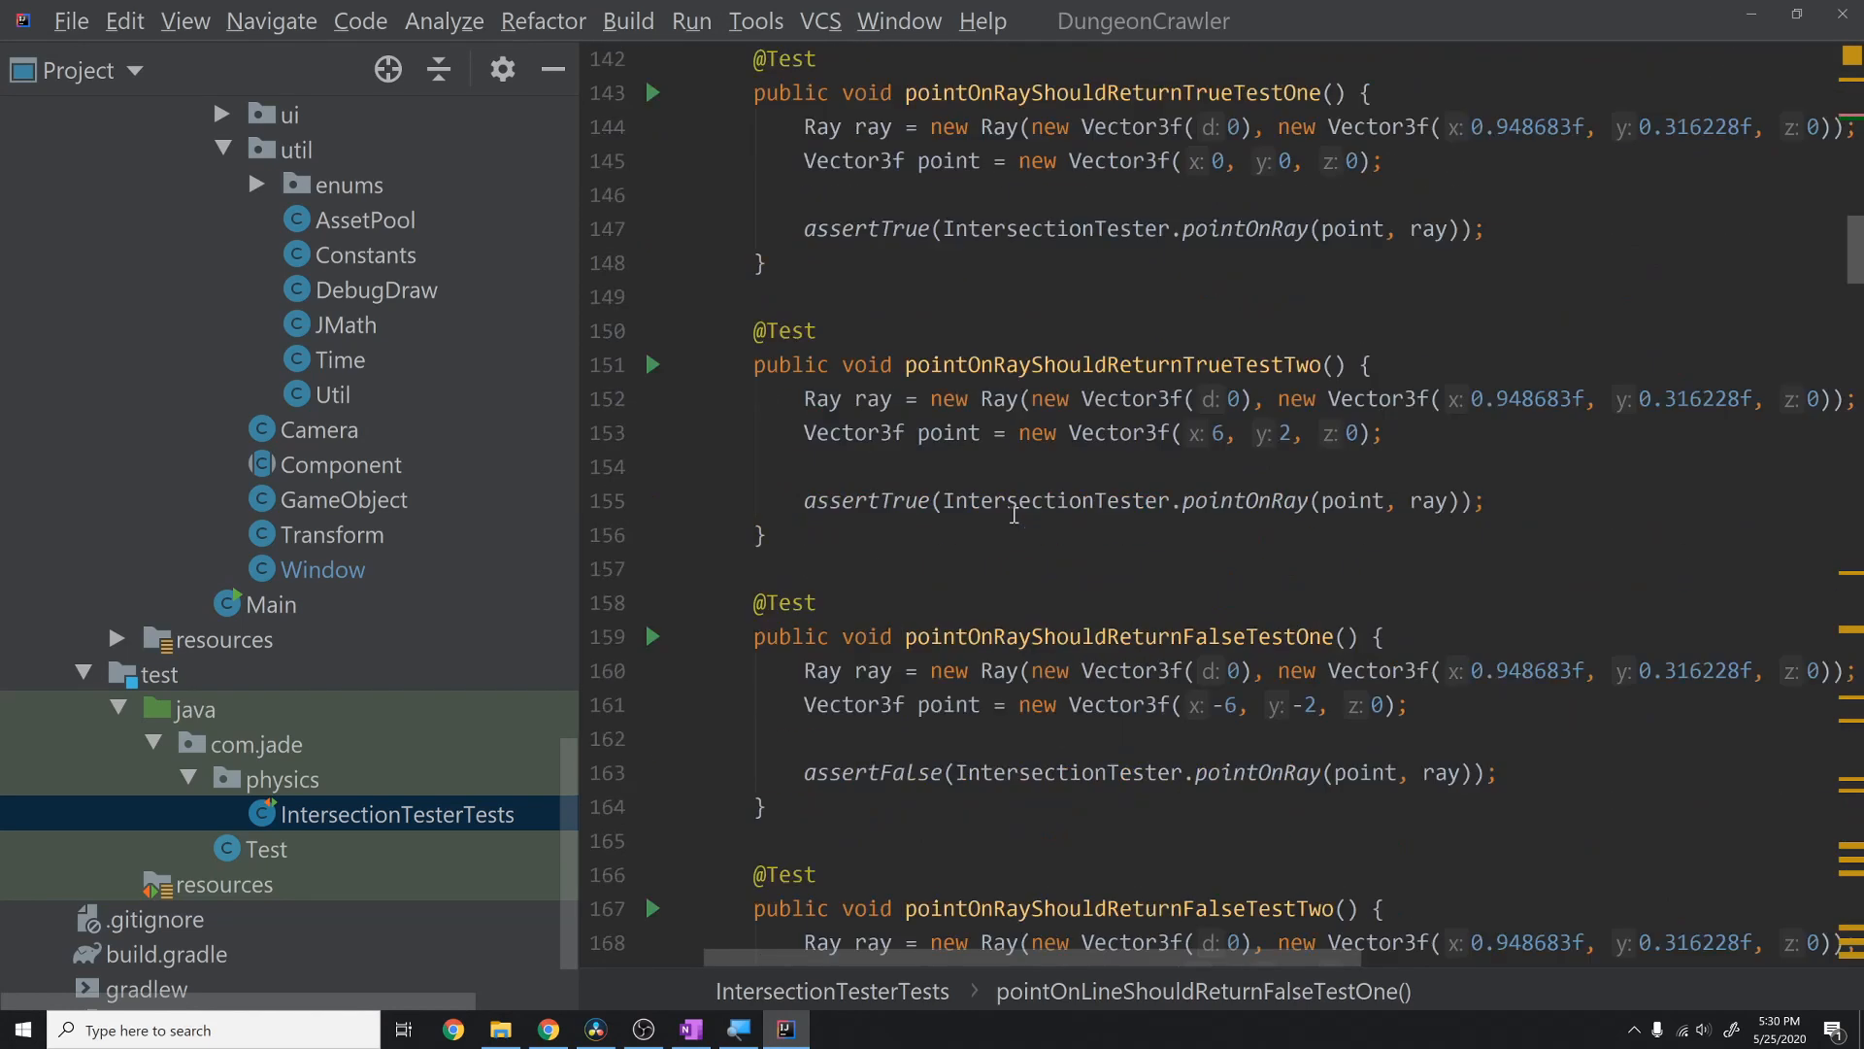
pyautogui.scroll(3)
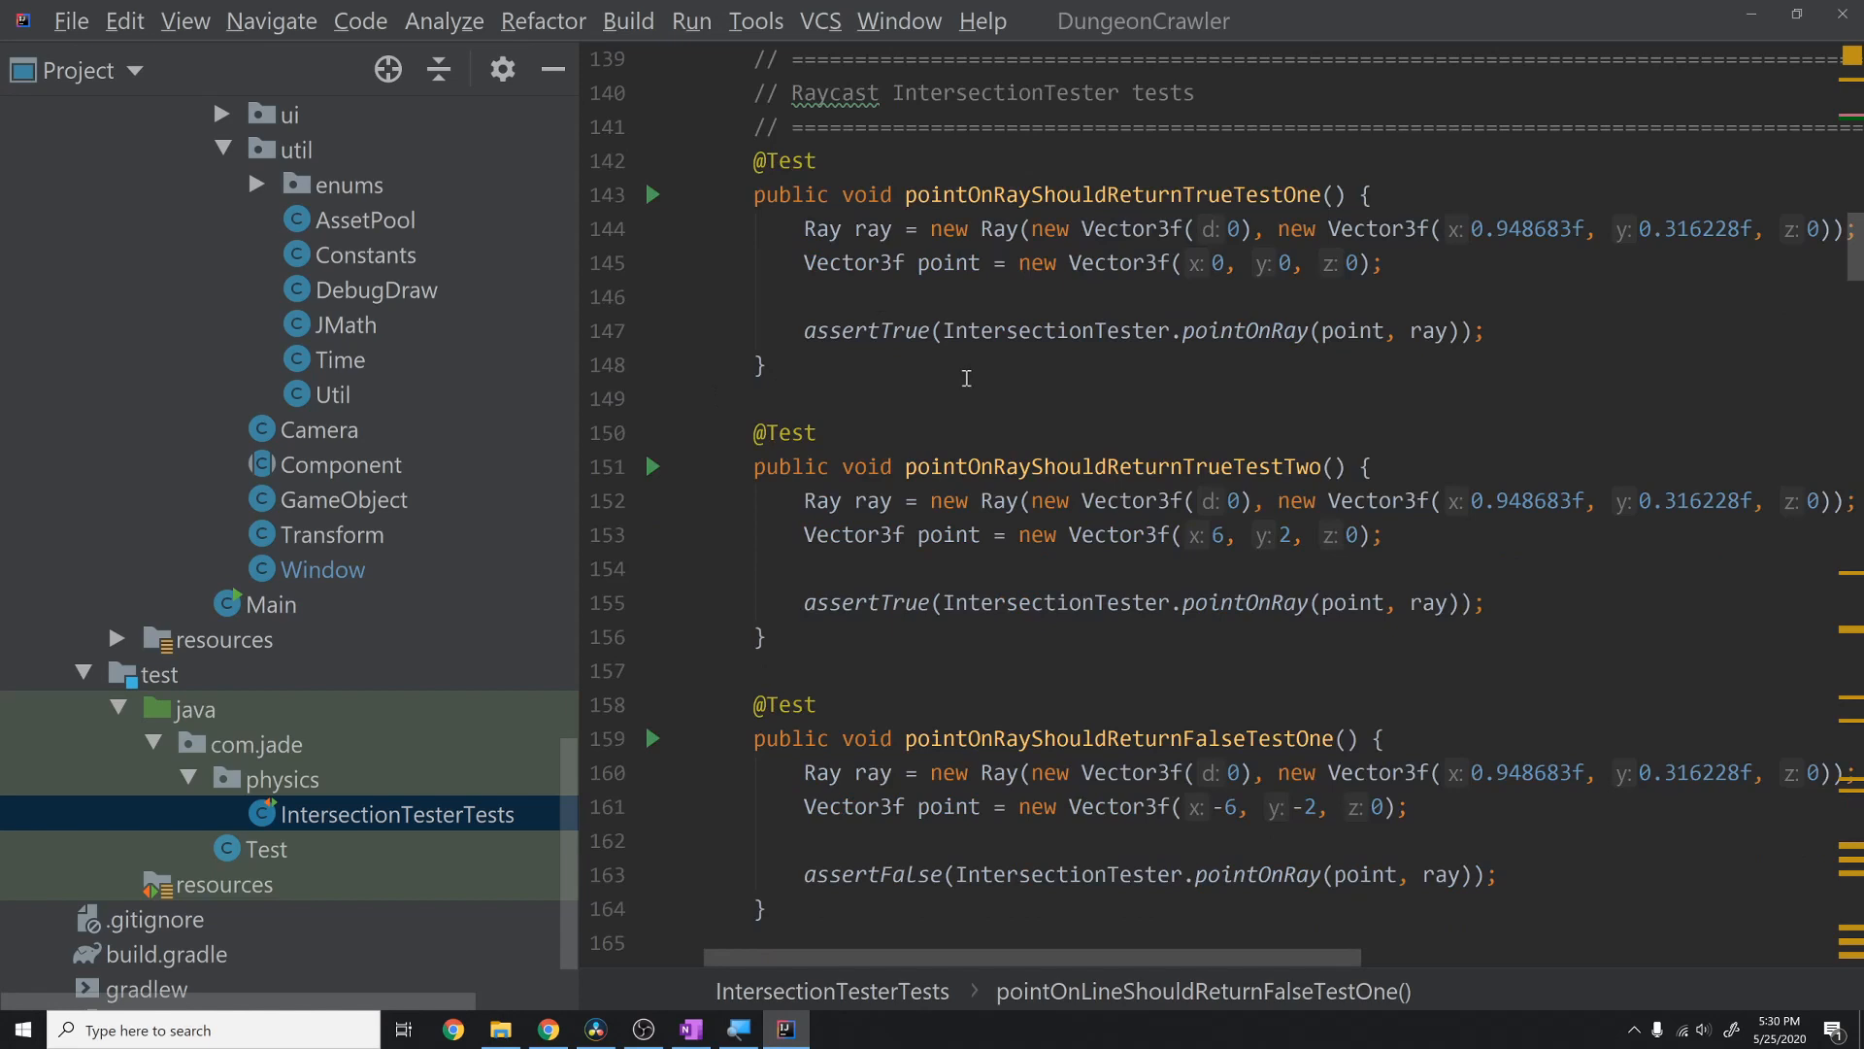
pyautogui.moveTo(980, 353)
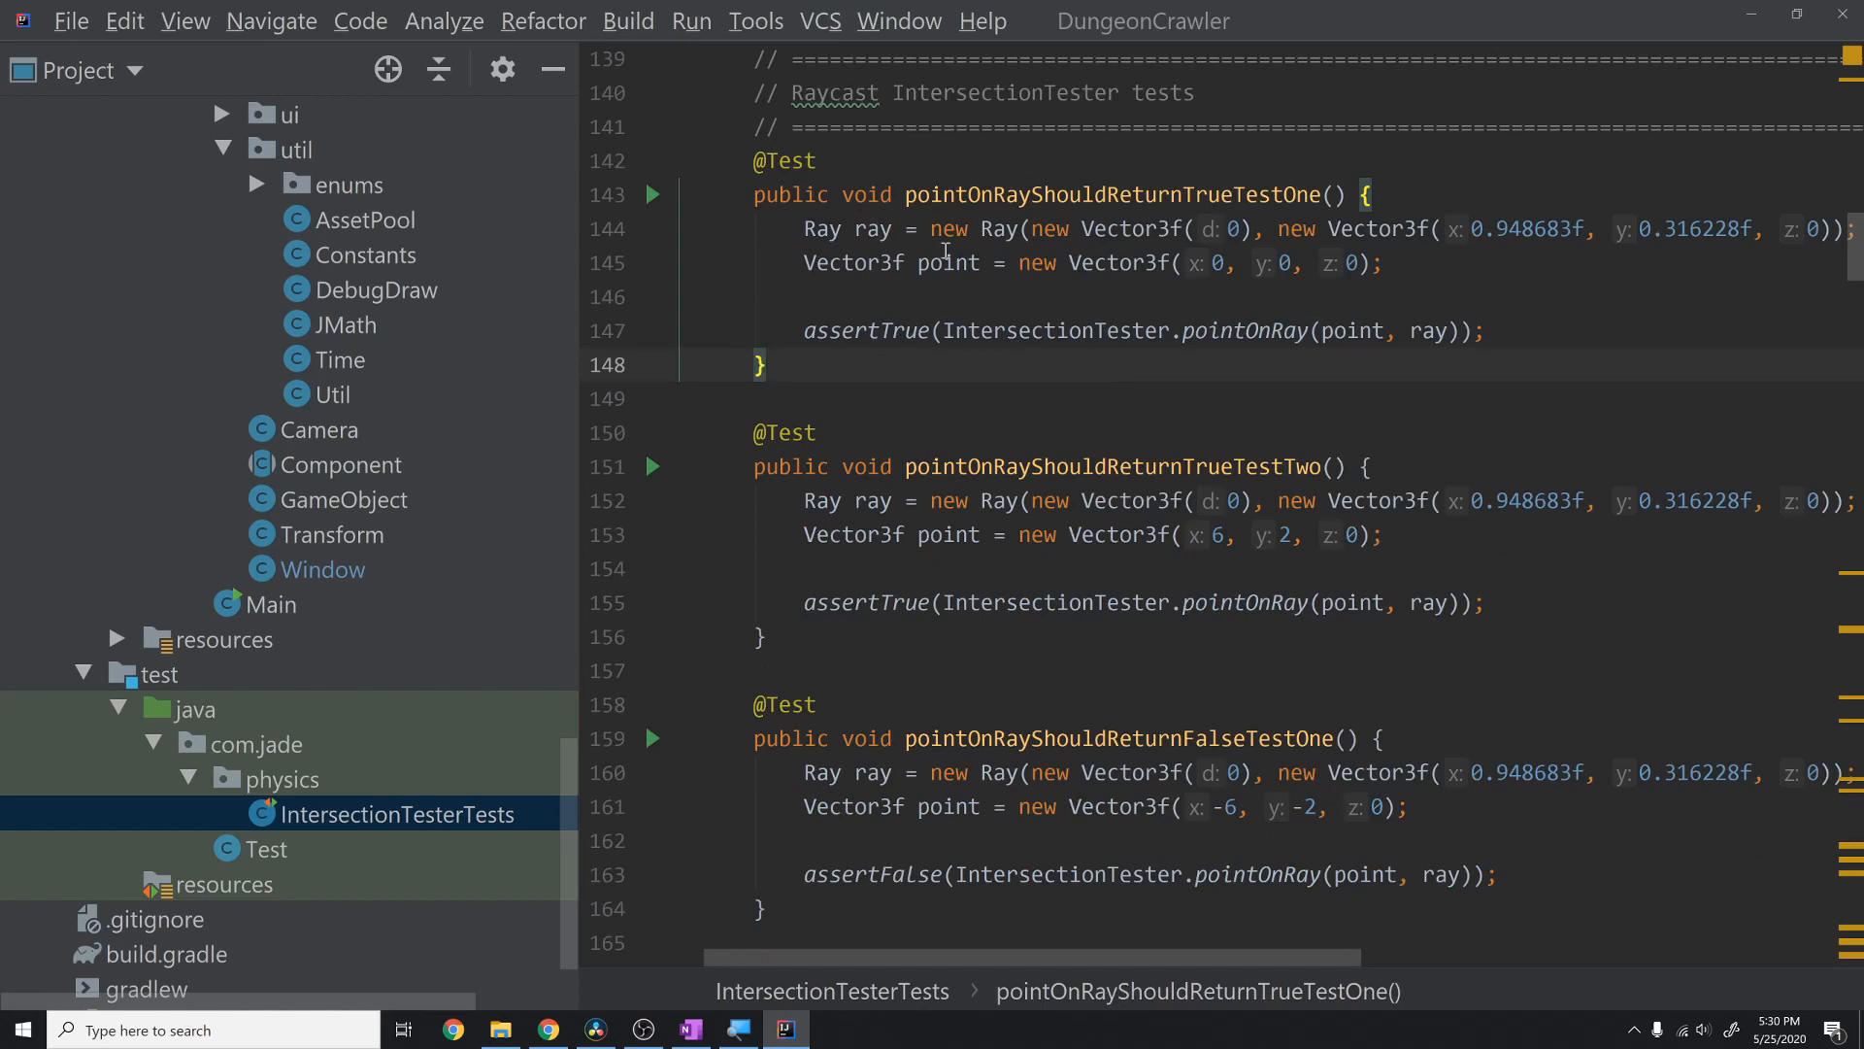
pyautogui.scroll(-3)
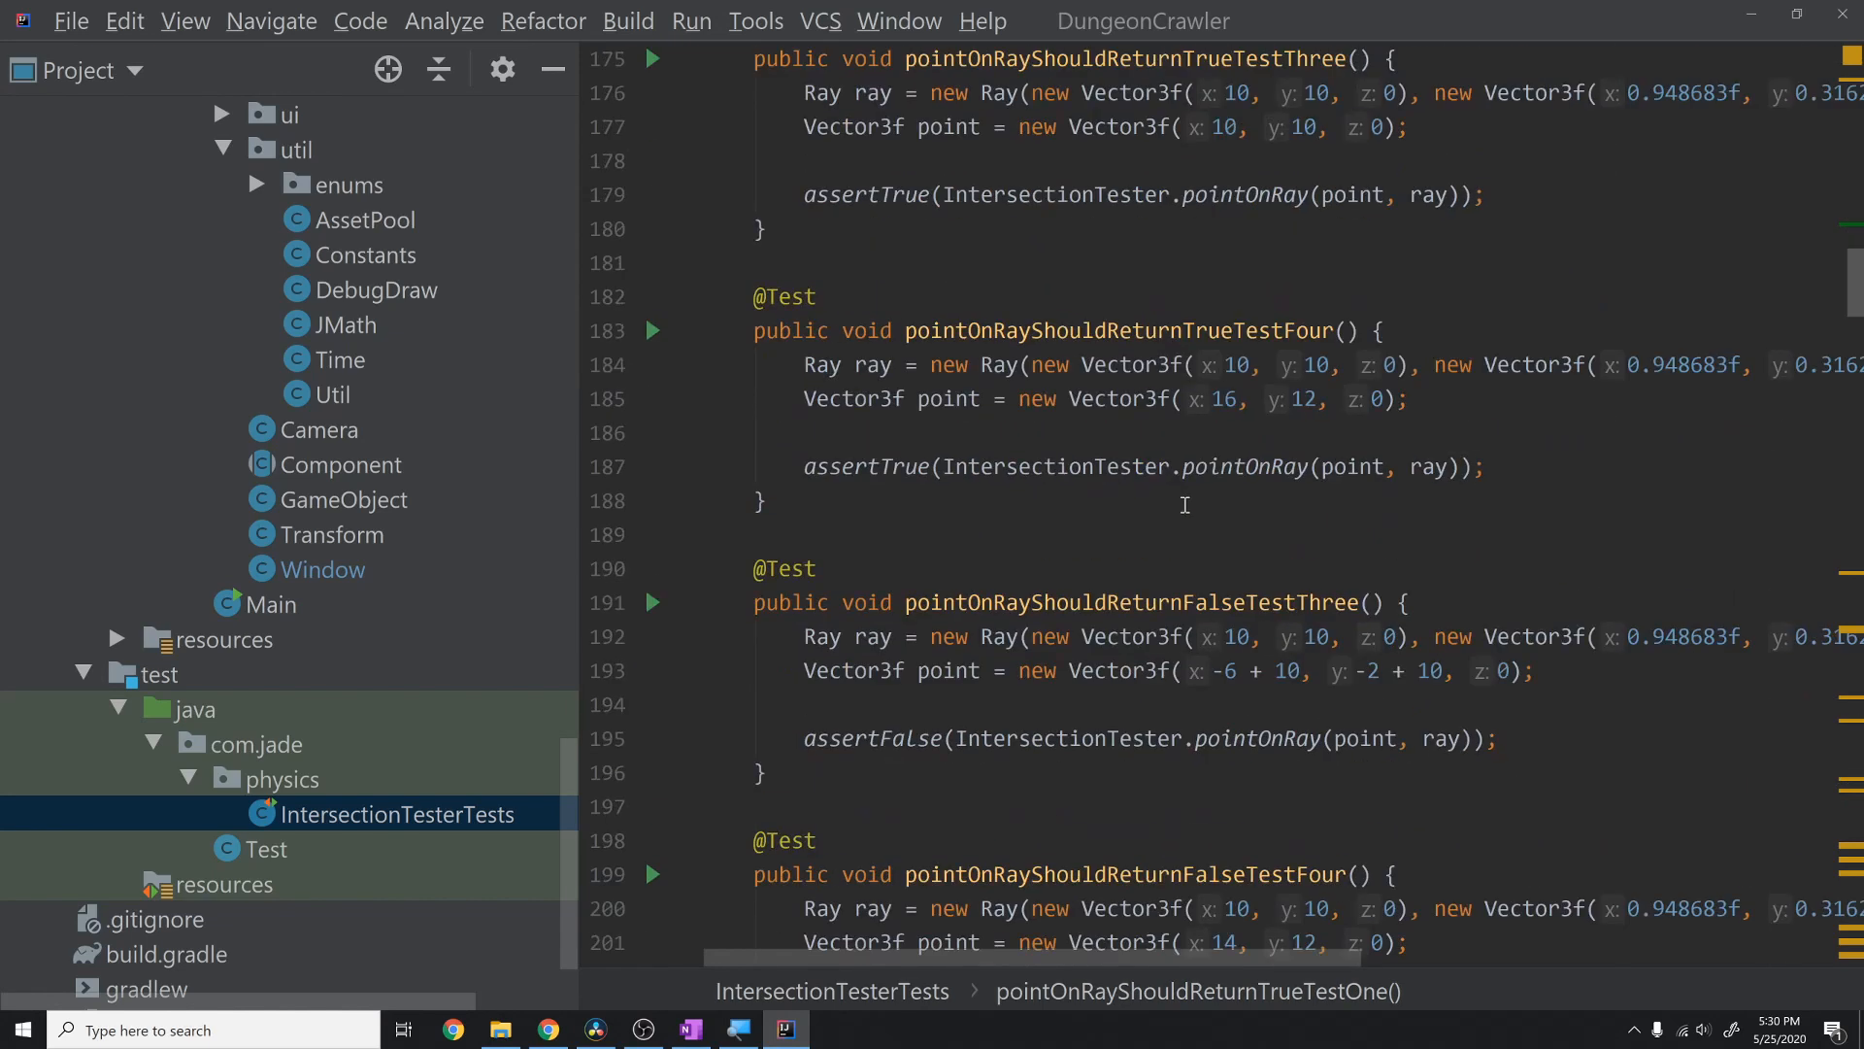
pyautogui.scroll(-3)
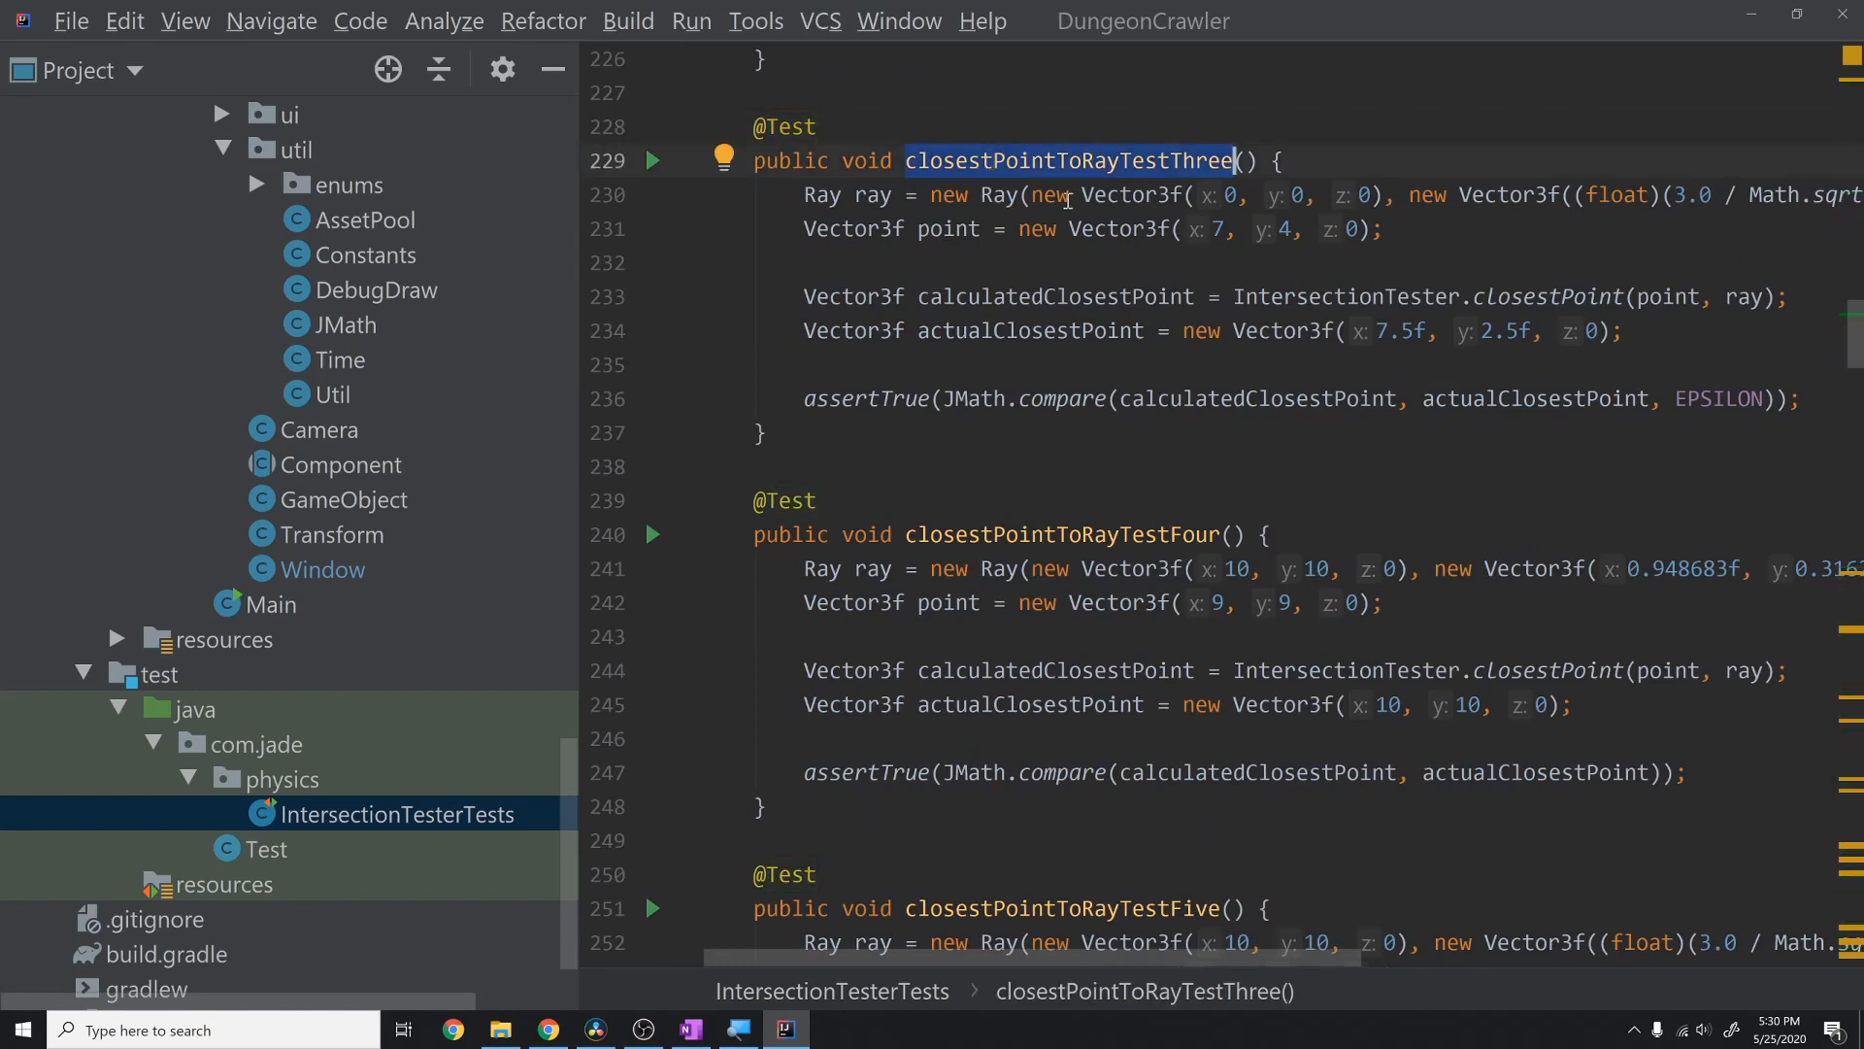
pyautogui.doubleClick(1054, 296)
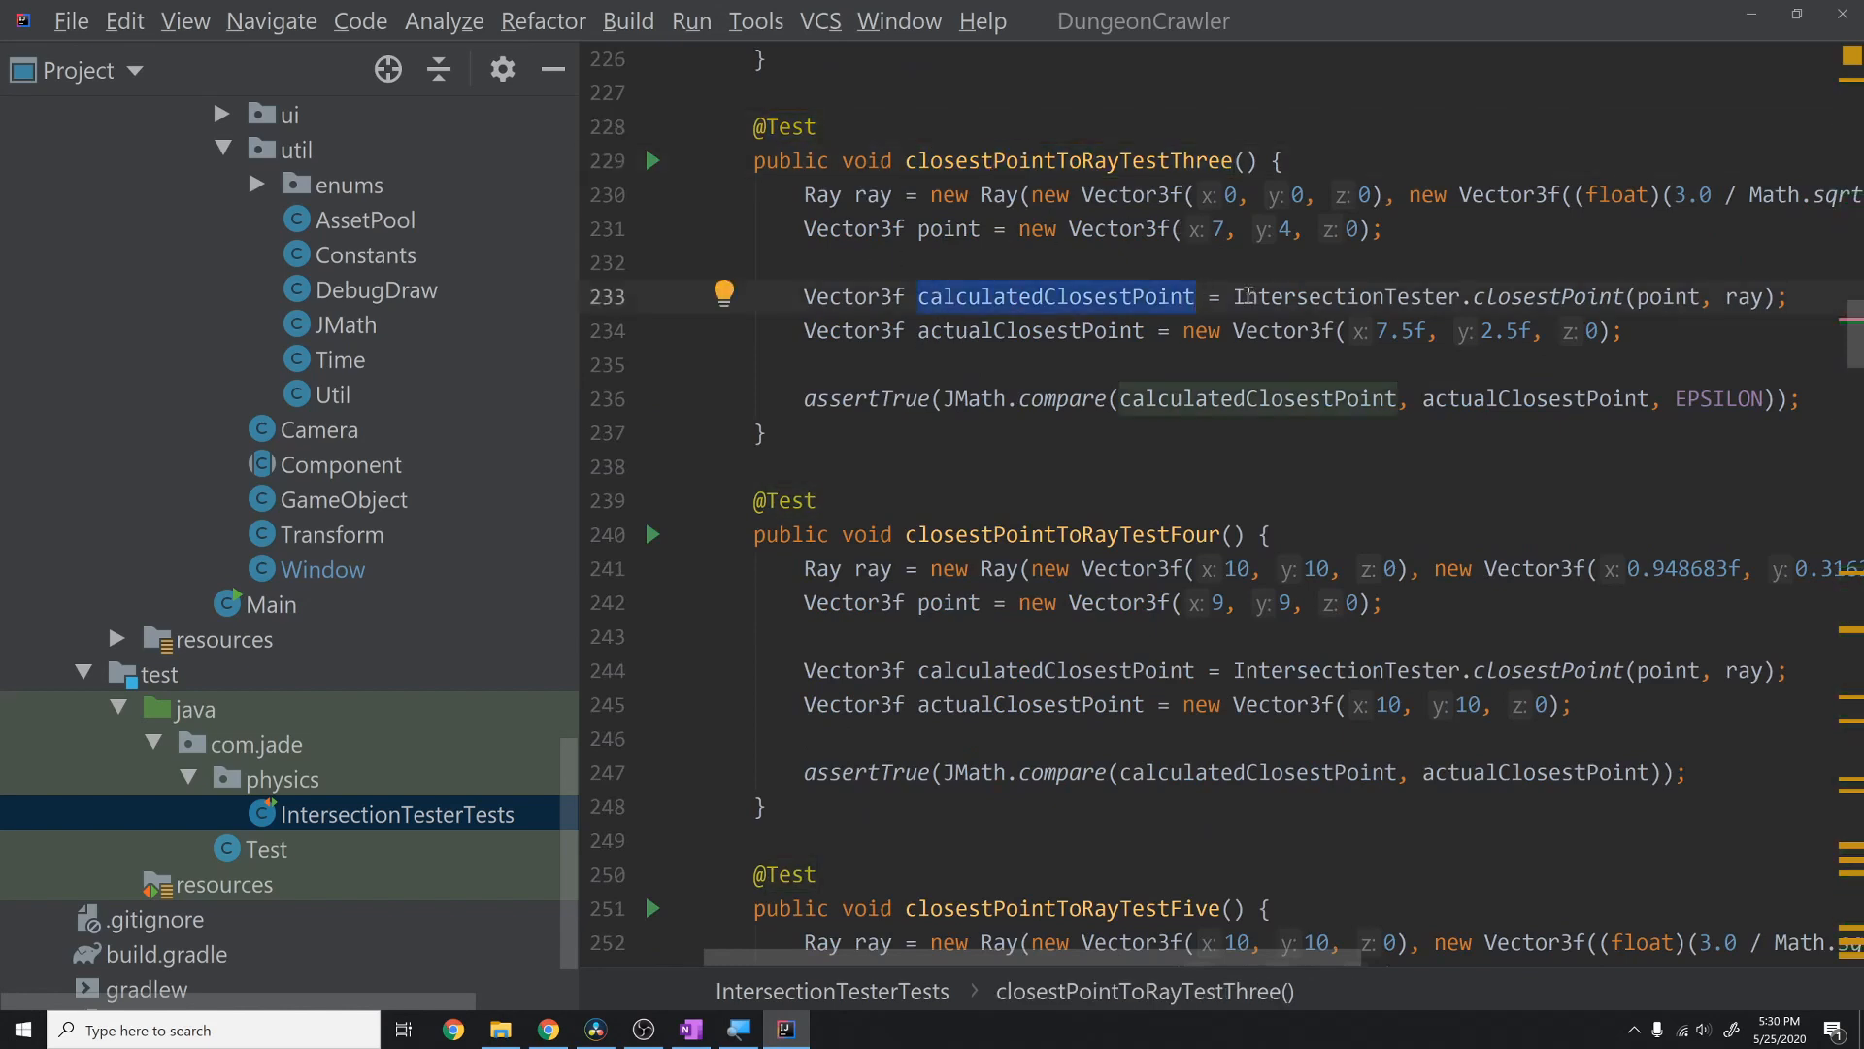
pyautogui.click(970, 330)
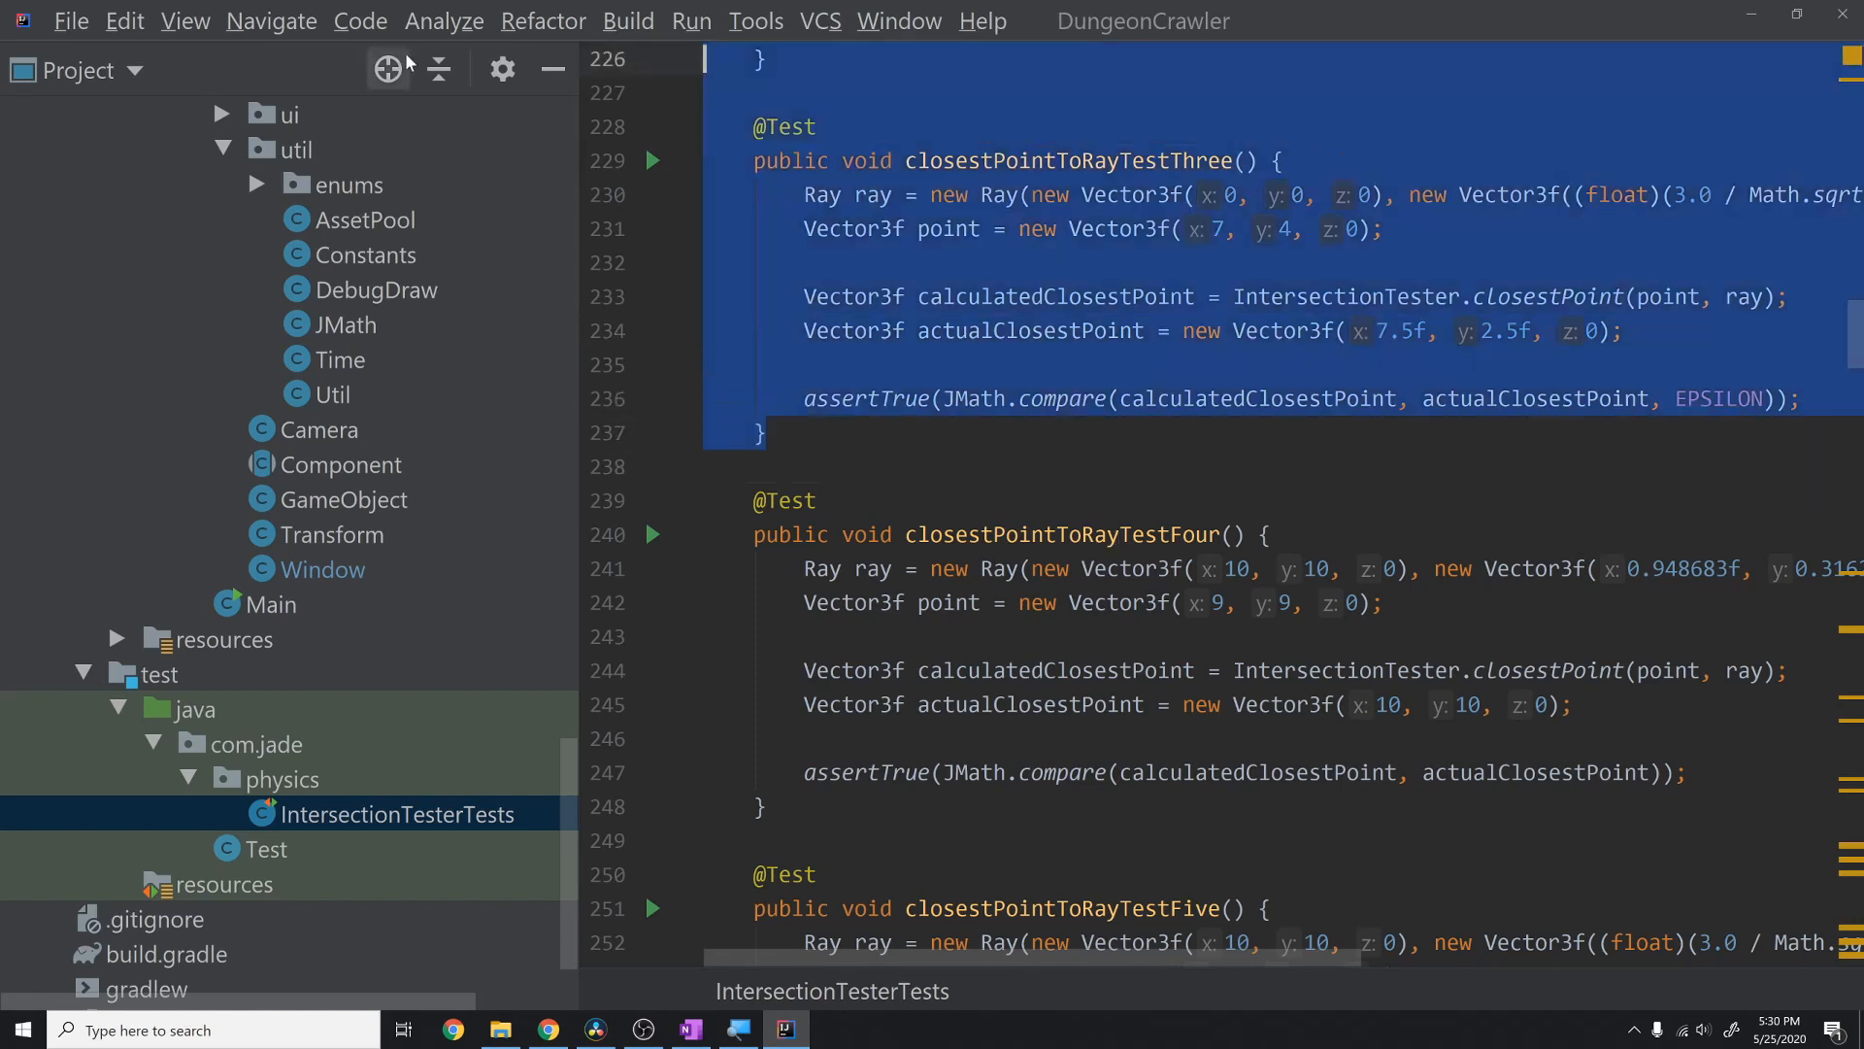
pyautogui.click(1106, 359)
pyautogui.write('4')
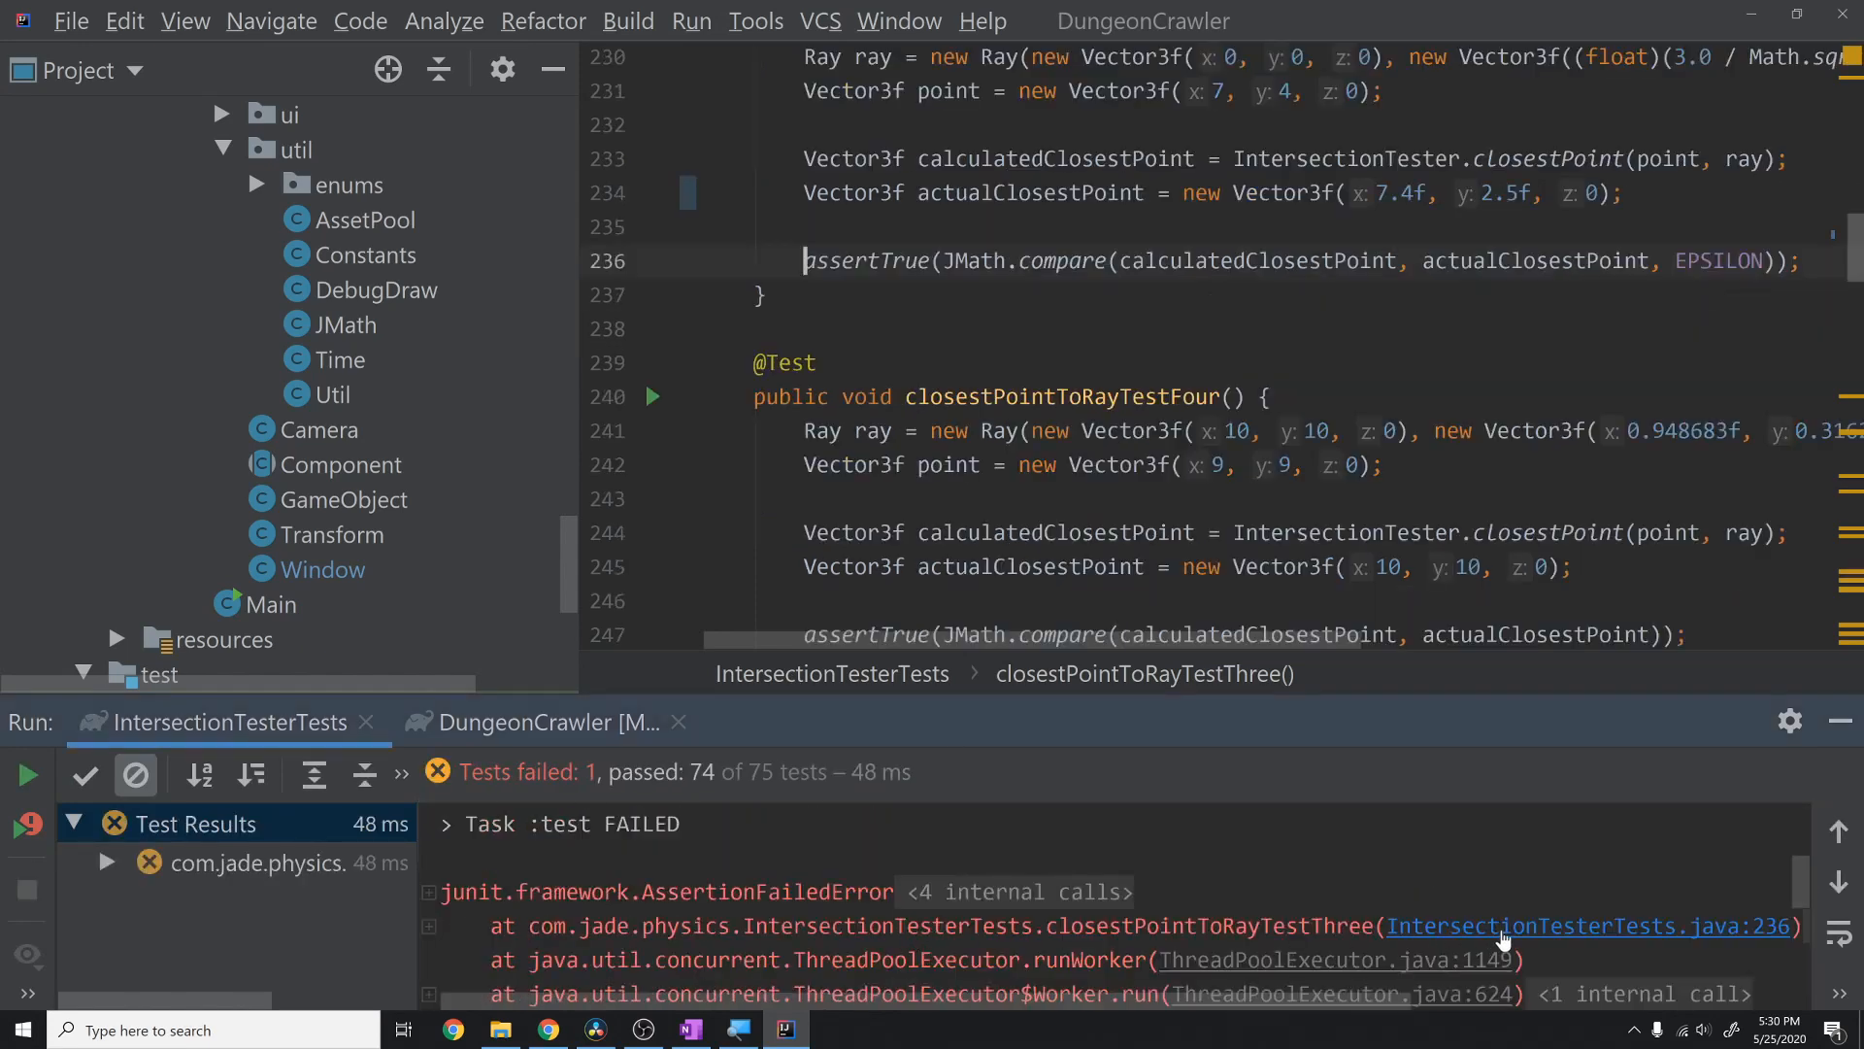
# - Restore the expected x value to 7.5f and launch the game's Main
pyautogui.doubleClick(1258, 260)
pyautogui.write('5')
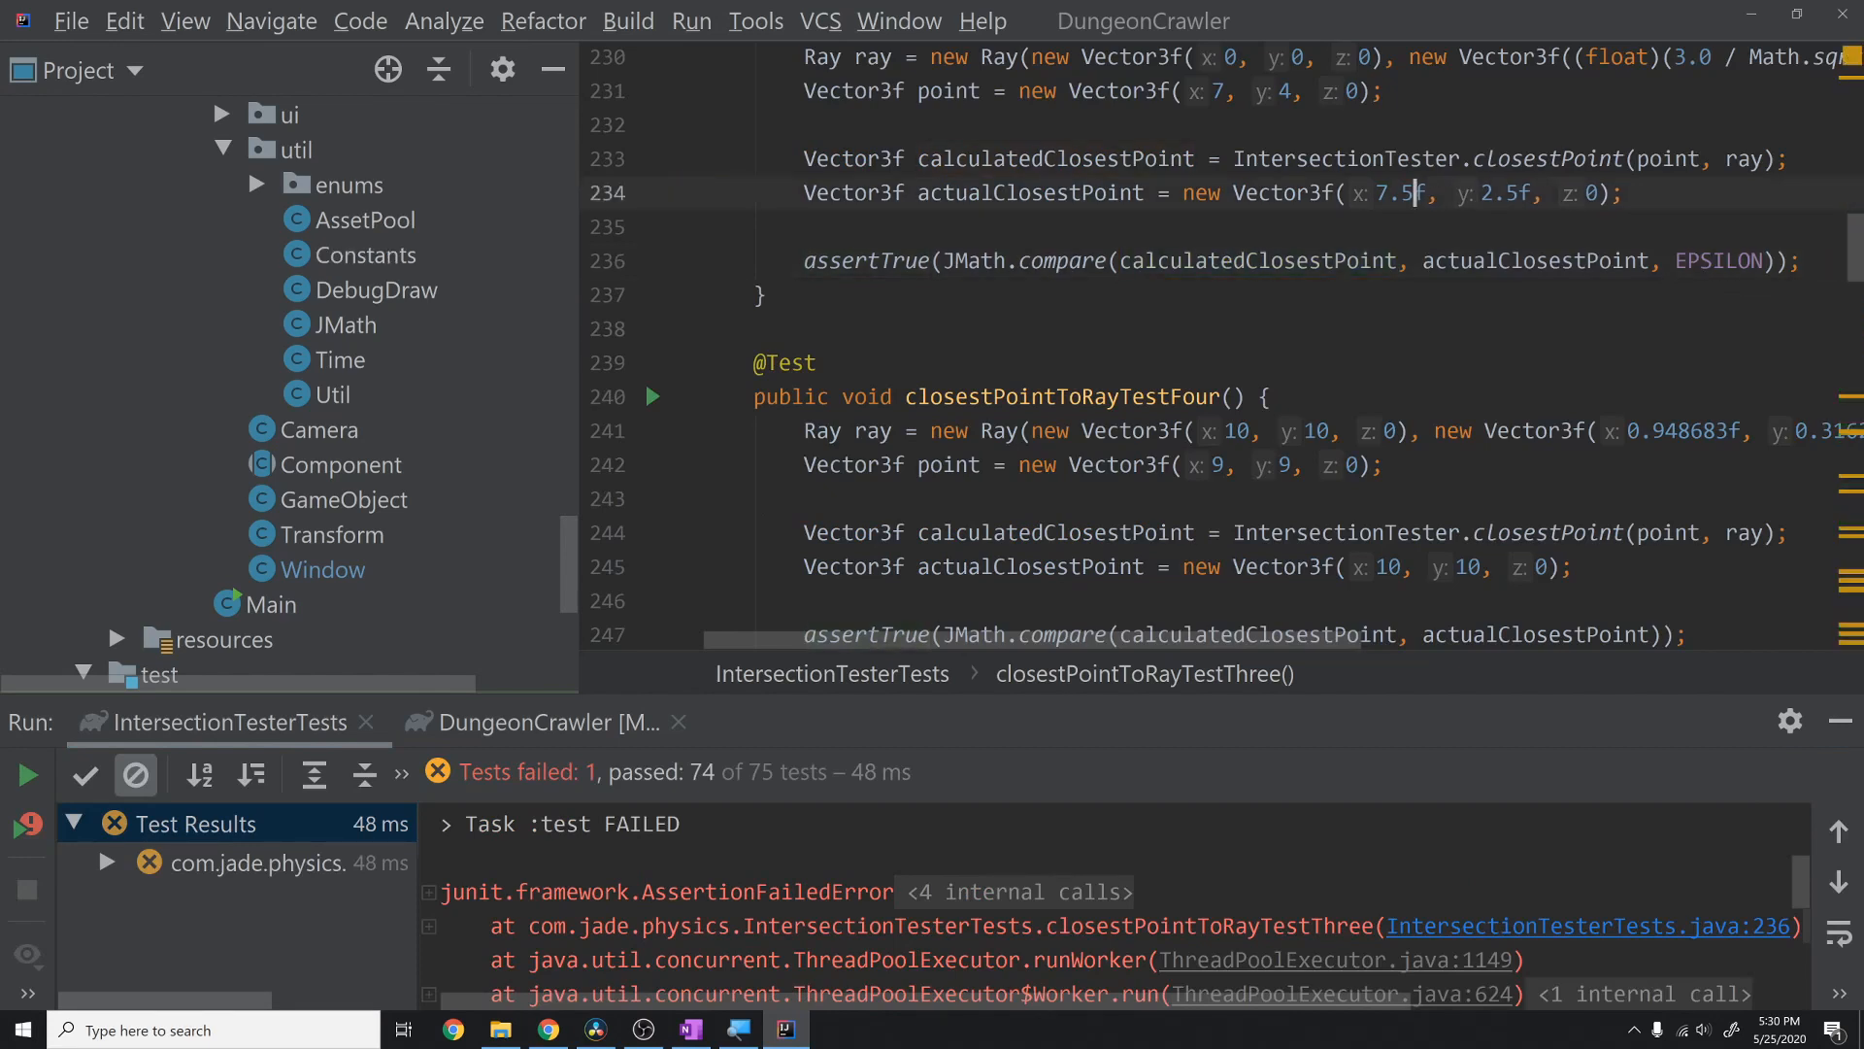
pyautogui.click(536, 721)
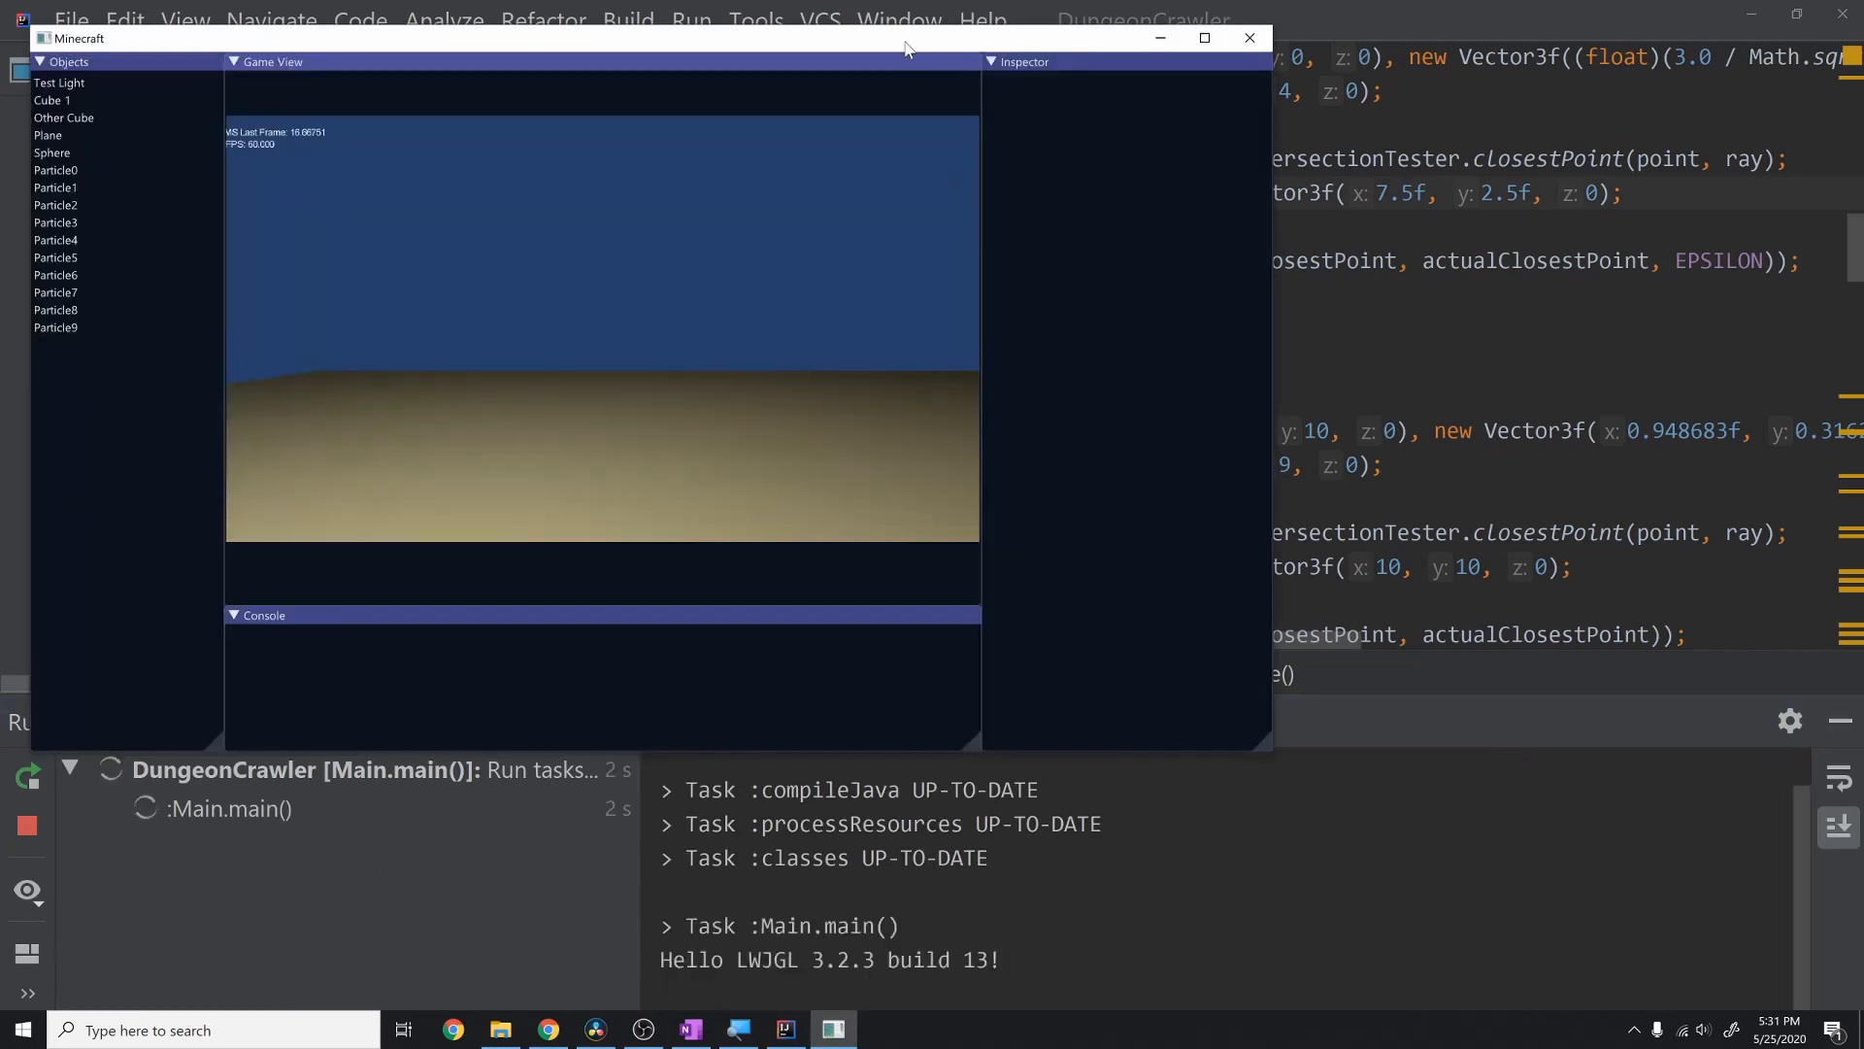
# - Maximize the game window to watch particles fall onto the two cubes, then close it
pyautogui.click(1203, 37)
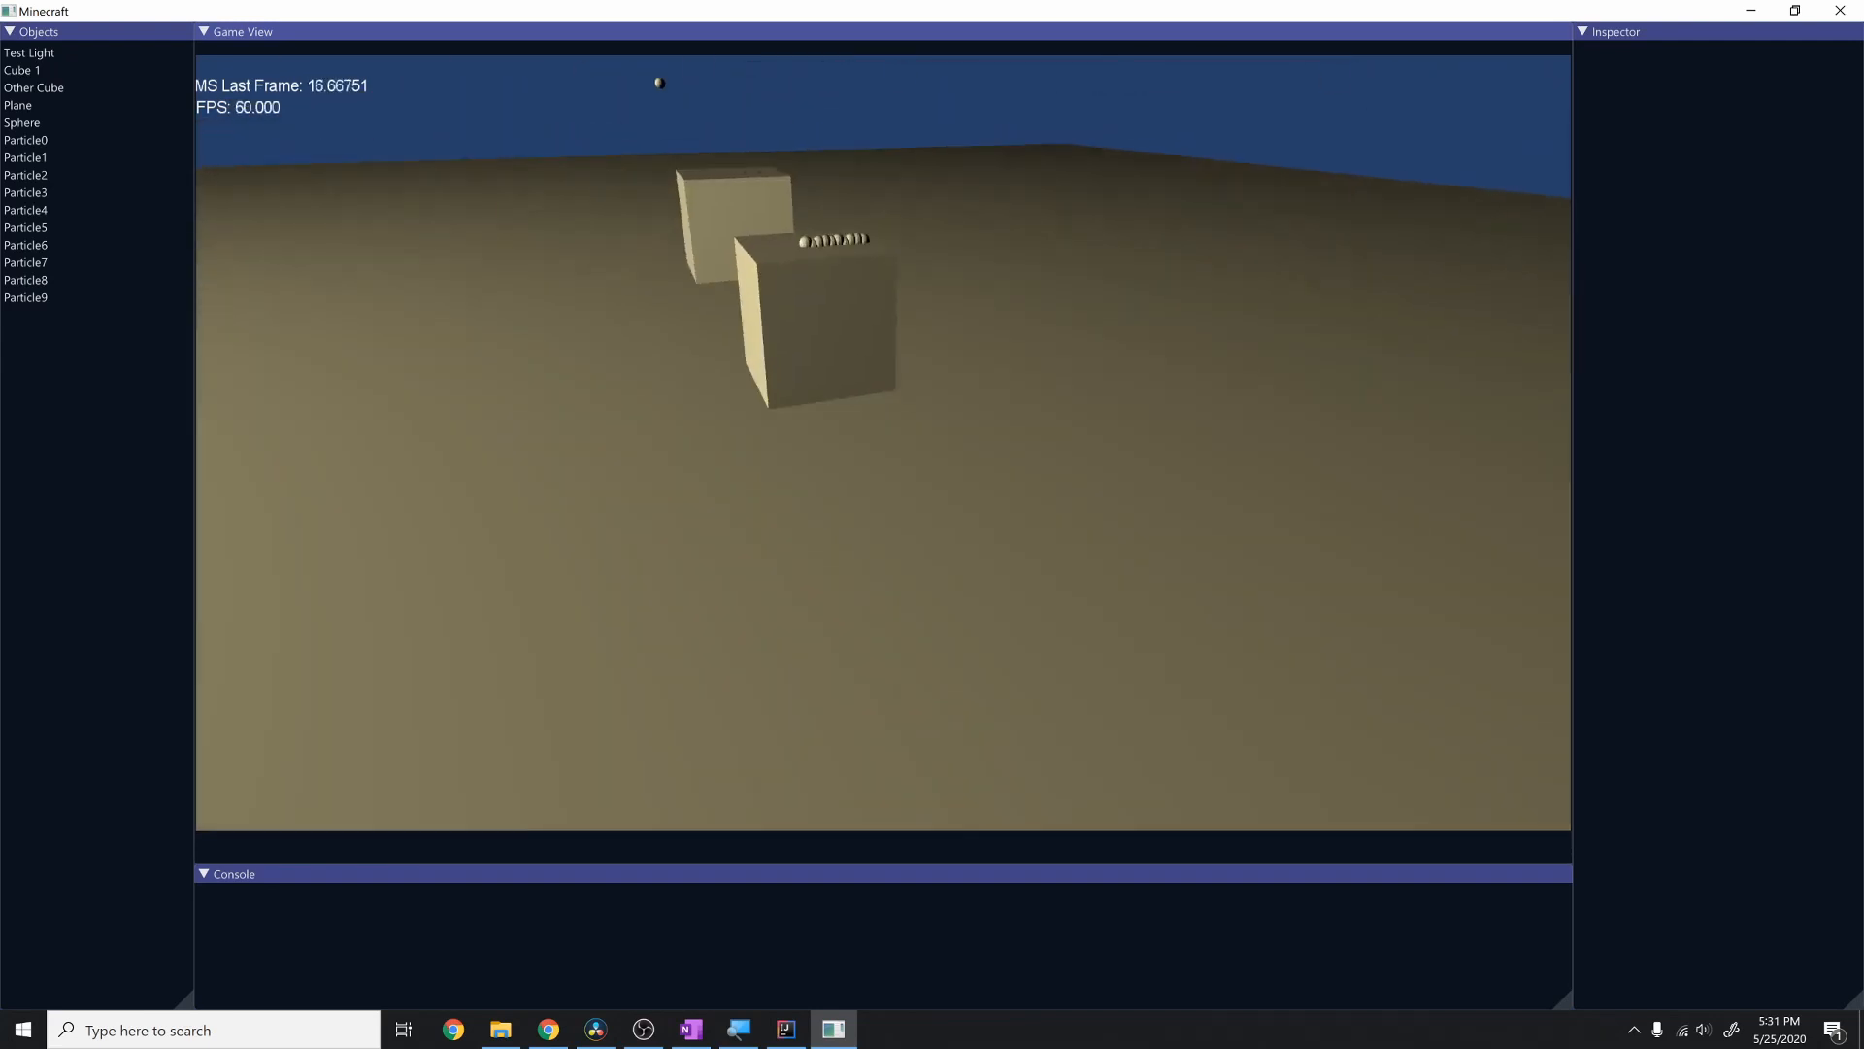
pyautogui.click(782, 1029)
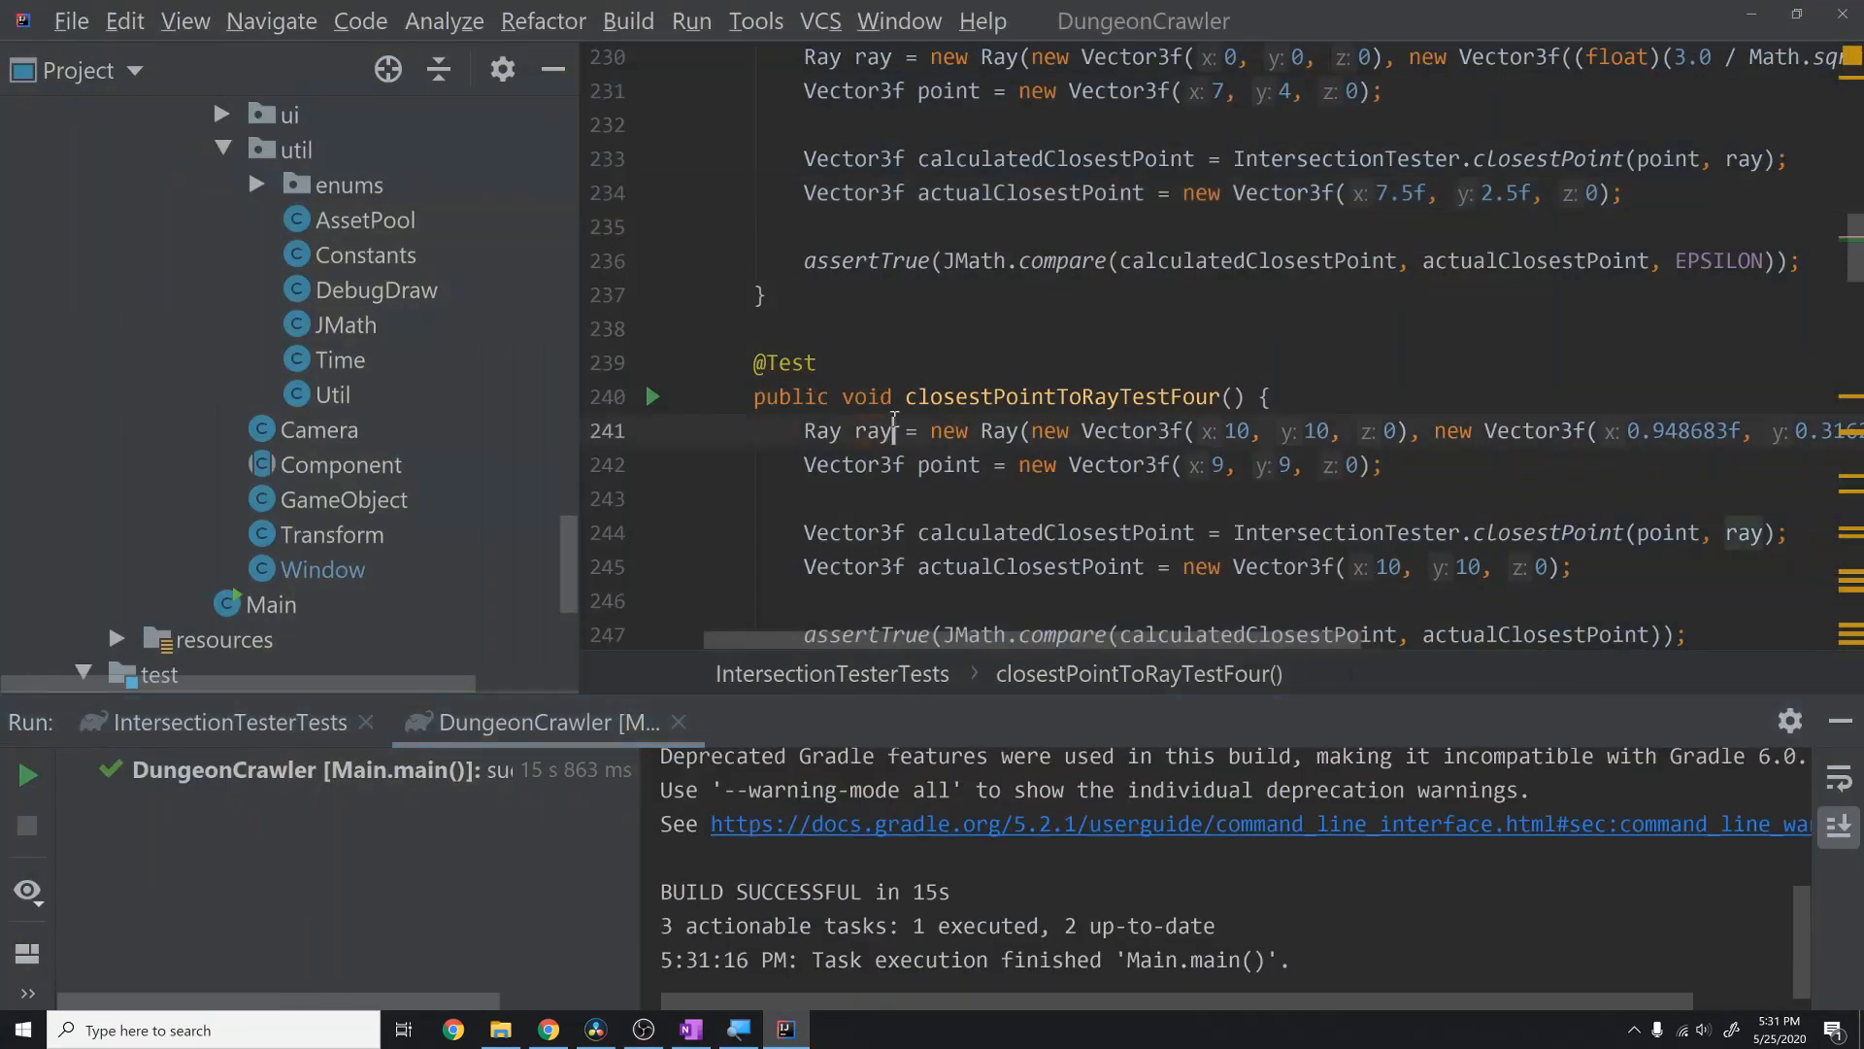
# - Re-run the game full screen and select Cube 1 to view its rotation
pyautogui.click(26, 773)
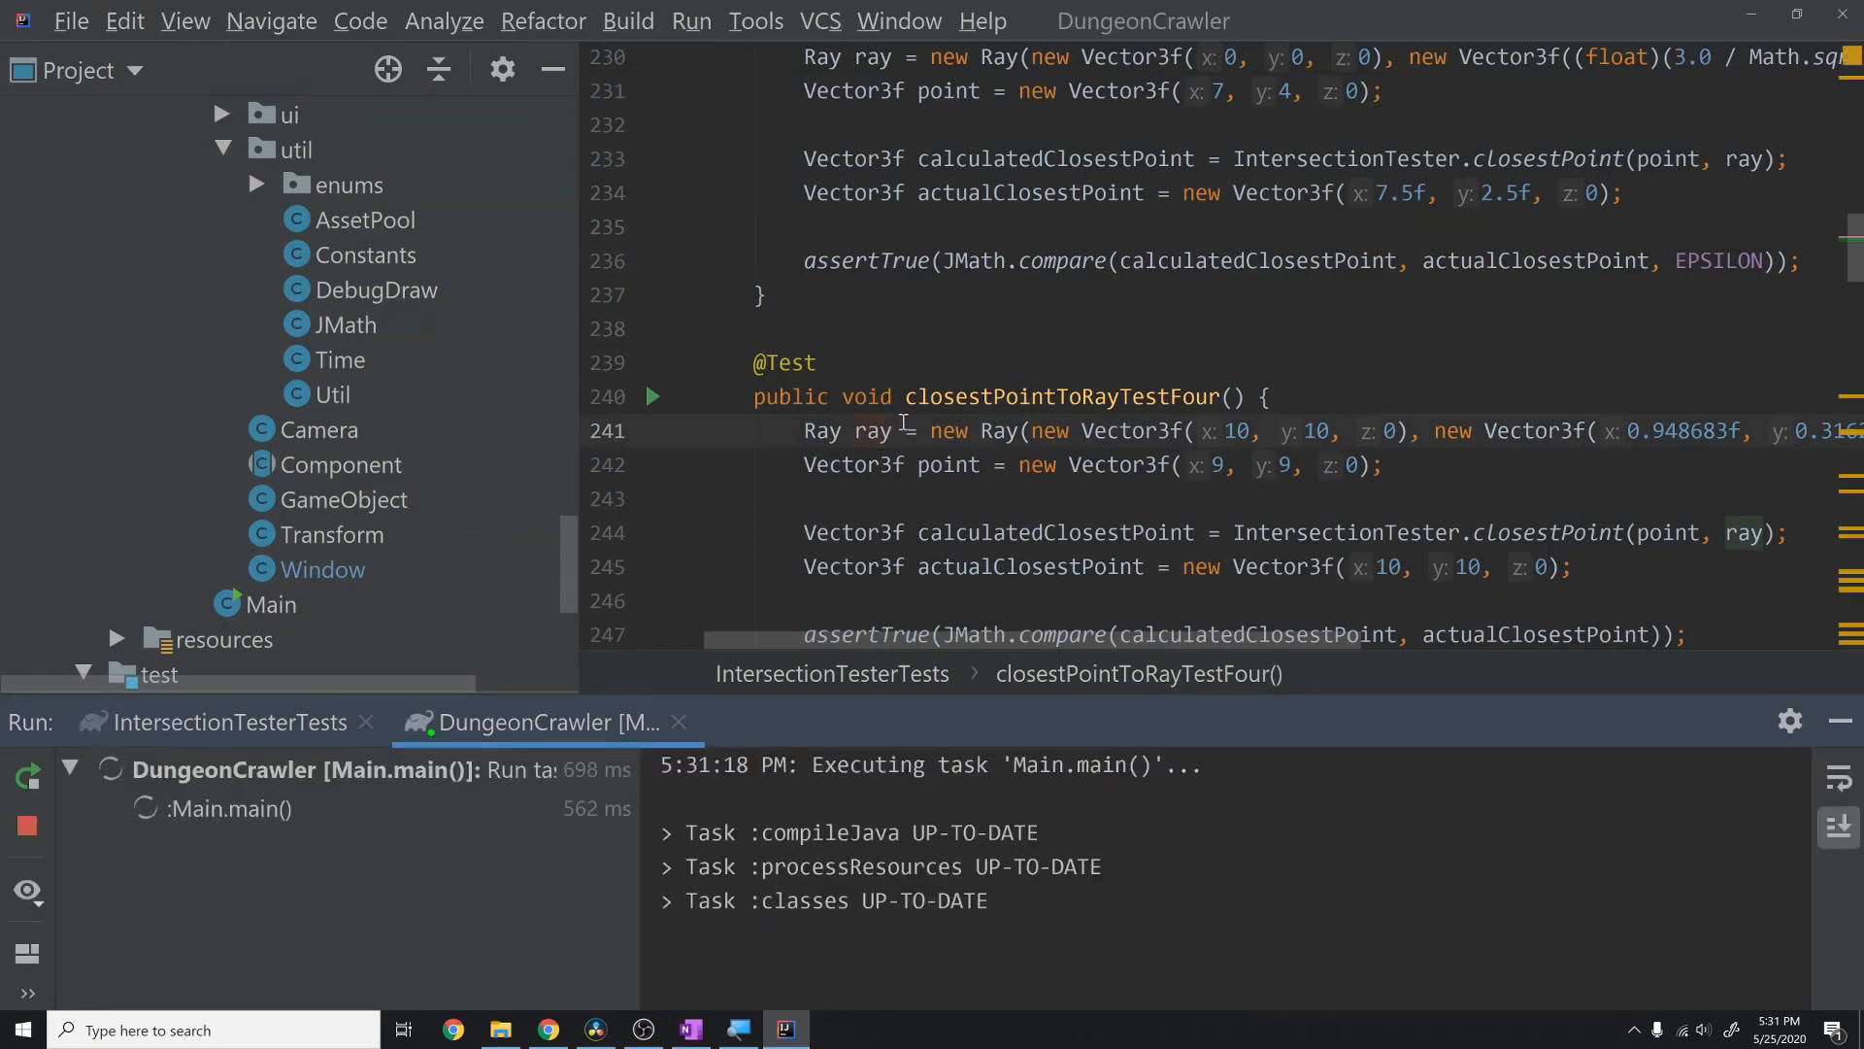
pyautogui.click(831, 1029)
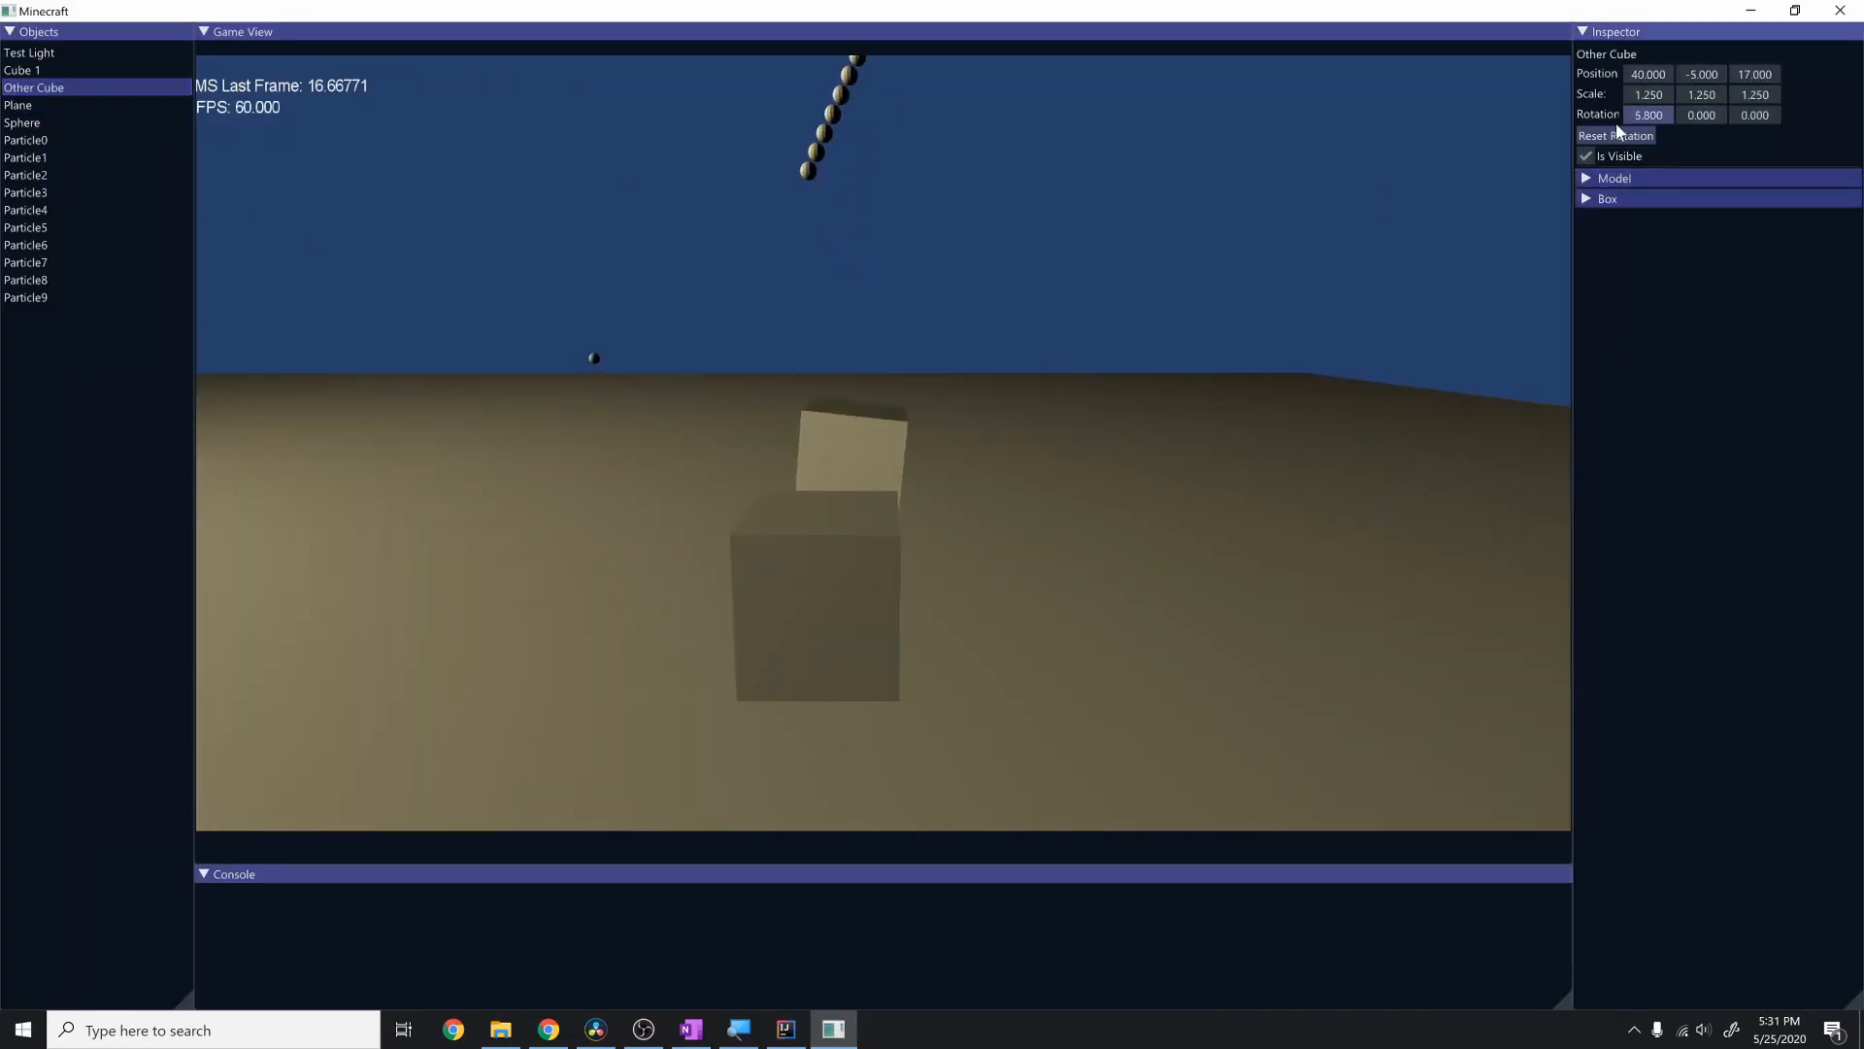
pyautogui.click(21, 70)
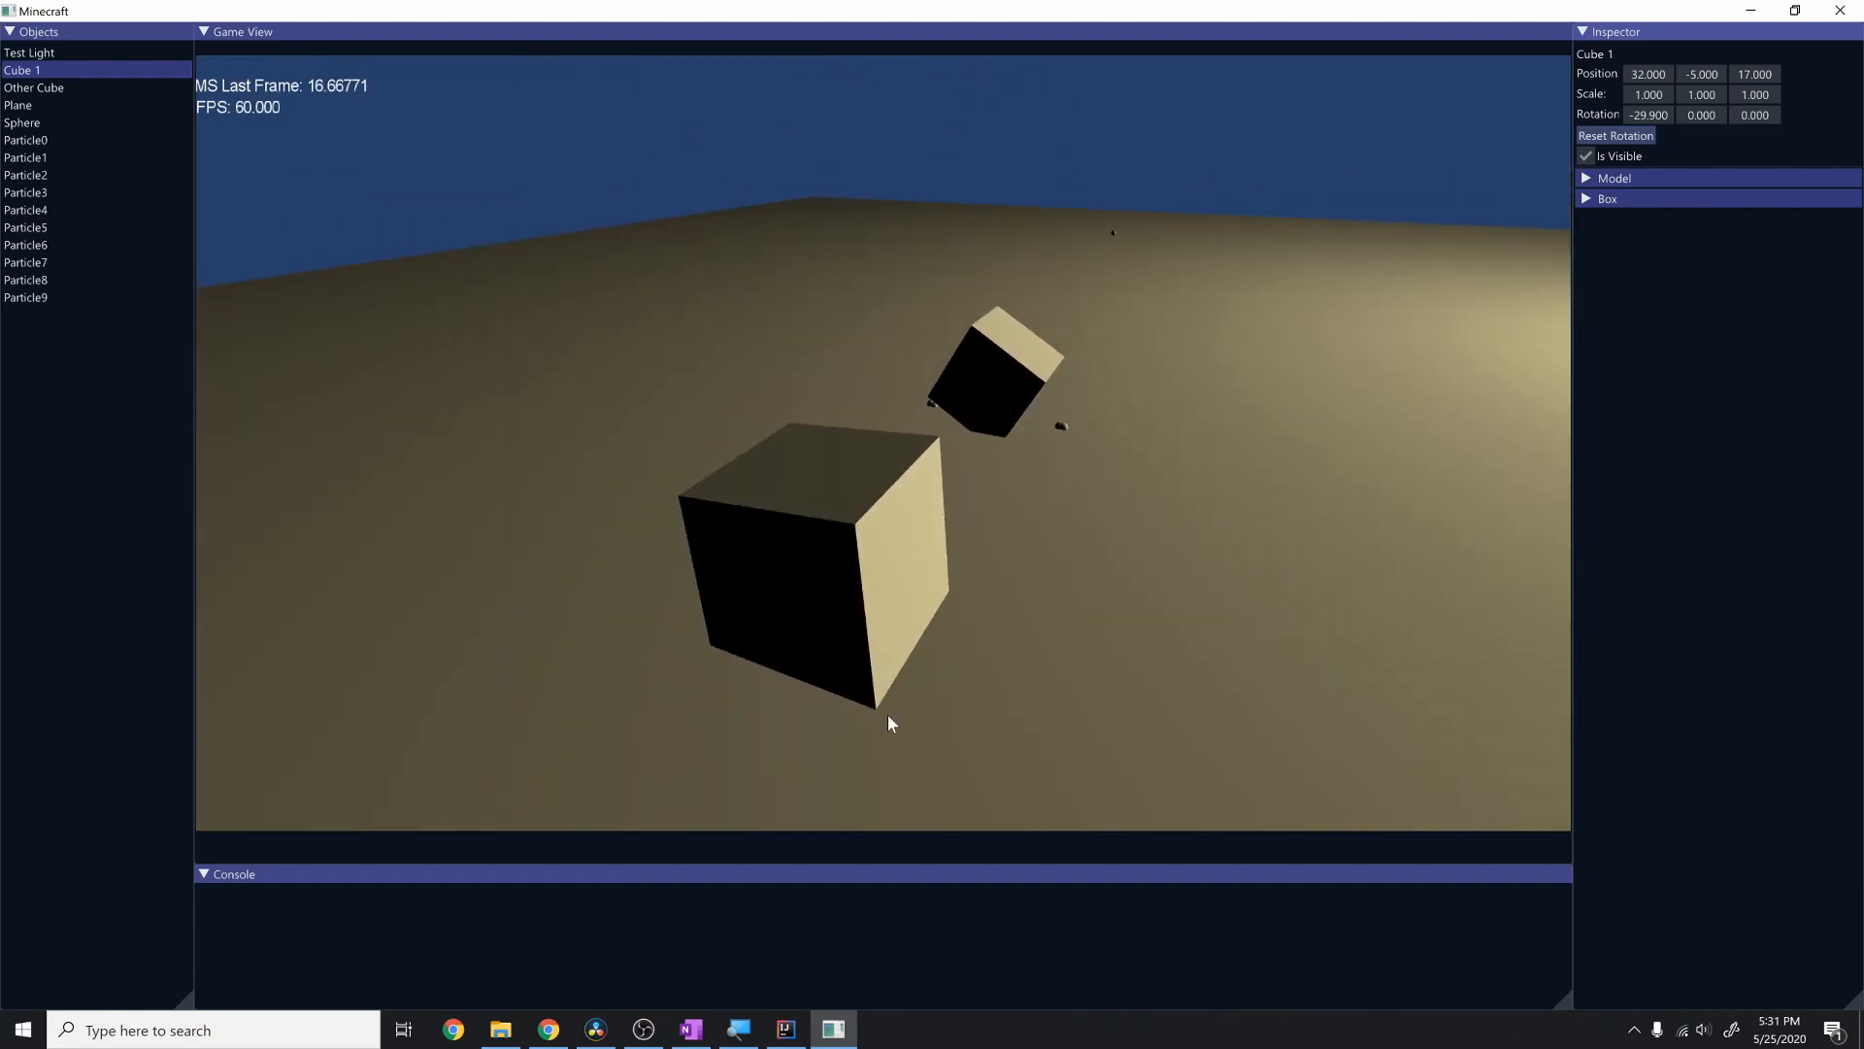
pyautogui.moveTo(1059, 417)
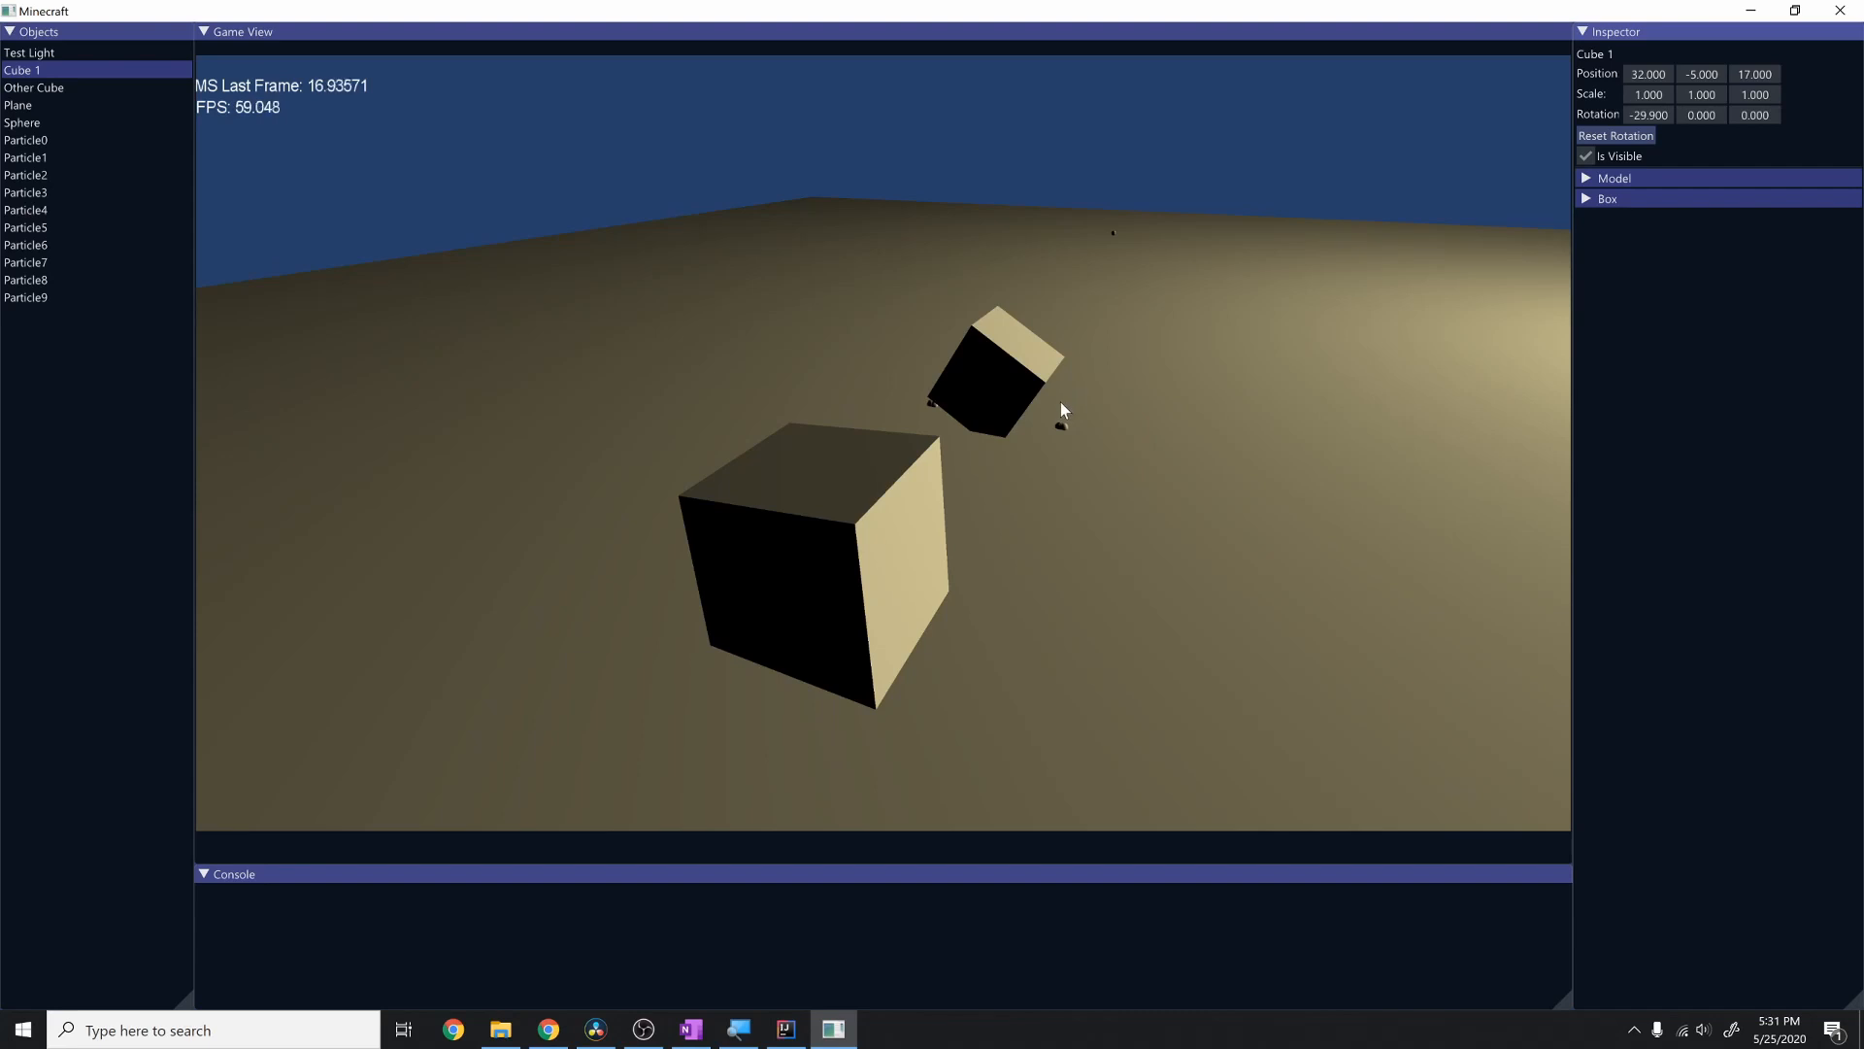
pyautogui.moveTo(1033, 412)
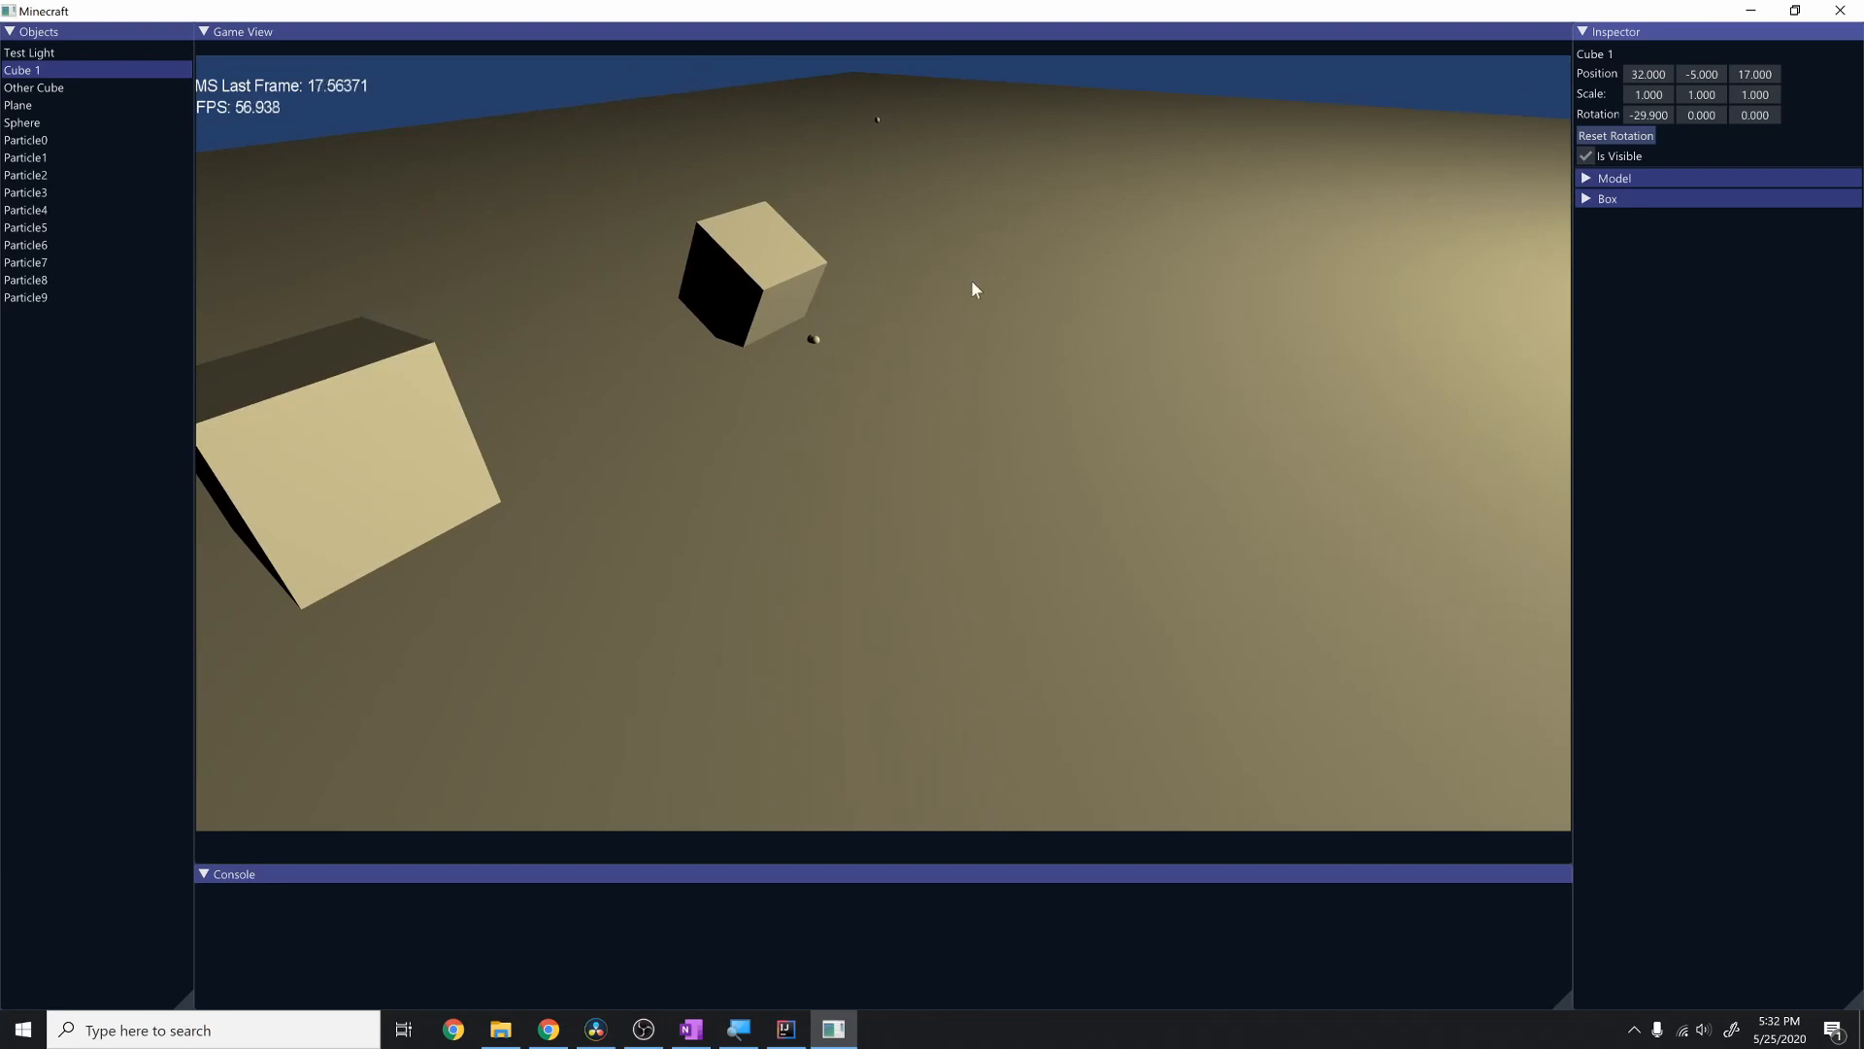
pyautogui.moveTo(701, 191)
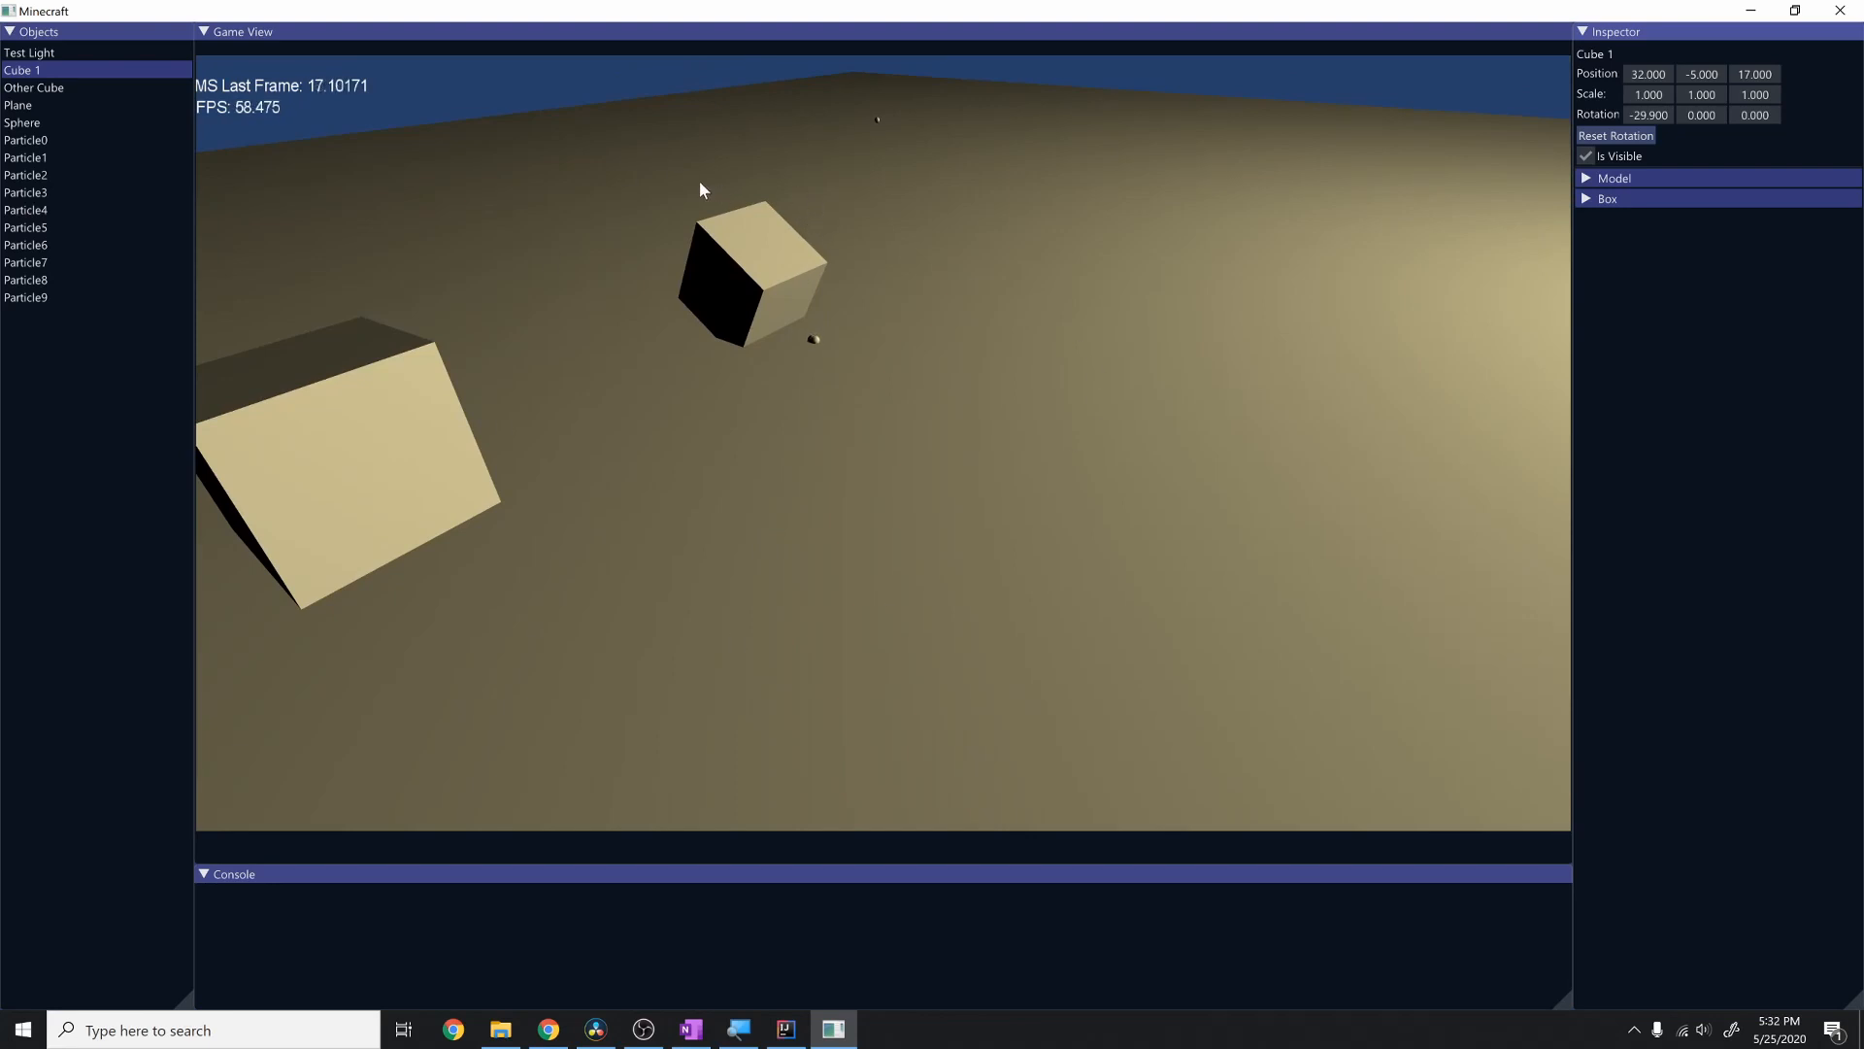